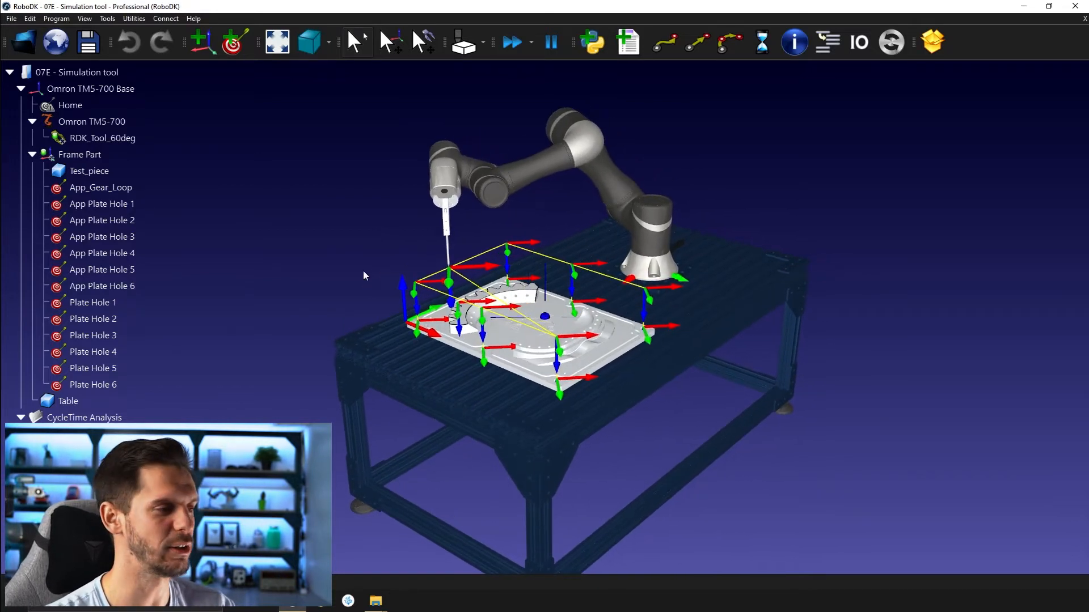
Step: Review the Omron TM5-700 parameters: 100 mm/s linear speed and 200 mm/s² acceleration limits
left_click(93, 318)
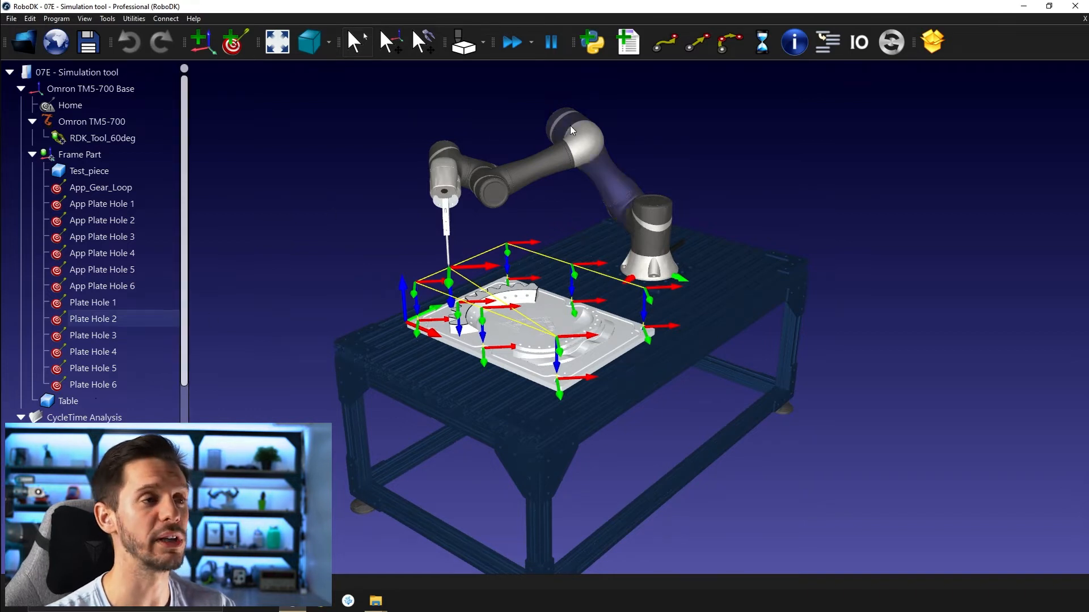
double_click(91, 122)
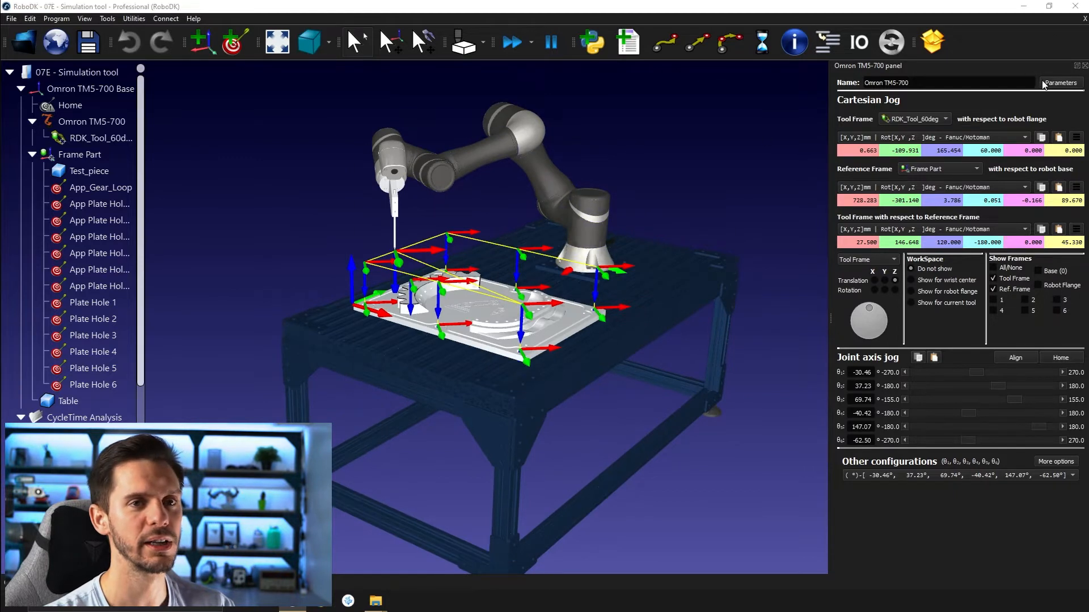
left_click(1059, 82)
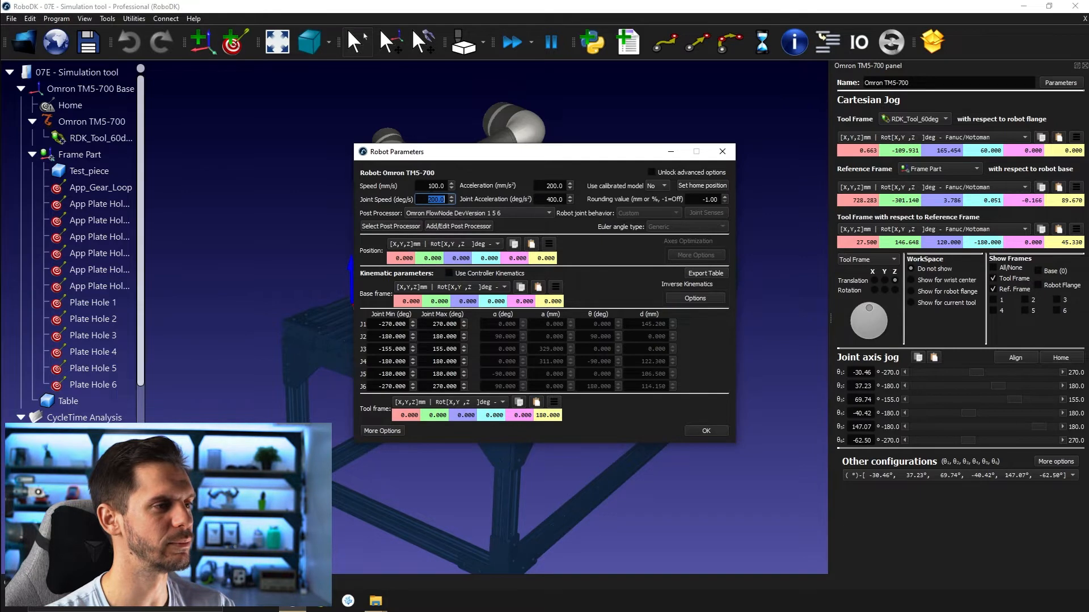
left_click(432, 185)
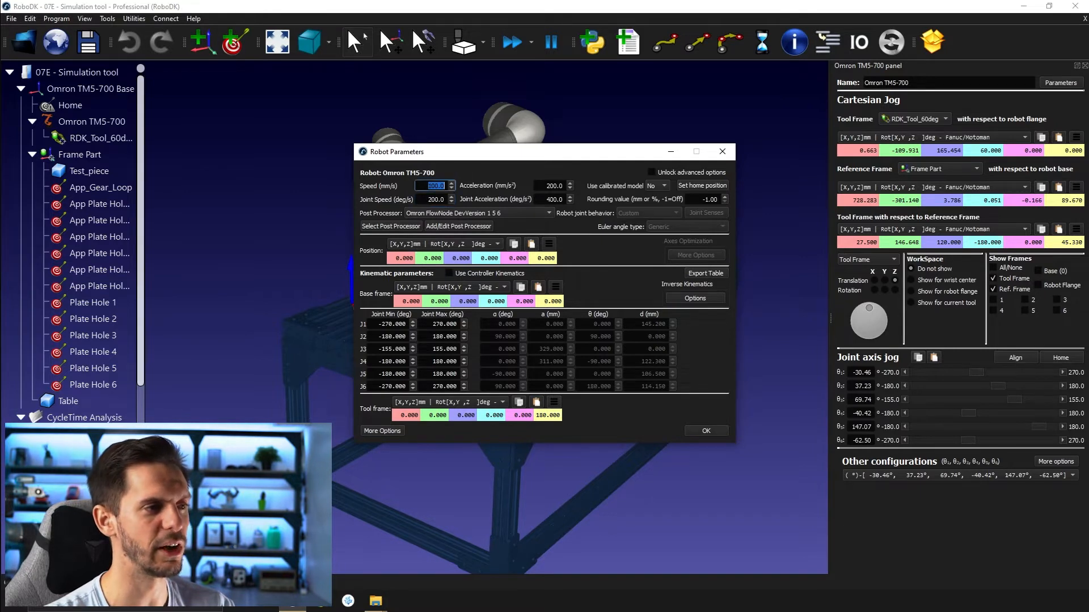
left_click(552, 185)
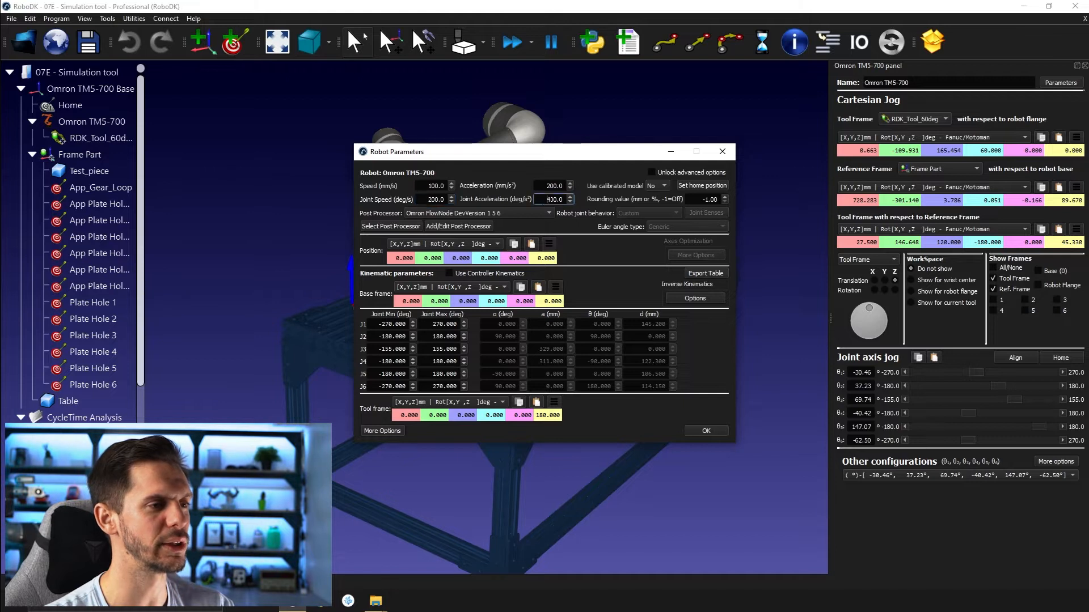
triple_click(554, 200)
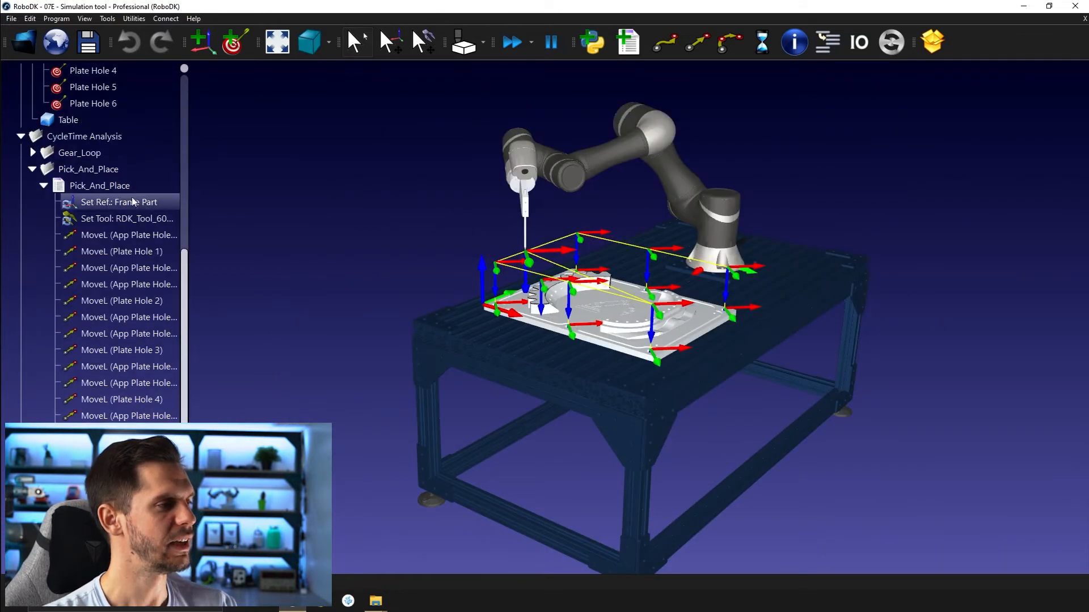
Step: Run Pick_And_Place in simulation to measure its 41.4 s cycle time
left_click(100, 185)
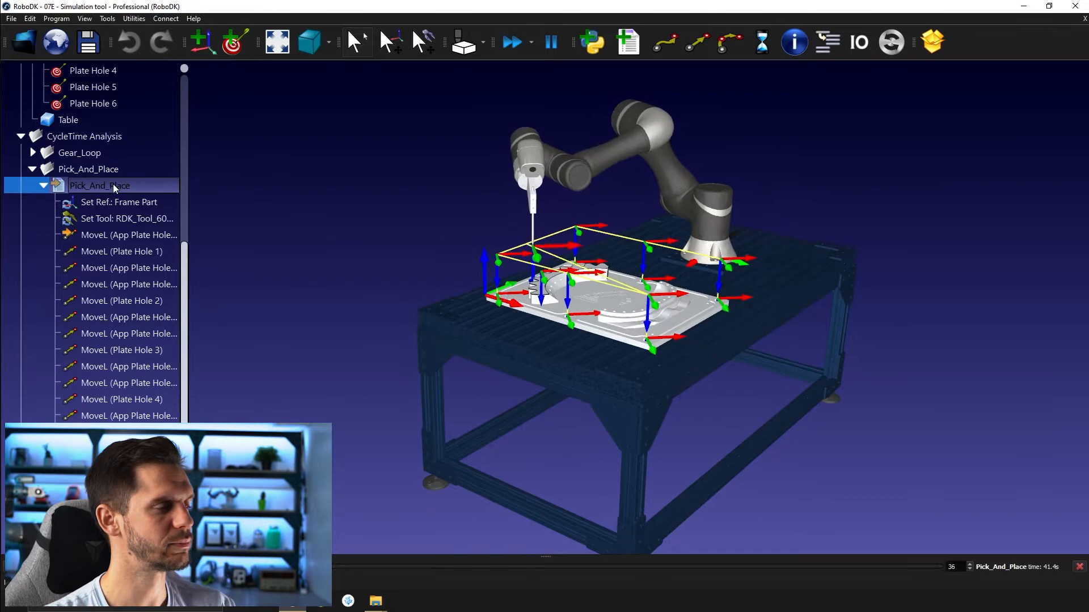
mouse_move(513, 42)
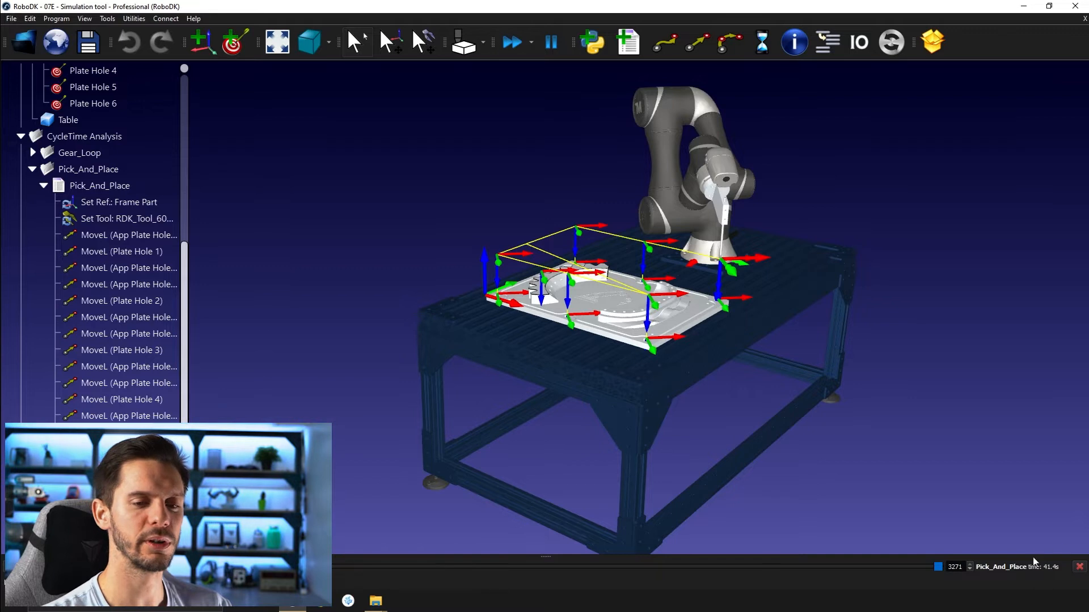
mouse_move(991, 496)
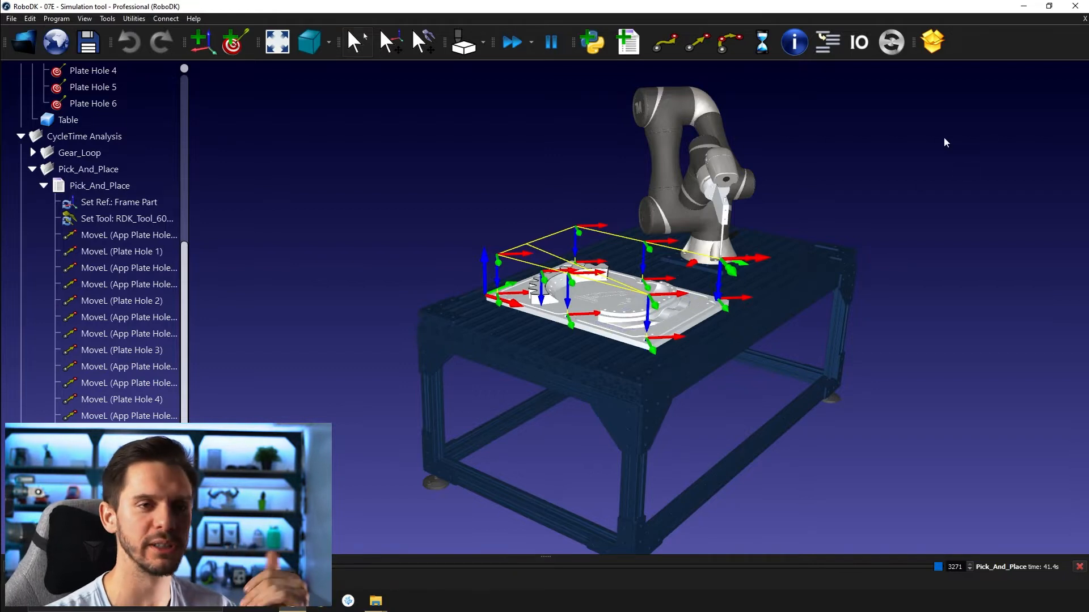
mouse_move(1002, 264)
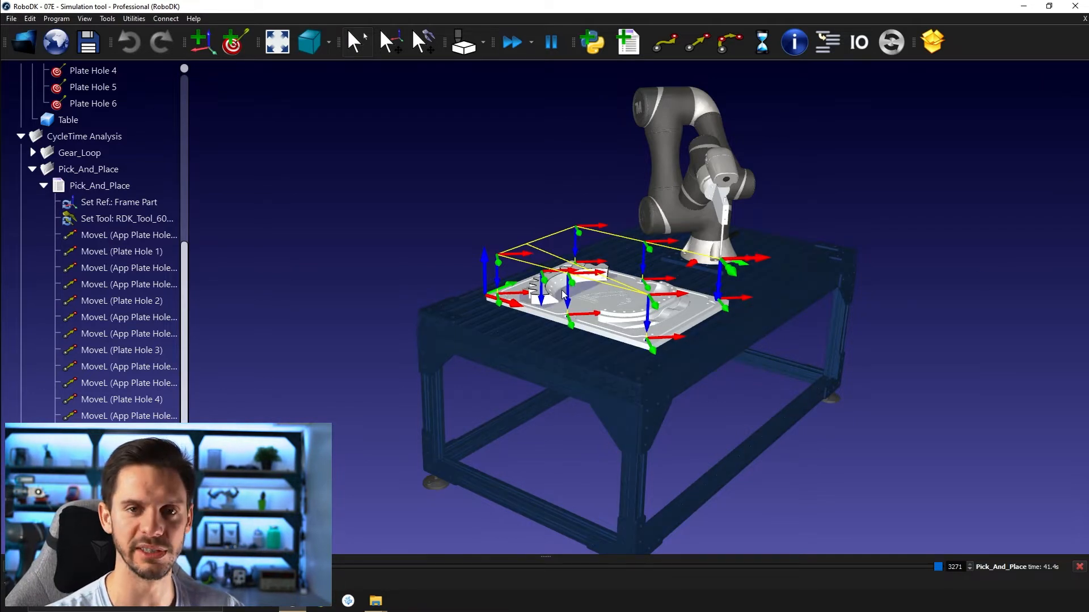
Step: Add a Smooth(1) rounding instruction with 1 mm radius after the Set Tool step
left_click(127, 217)
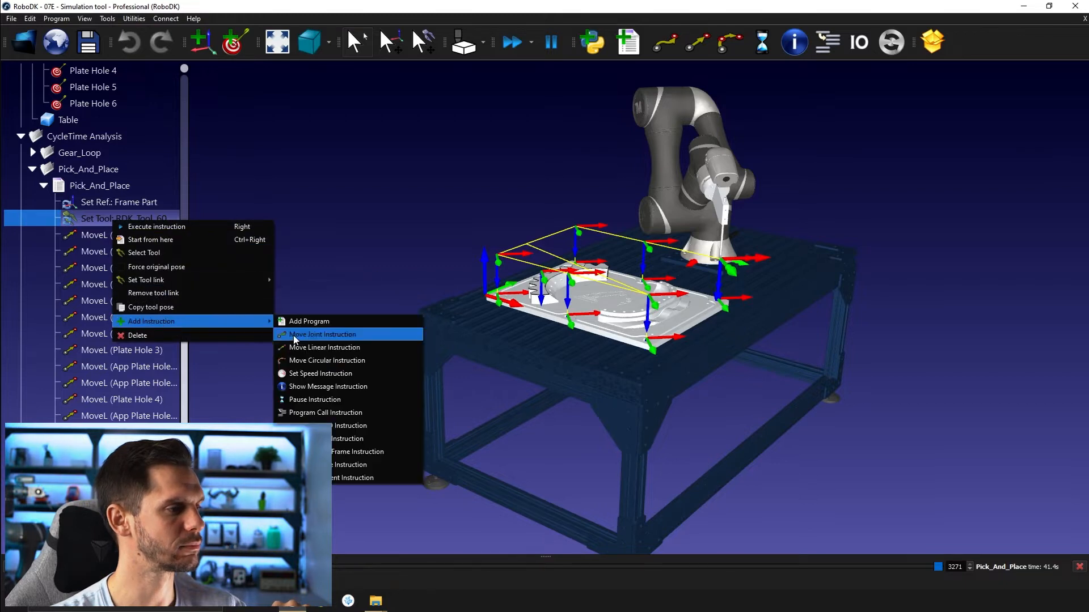
left_click(320, 333)
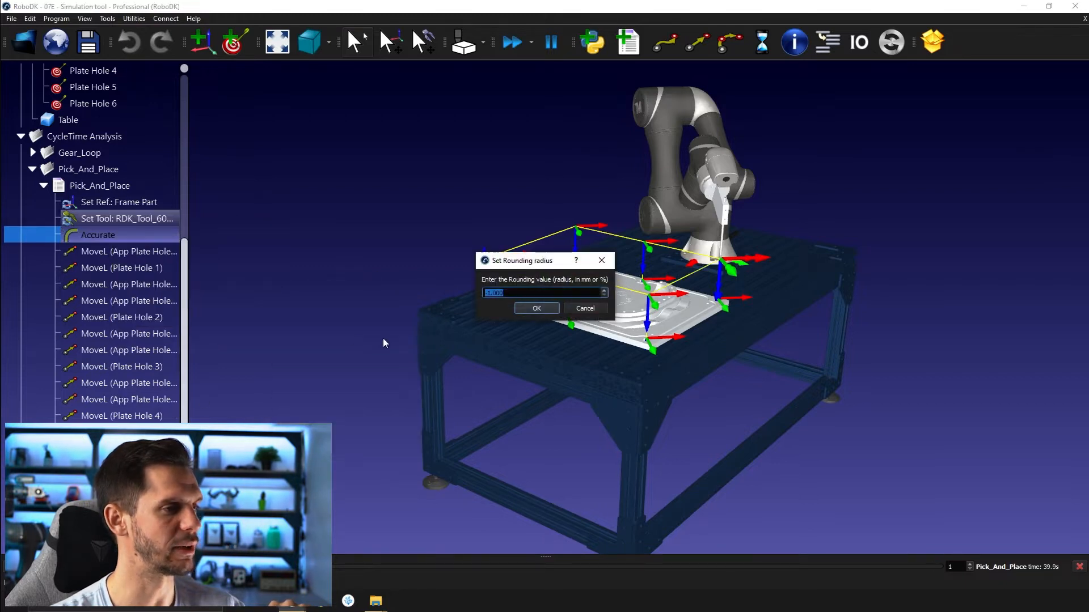
type("1")
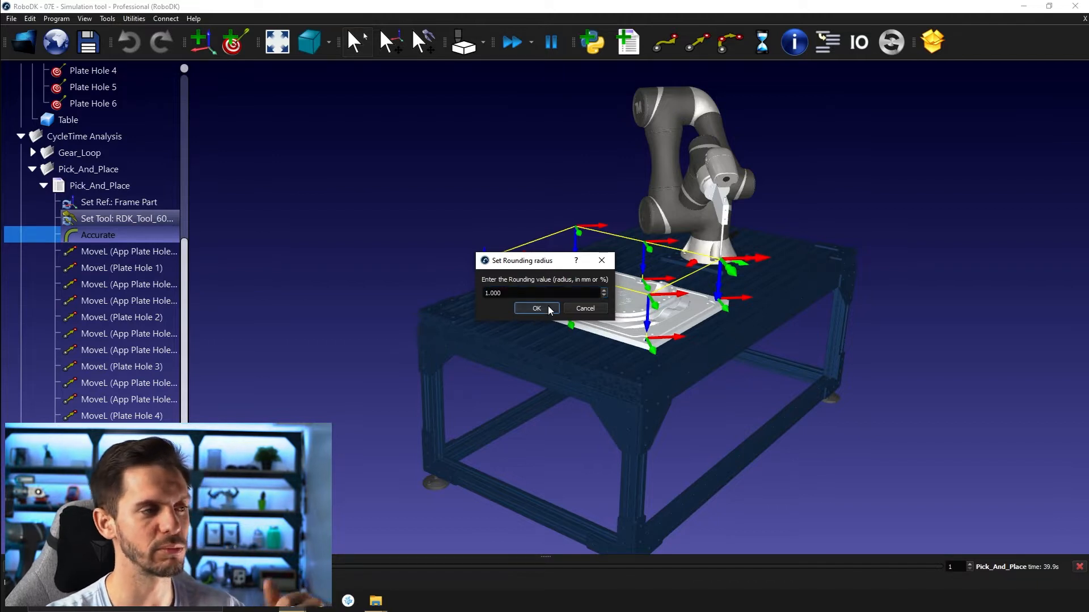
left_click(535, 309)
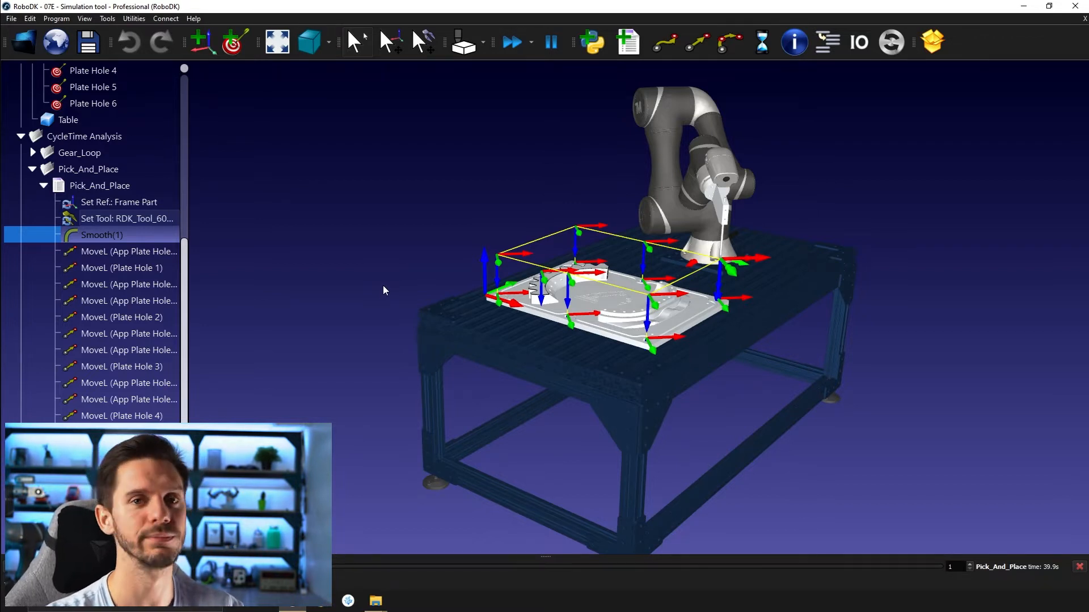
mouse_move(375, 305)
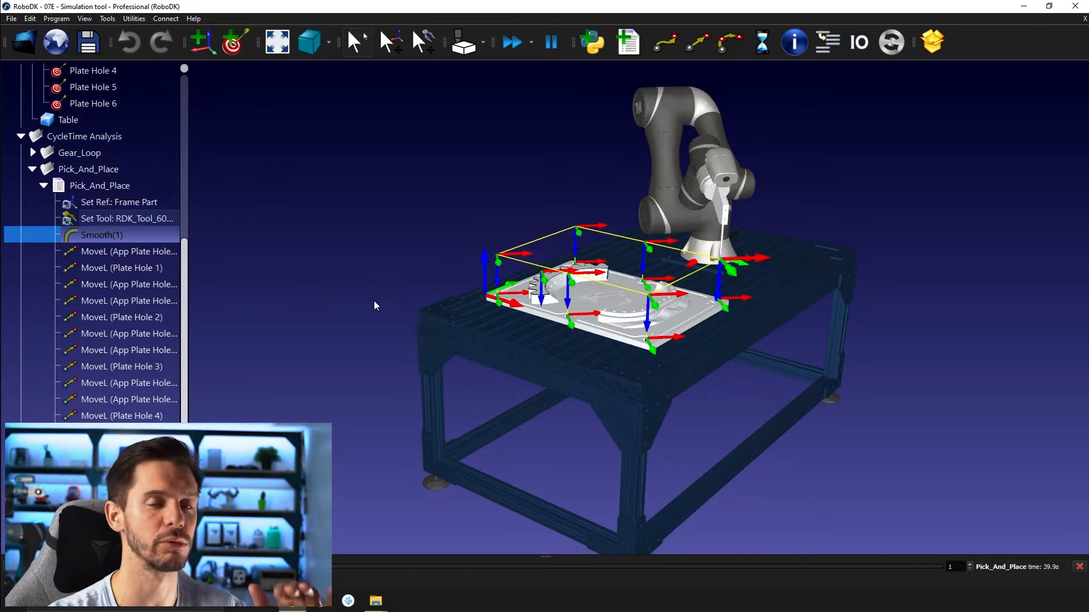
mouse_move(132, 217)
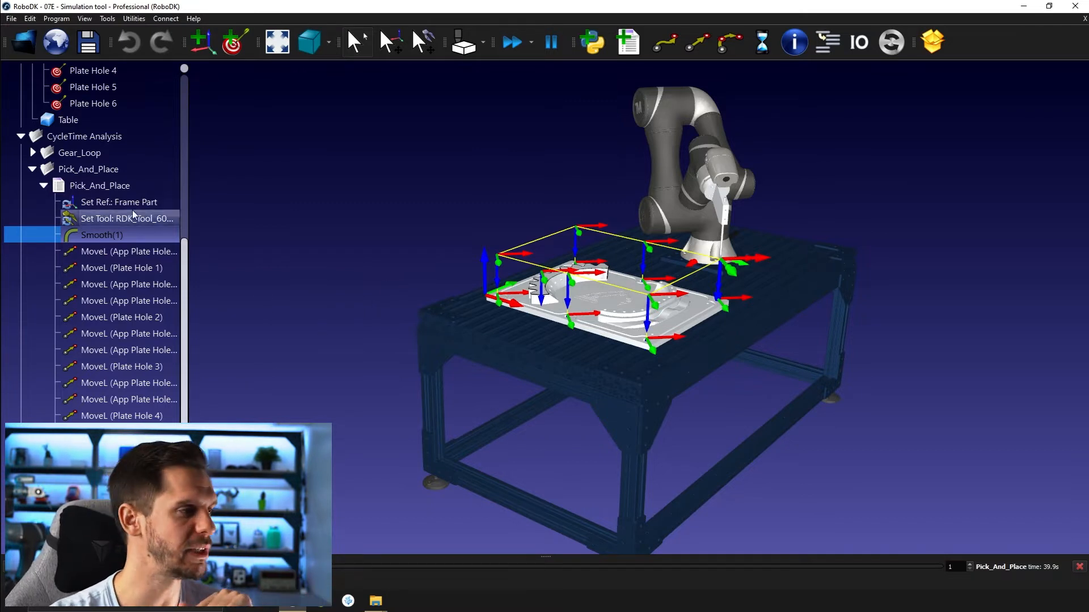
Step: Rerun Pick_And_Place with 1 mm rounding to measure the shorter 30.9 s cycle time
left_click(100, 185)
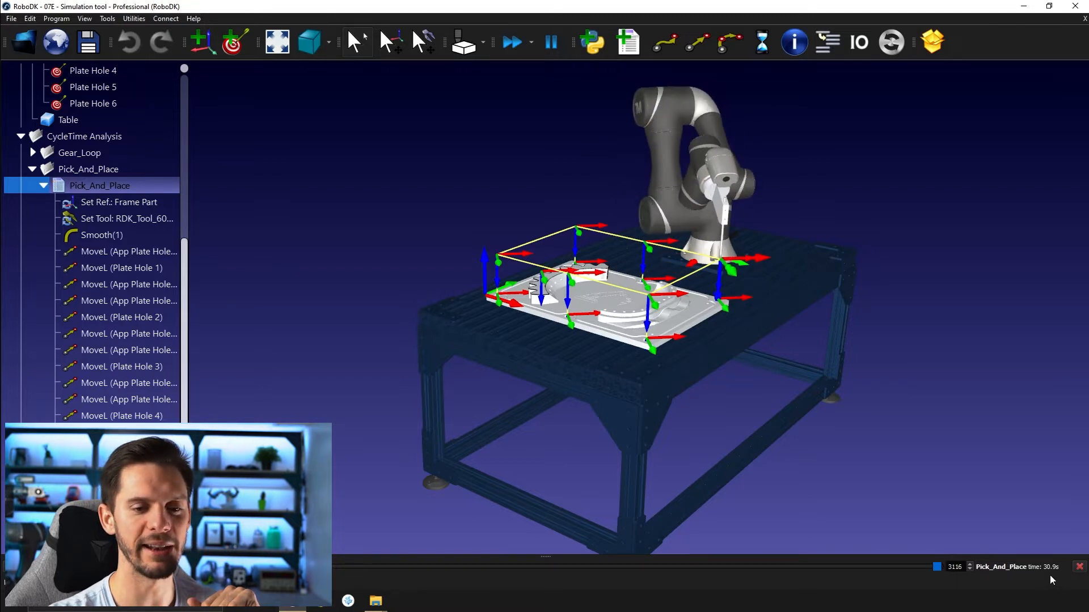
mouse_move(971, 347)
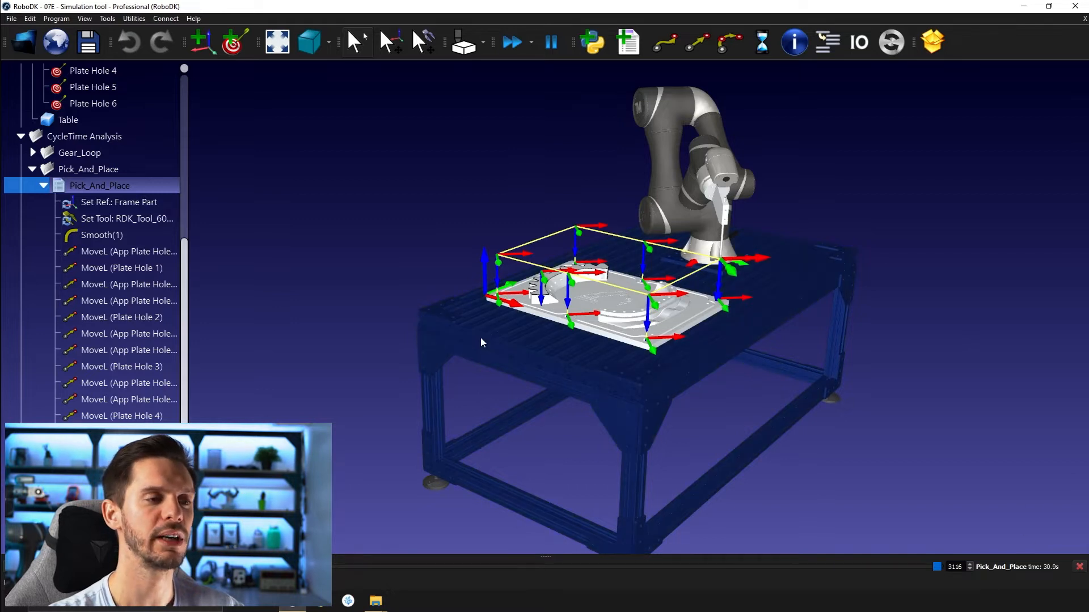
mouse_move(352, 327)
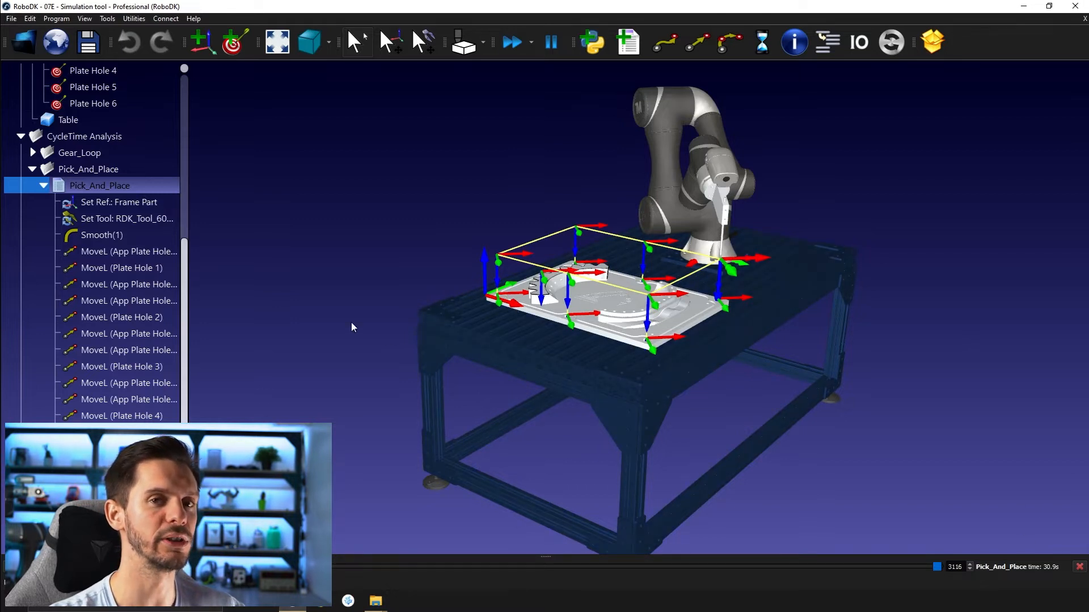
mouse_move(803, 352)
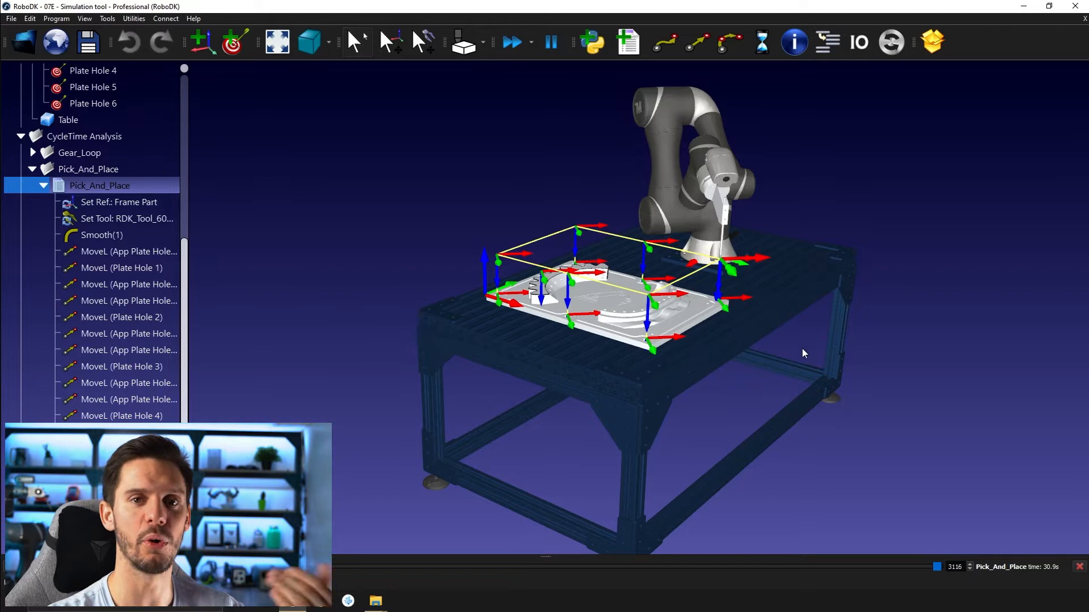
mouse_move(1006, 462)
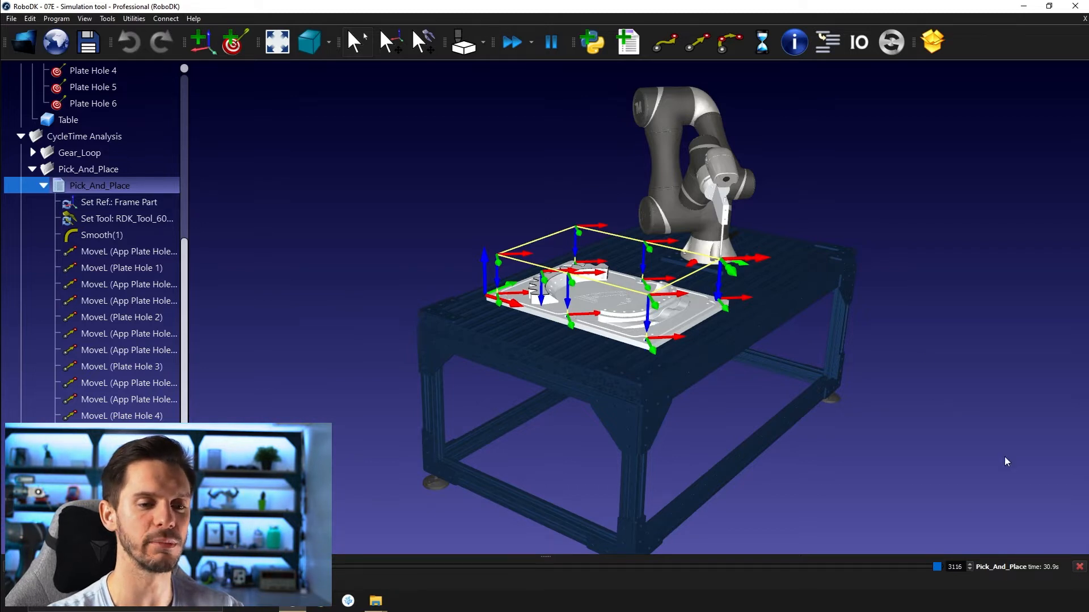
mouse_move(719, 271)
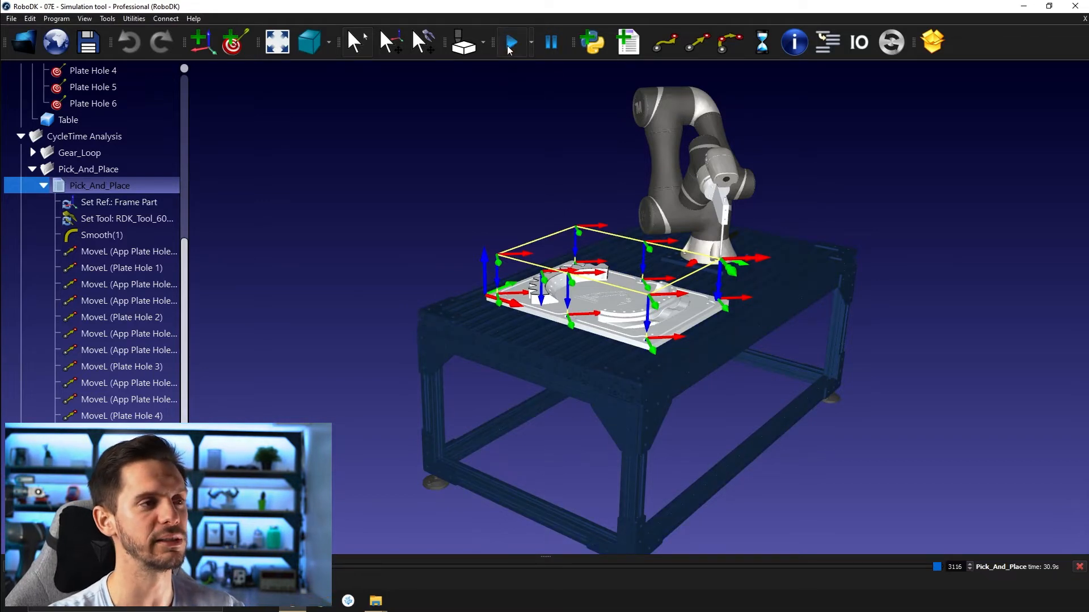
mouse_move(170, 187)
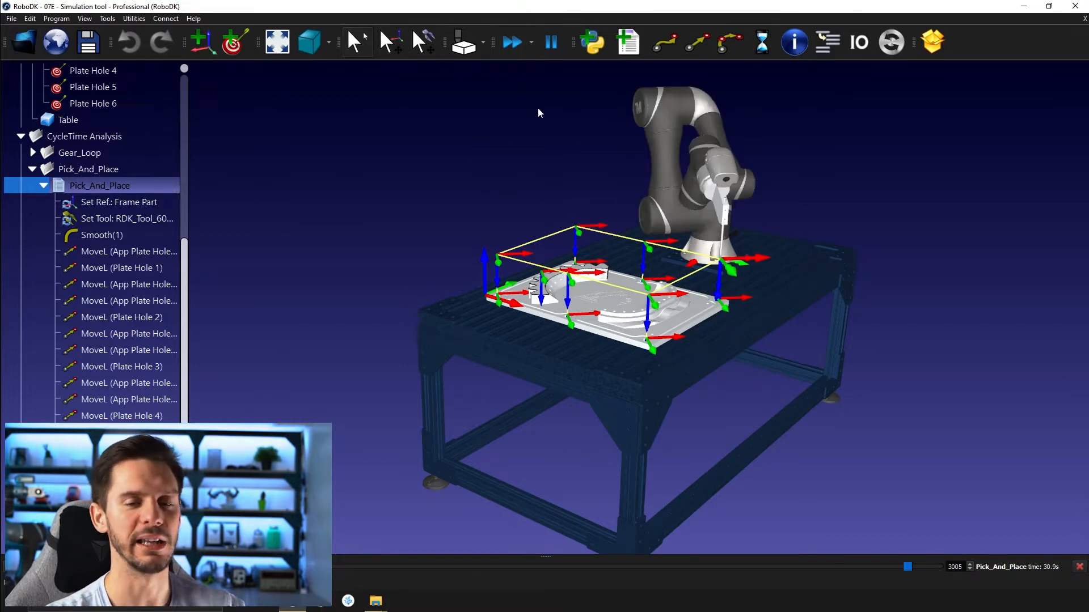
mouse_move(528, 271)
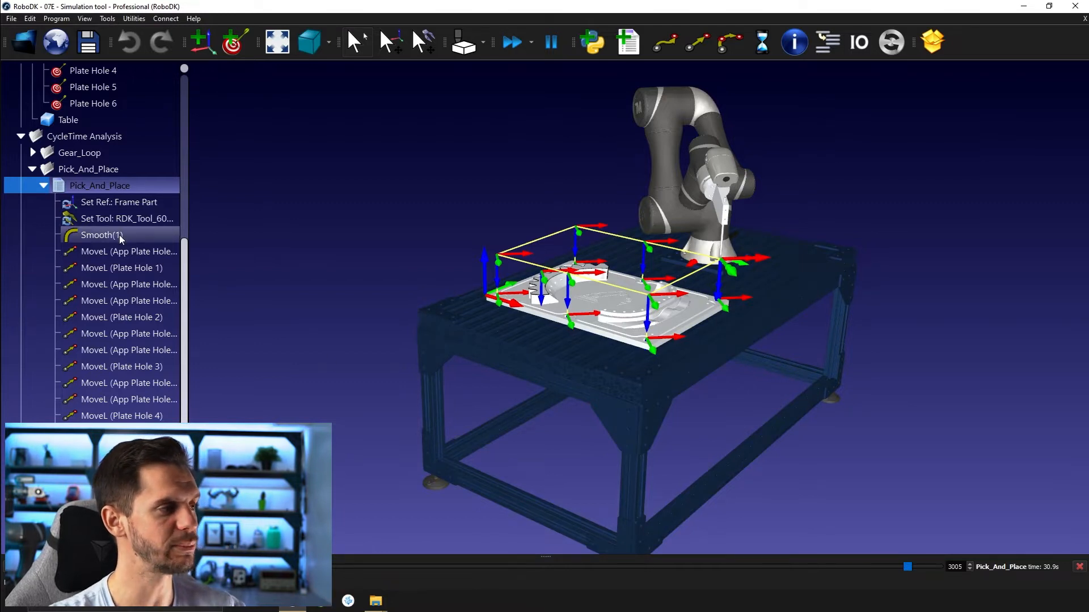
mouse_move(941, 479)
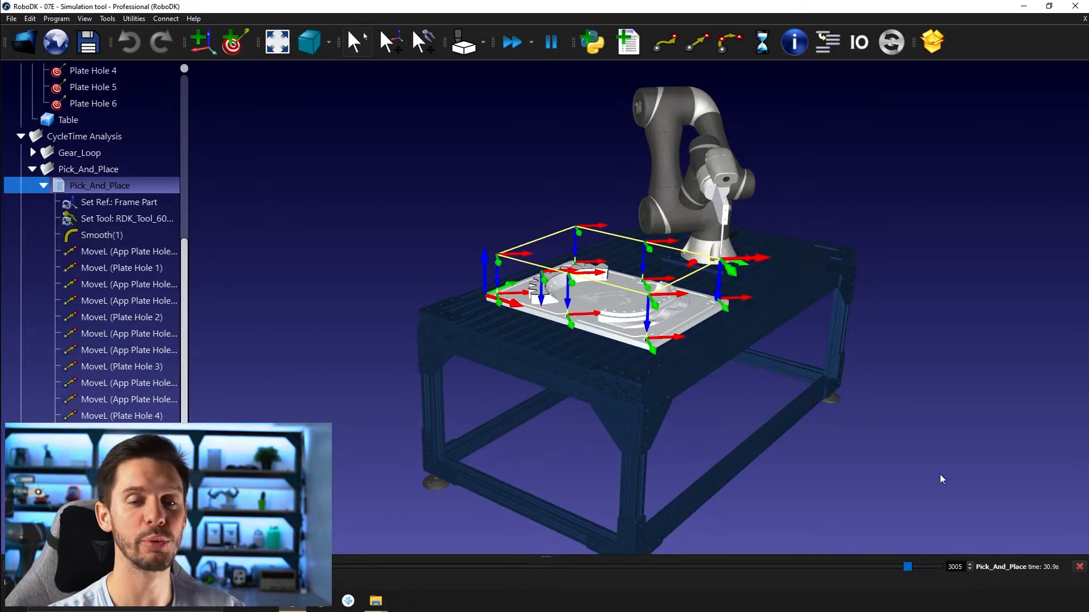
mouse_move(926, 485)
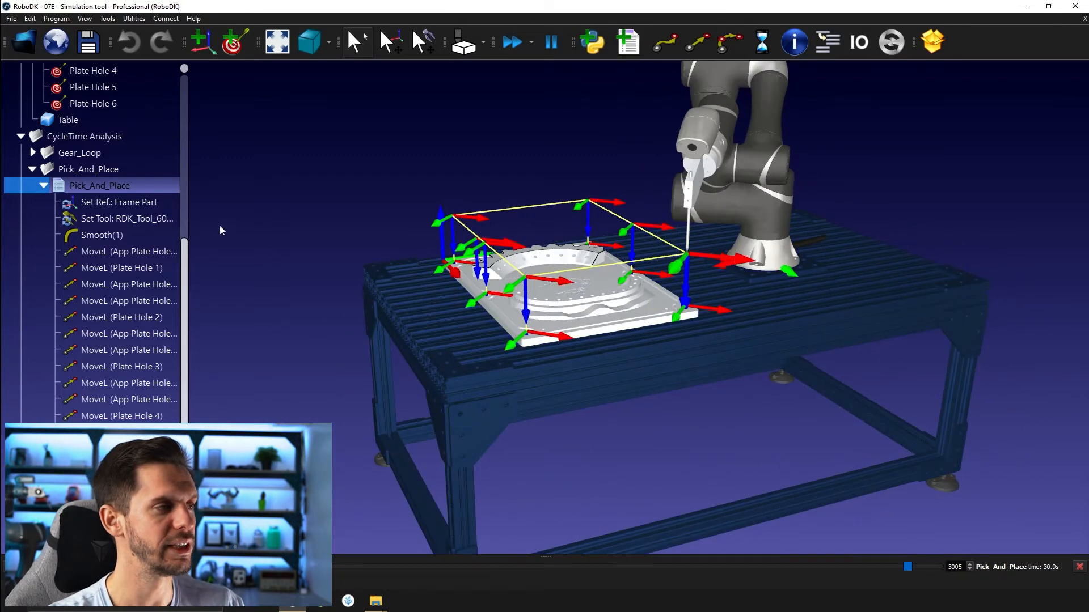
Step: Switch the Smooth(1) instruction back to Accurate and rerun the simulation for a 39.9 s time
right_click(101, 235)
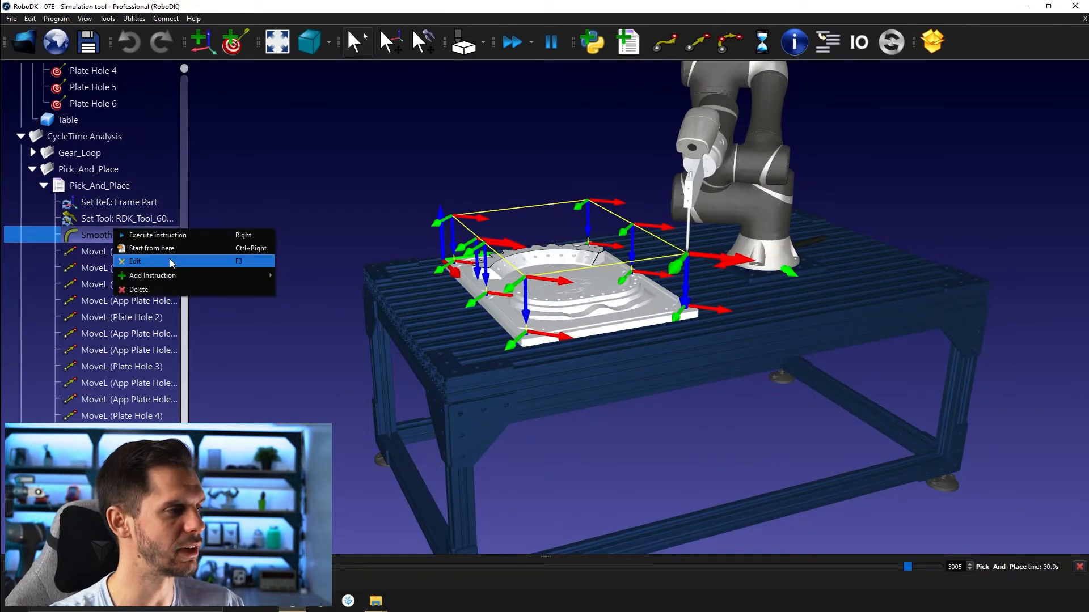
left_click(135, 262)
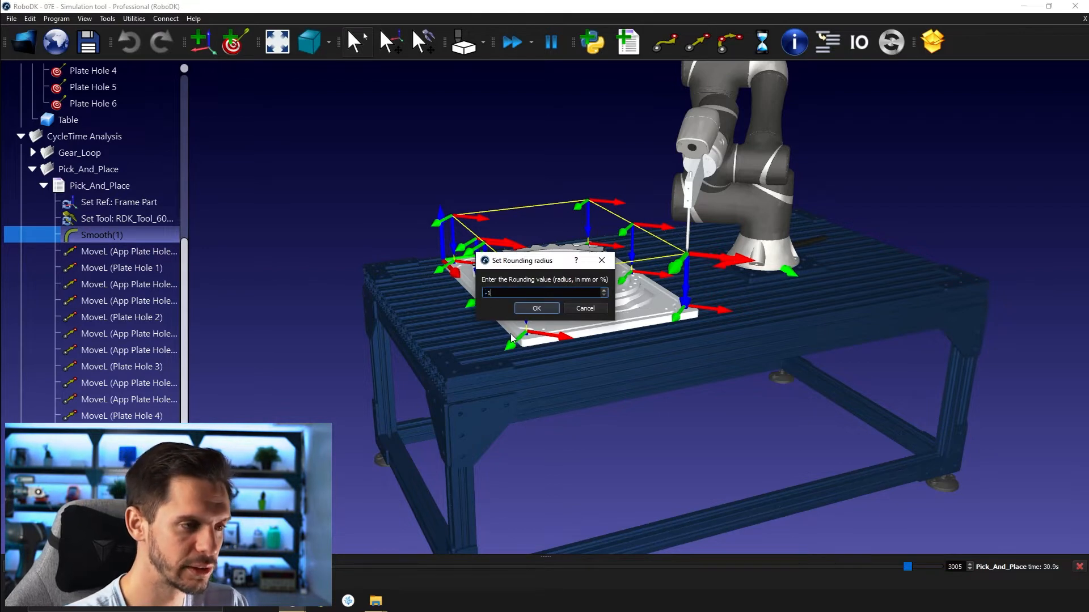
left_click(536, 308)
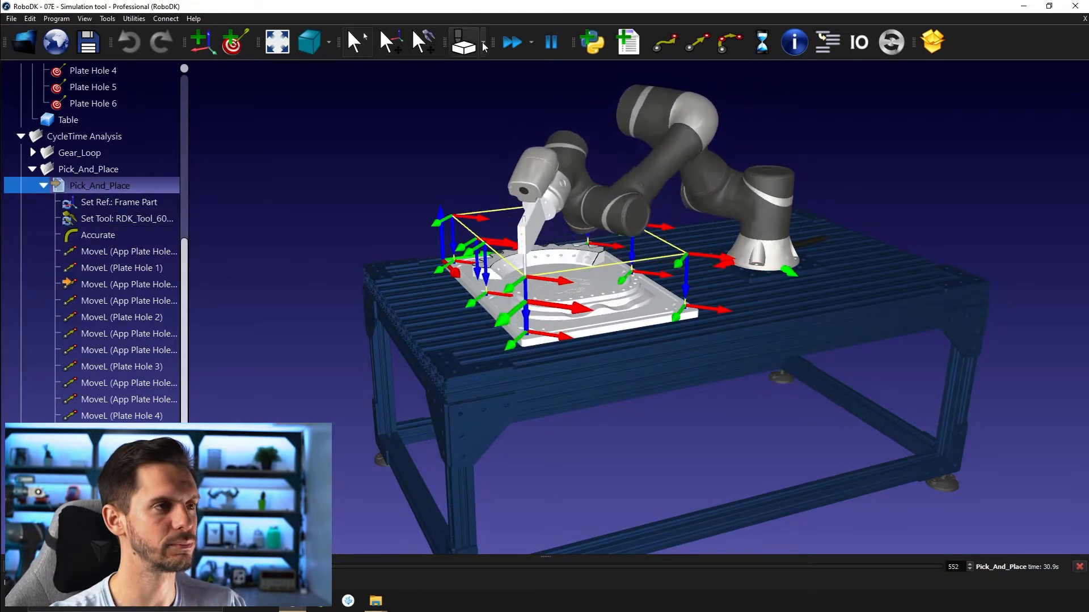
left_click(511, 42)
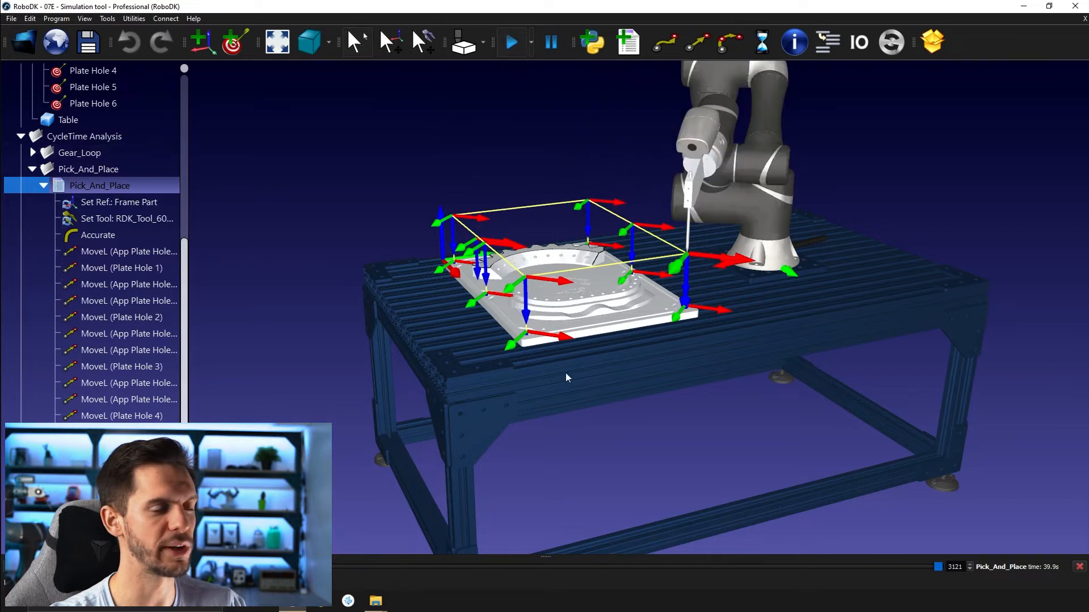
mouse_move(546, 301)
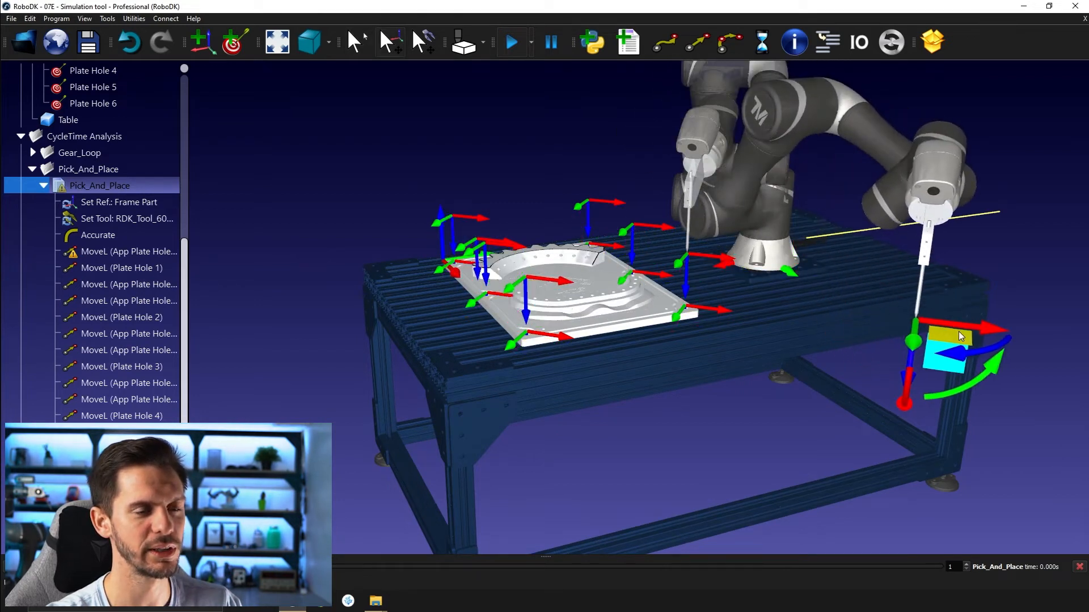
Step: Rerun the simulation reading 35.8 s and select the program's first approach move
left_click(511, 42)
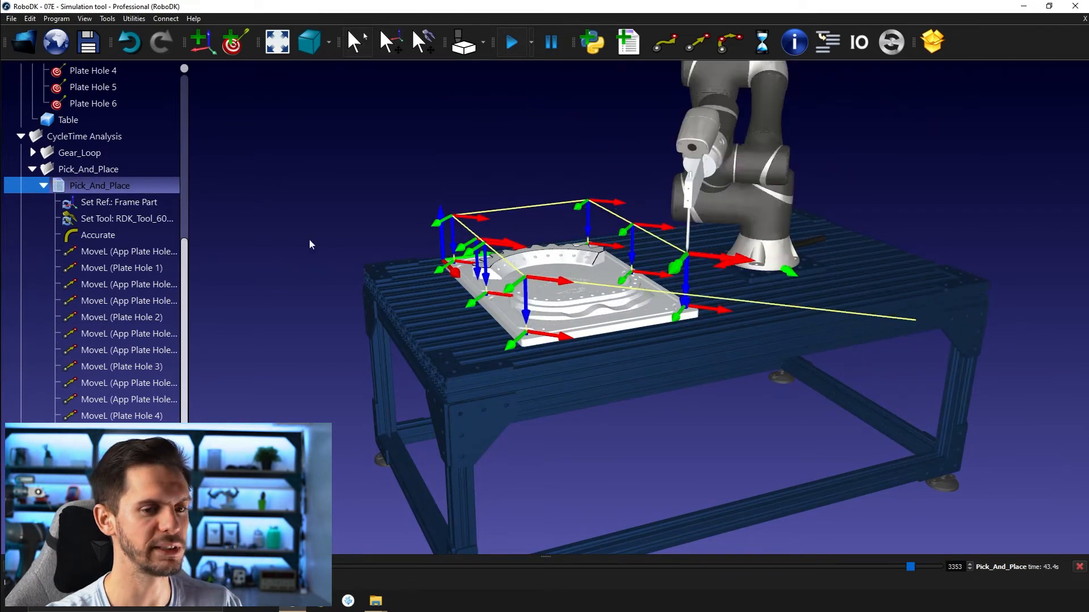
mouse_move(1056, 576)
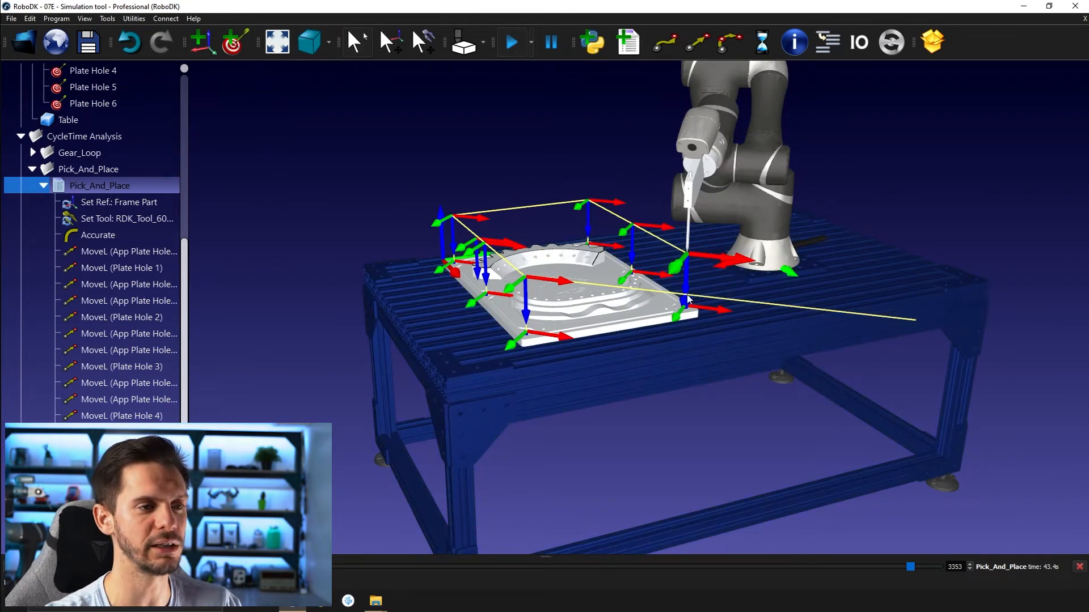
mouse_move(368, 261)
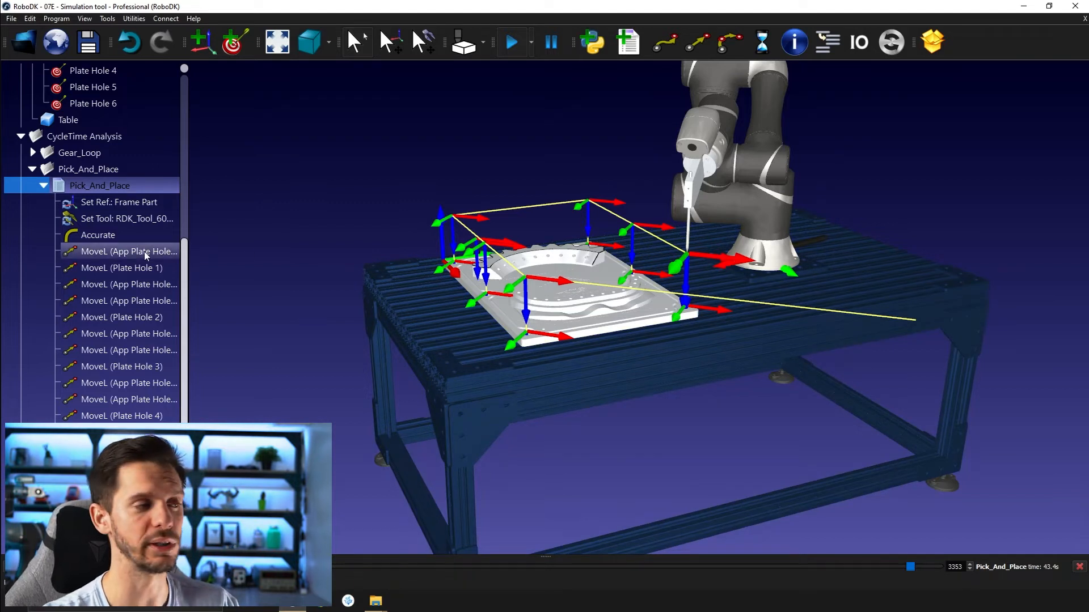
left_click(128, 252)
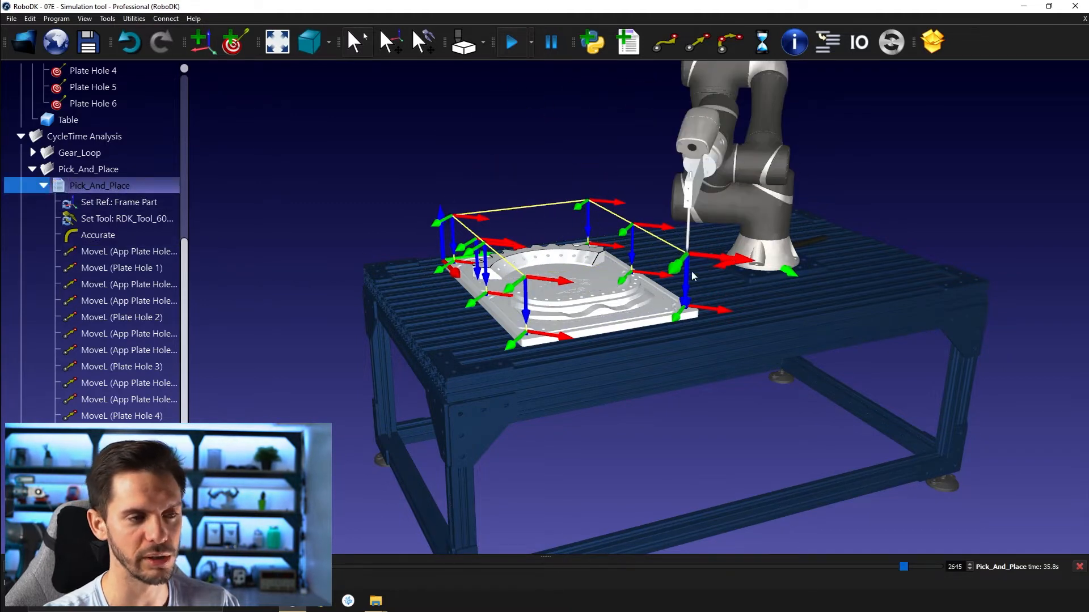
mouse_move(1040, 491)
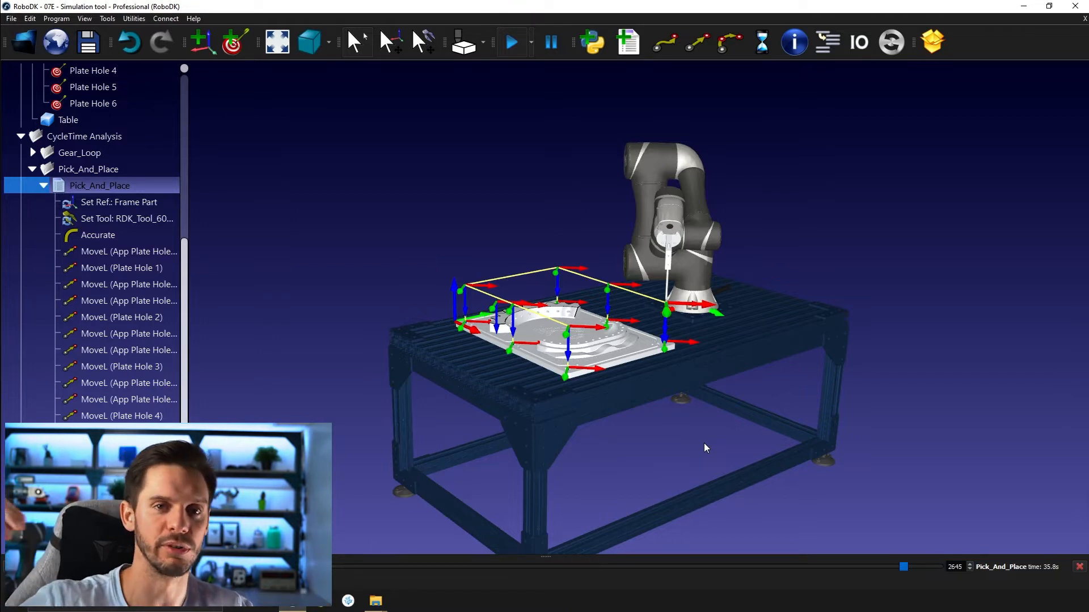
mouse_move(774, 467)
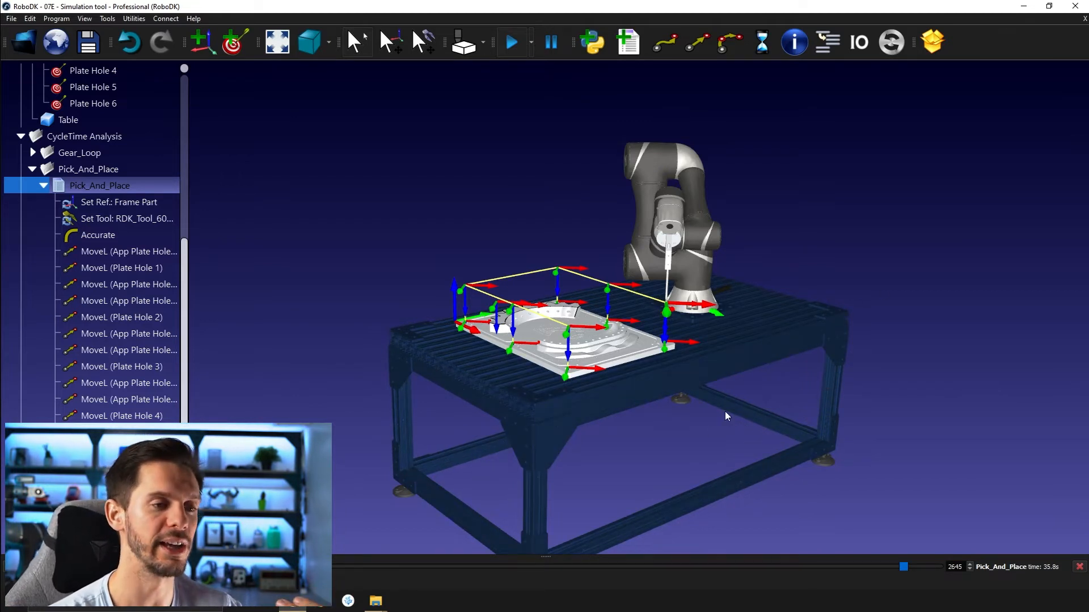
mouse_move(590, 299)
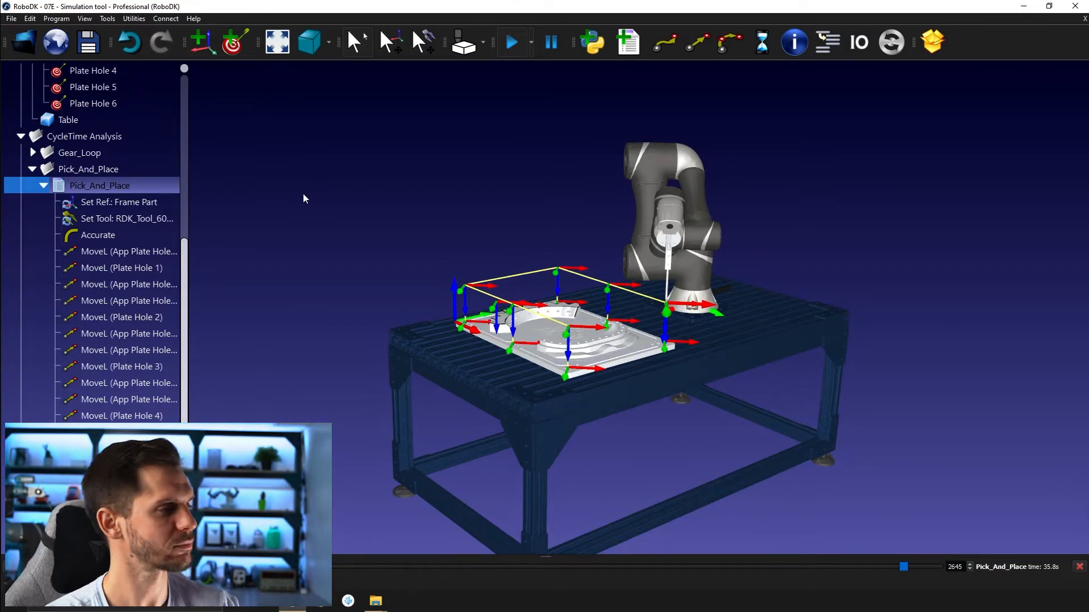
mouse_move(415, 282)
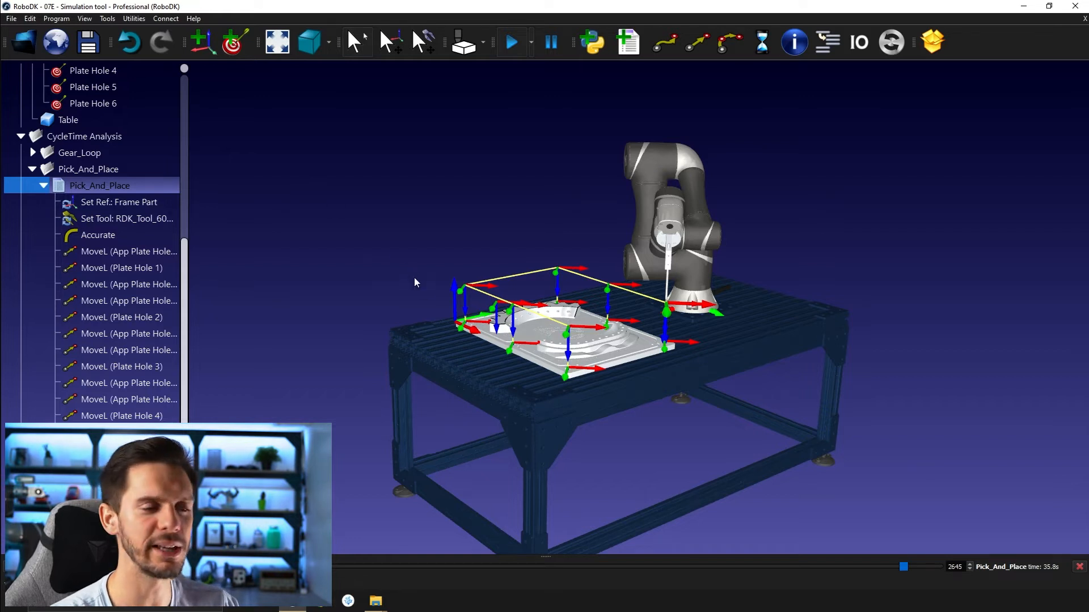
mouse_move(521, 406)
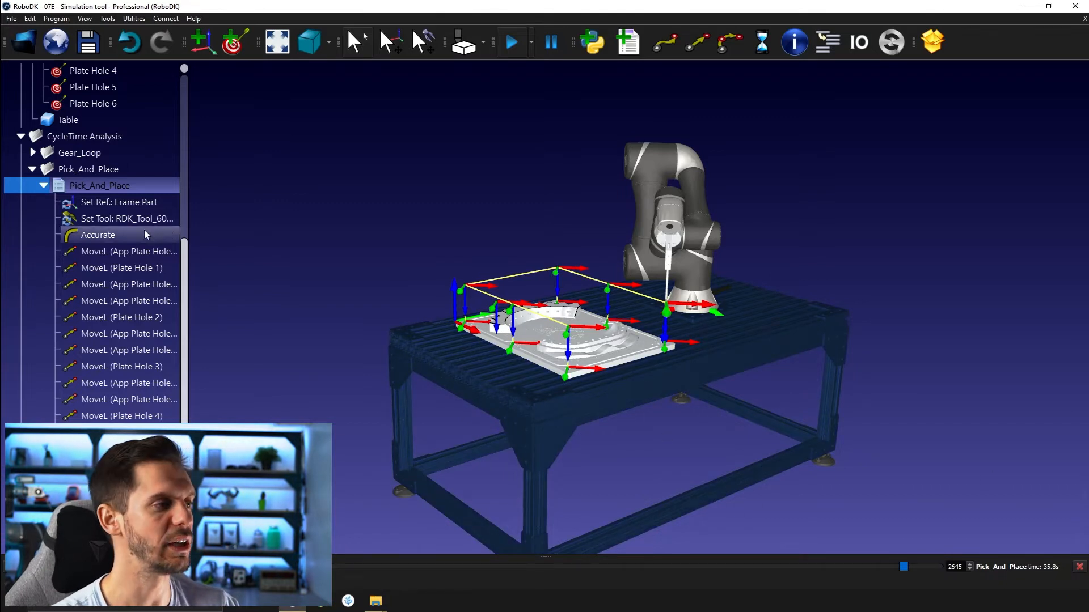
Step: Set the Accurate instruction back to Smooth(1) and move the robot to the first approach target
double_click(98, 235)
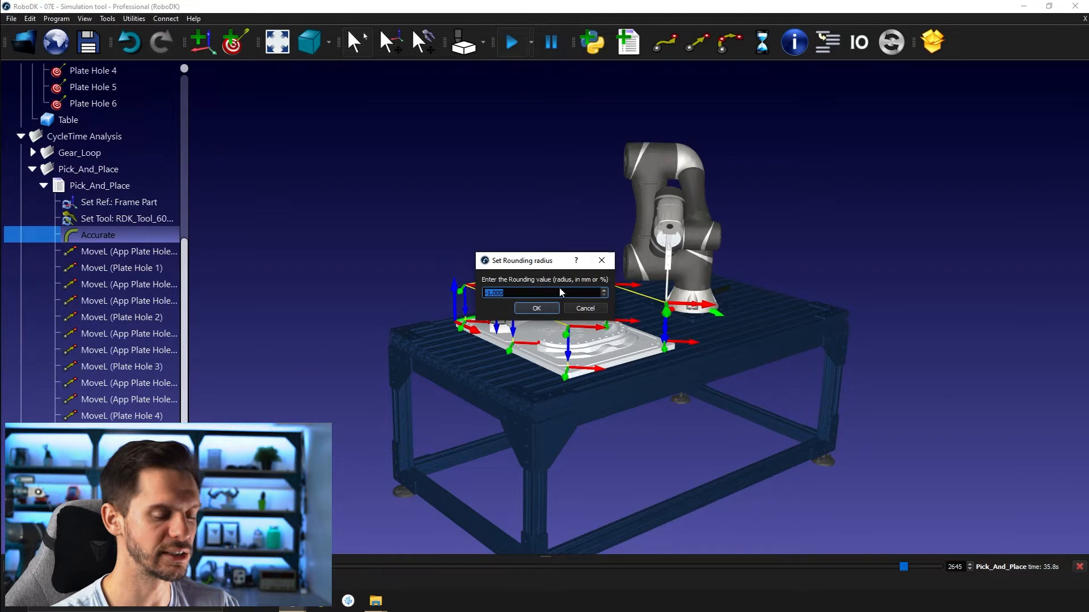
left_click(536, 309)
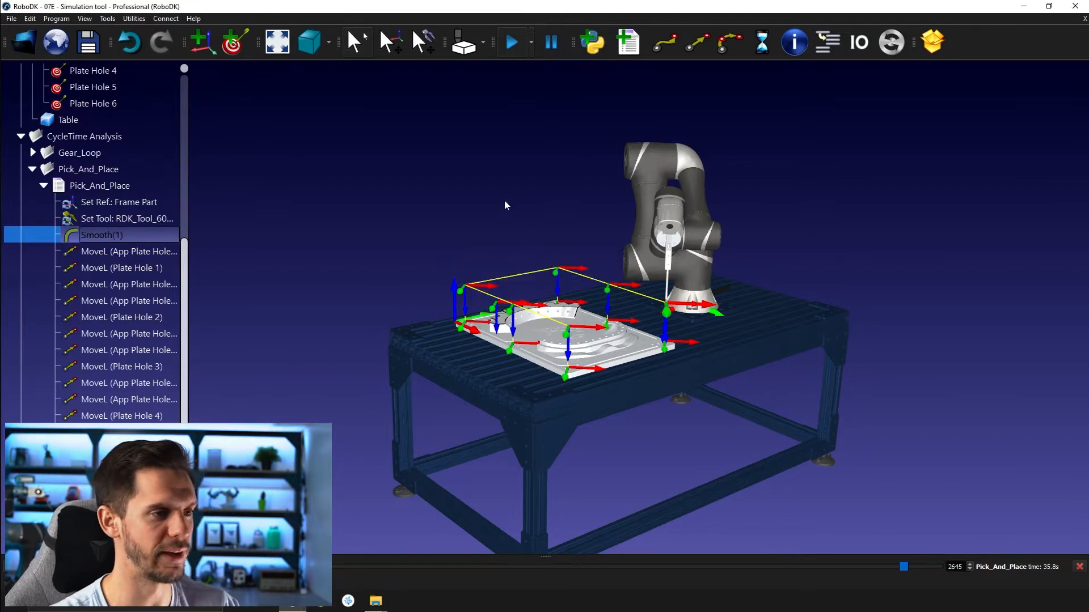
left_click(128, 252)
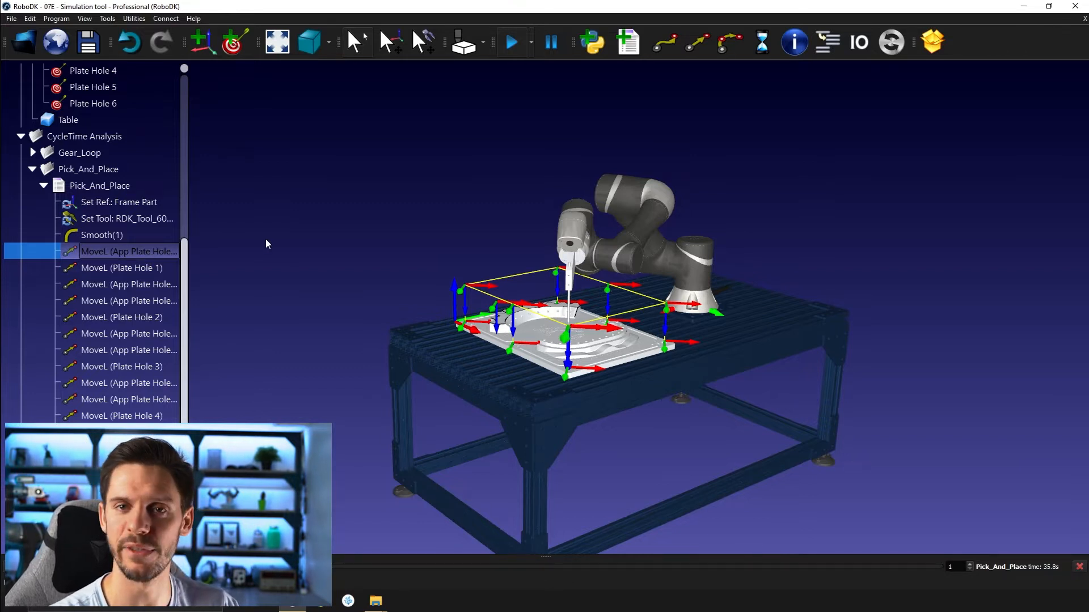
mouse_move(487, 326)
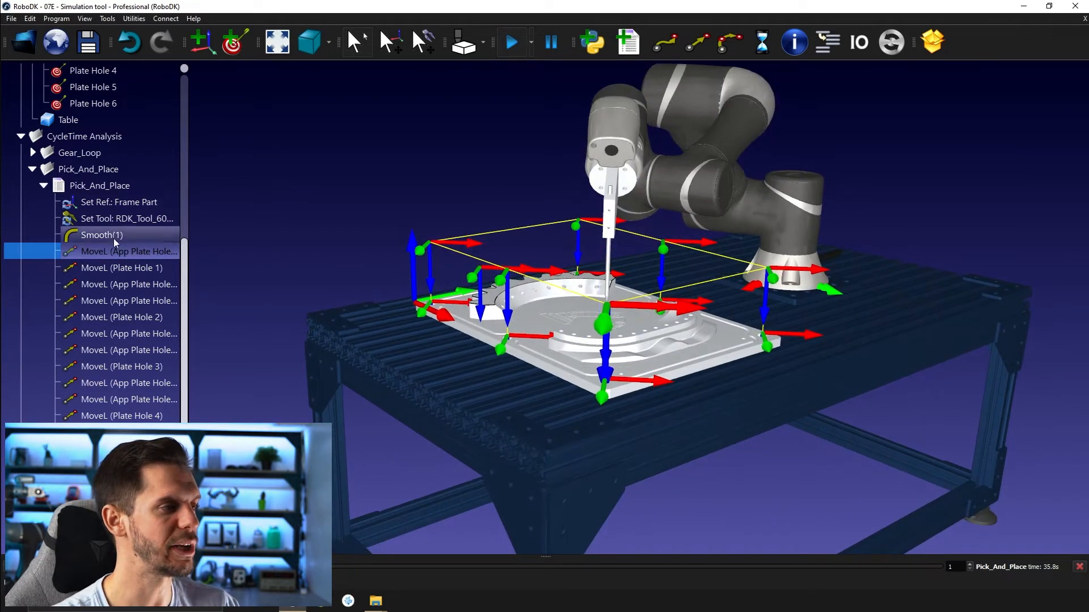
Step: Insert Accurate before and Smooth(1) after the Plate Hole 1 move, then paste Accurate before the next holes
left_click(101, 234)
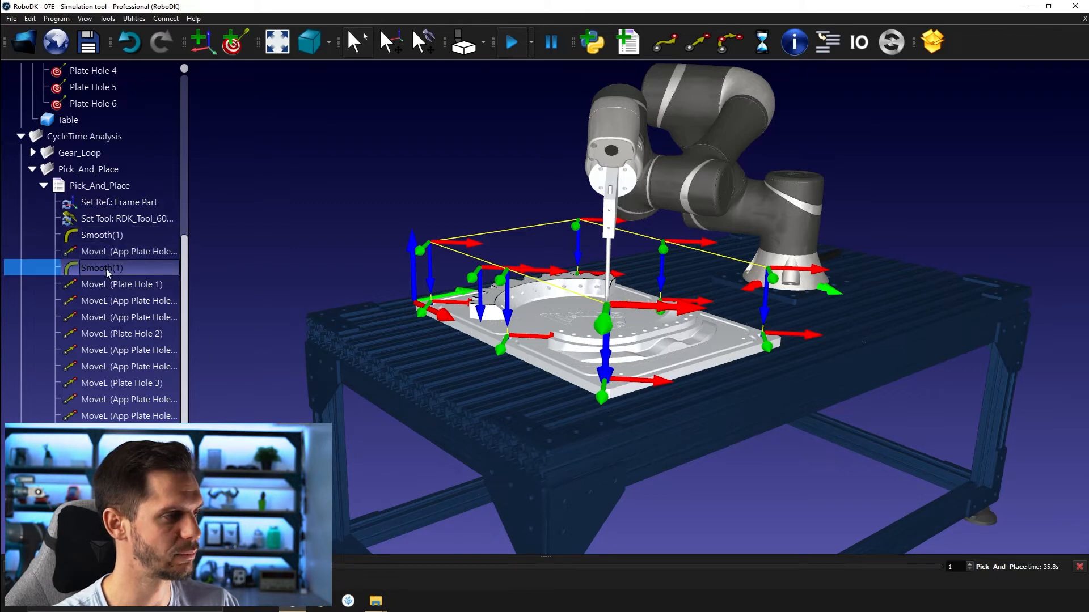
double_click(101, 267)
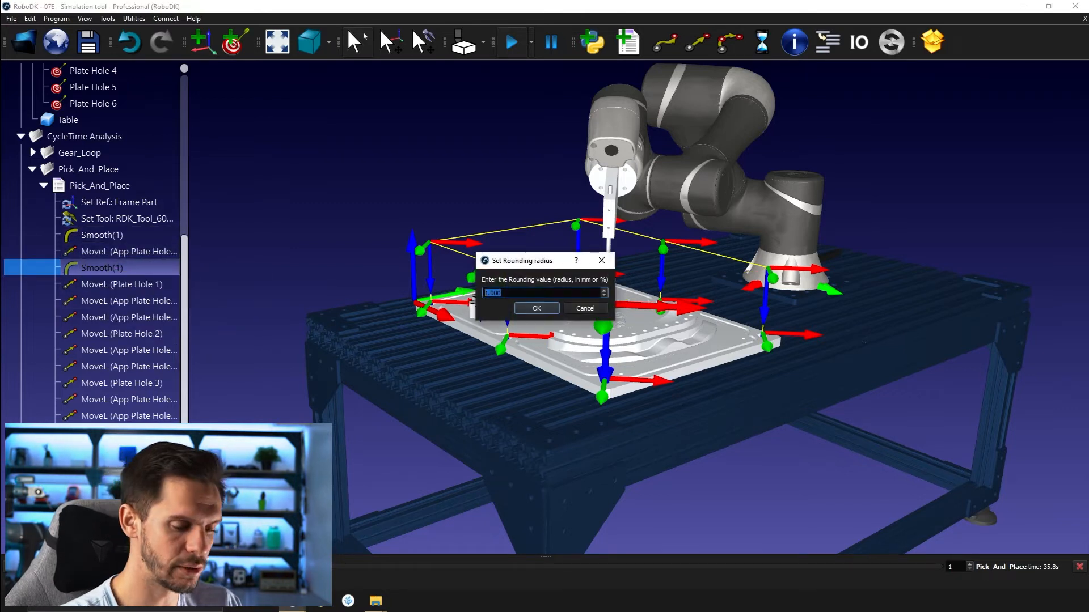
left_click(535, 308)
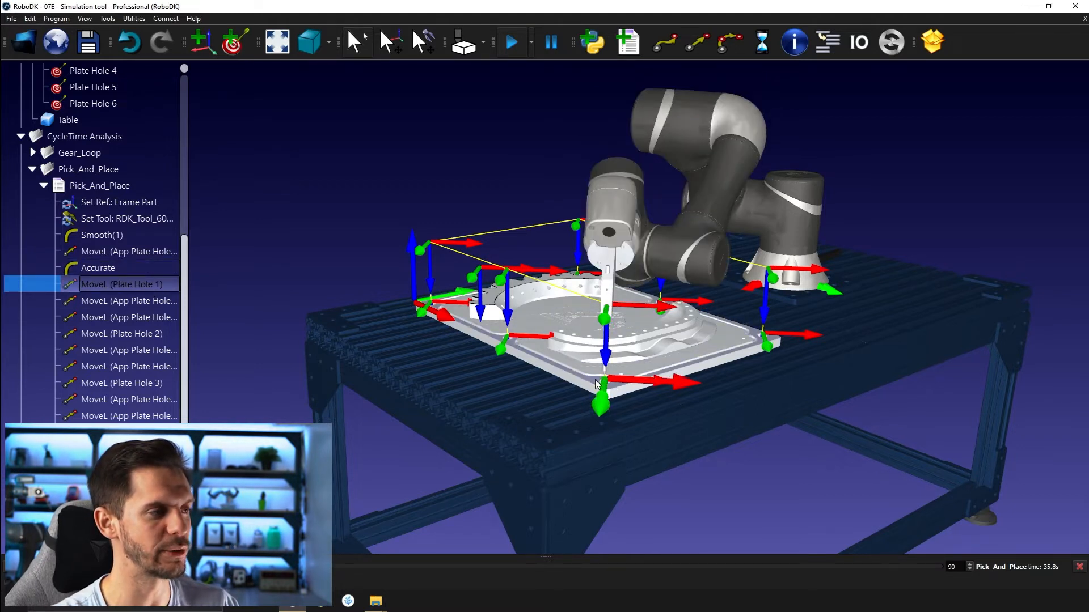
left_click(101, 236)
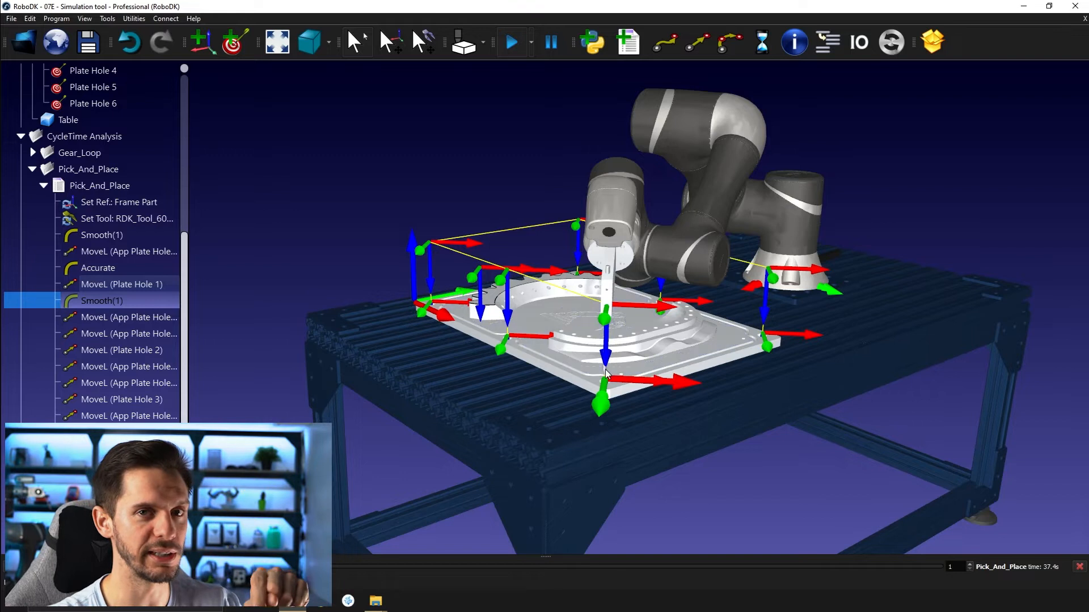
mouse_move(111, 271)
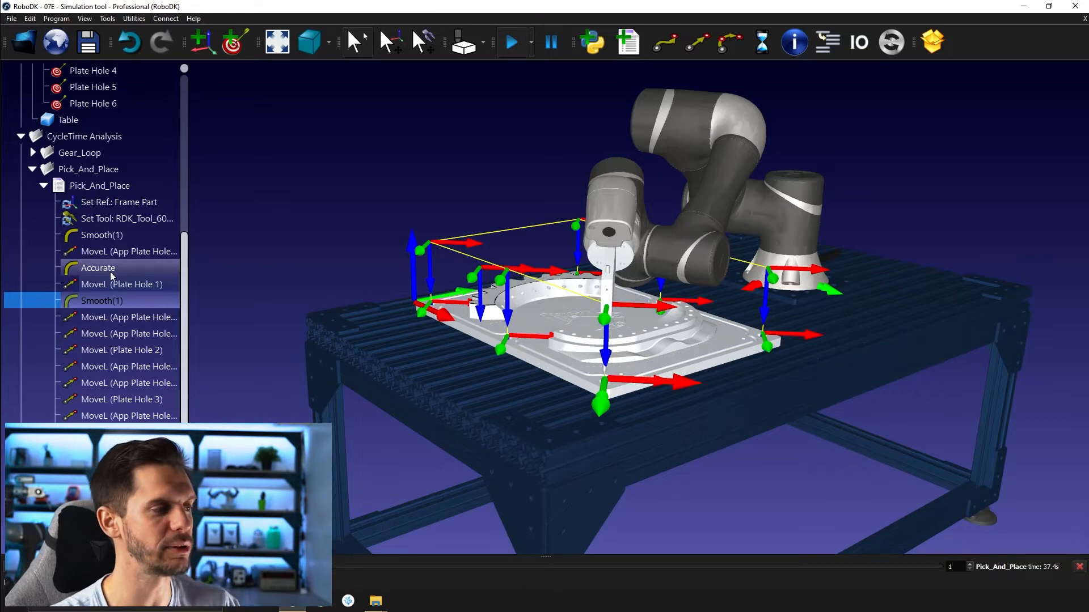
mouse_move(128, 318)
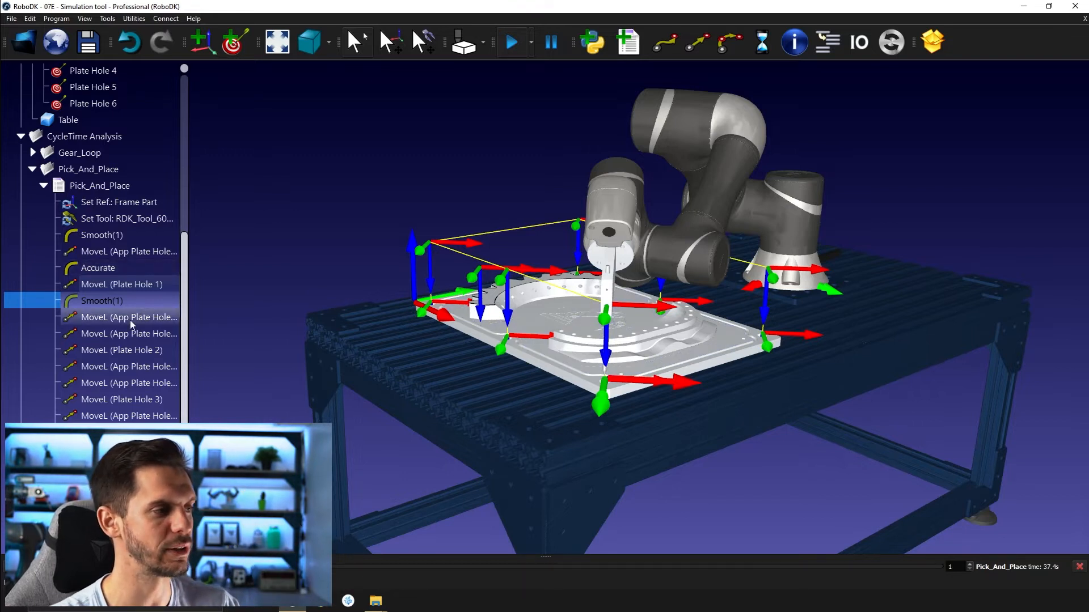
left_click(98, 267)
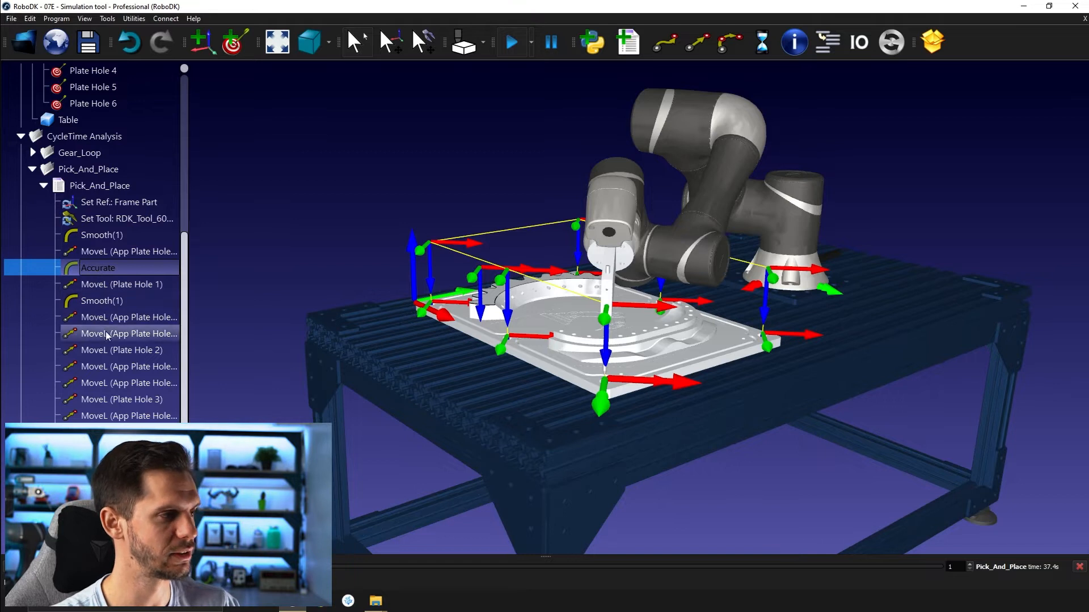
left_click(123, 350)
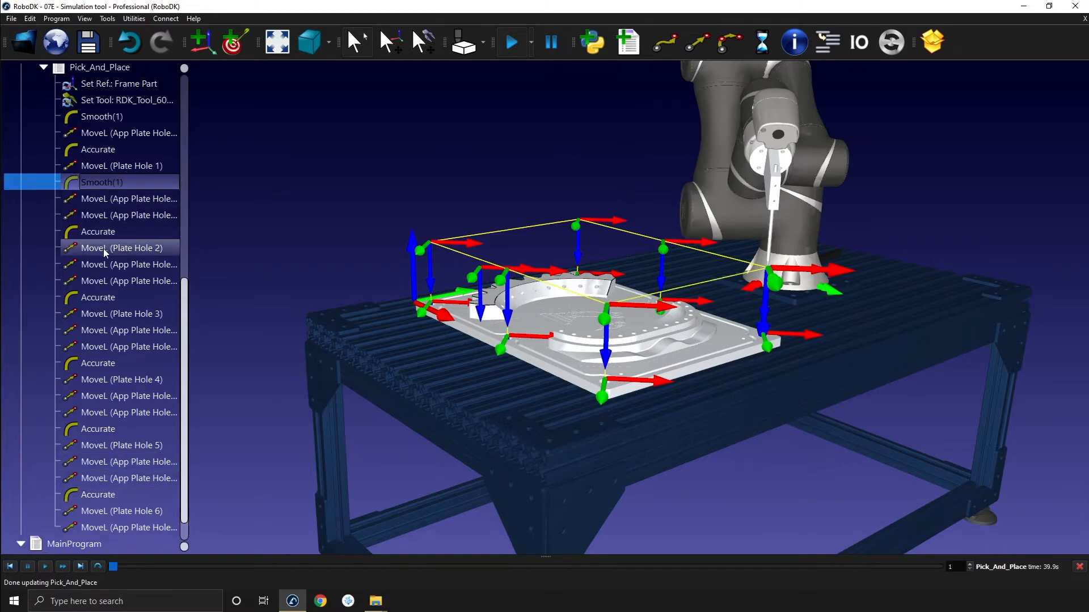
Step: Paste Smooth(1) after the remaining Plate Hole moves and scroll back through the program
left_click(123, 248)
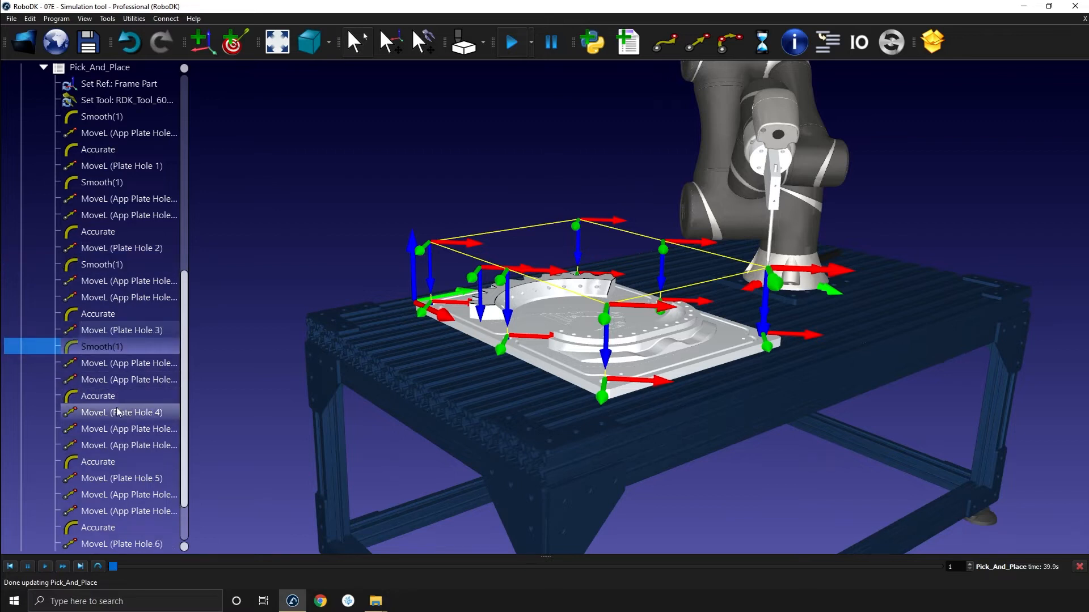
scroll("down", 3)
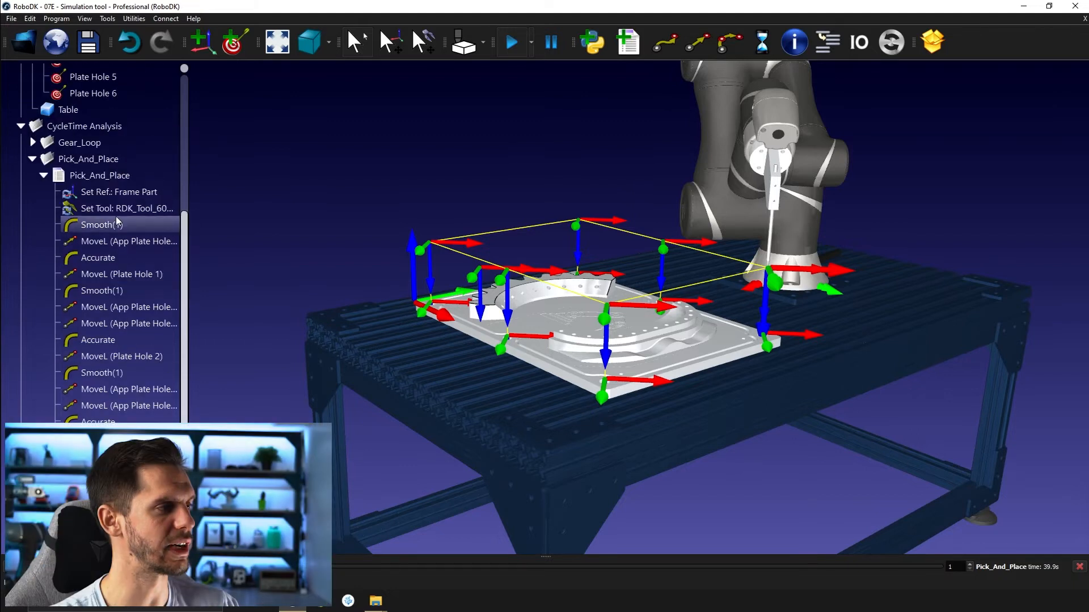
Step: Step the robot through the approach and Plate Hole 1 targets, select Table, and re-simulate for 30.3 s
left_click(103, 224)
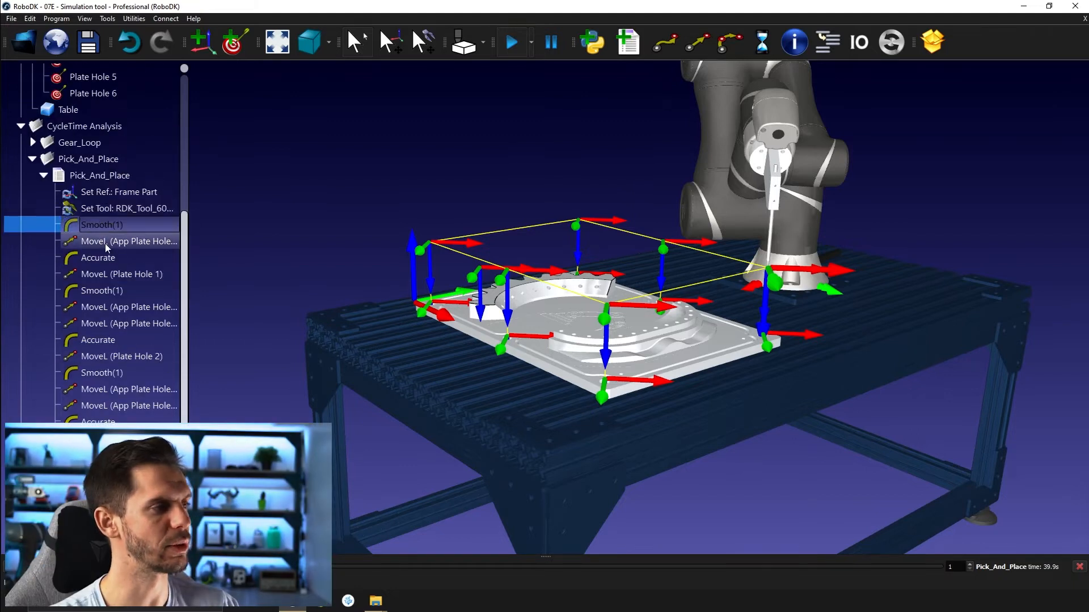
left_click(128, 240)
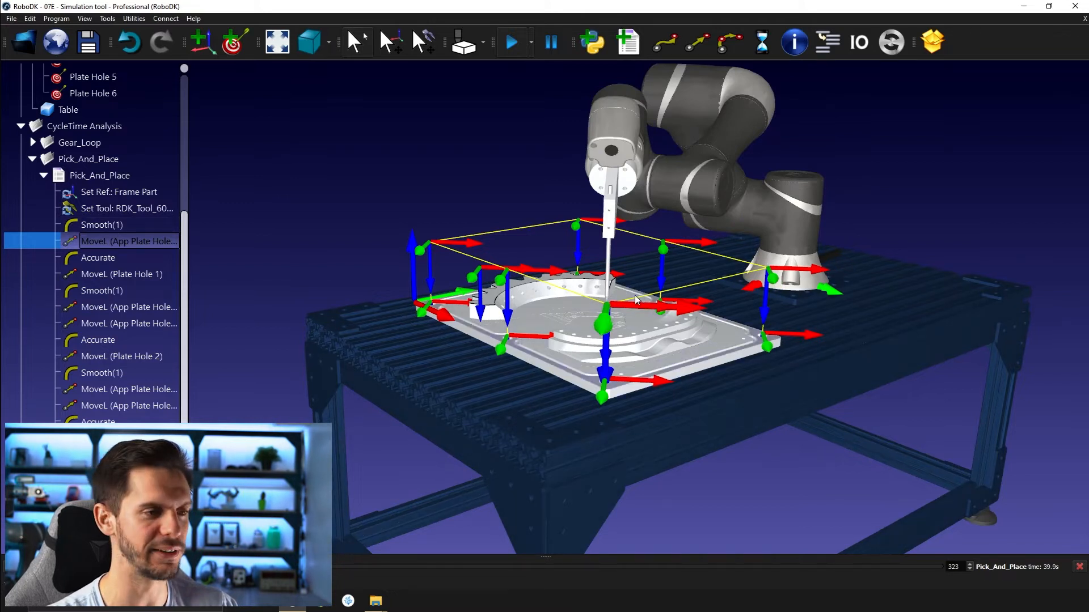
mouse_move(238, 325)
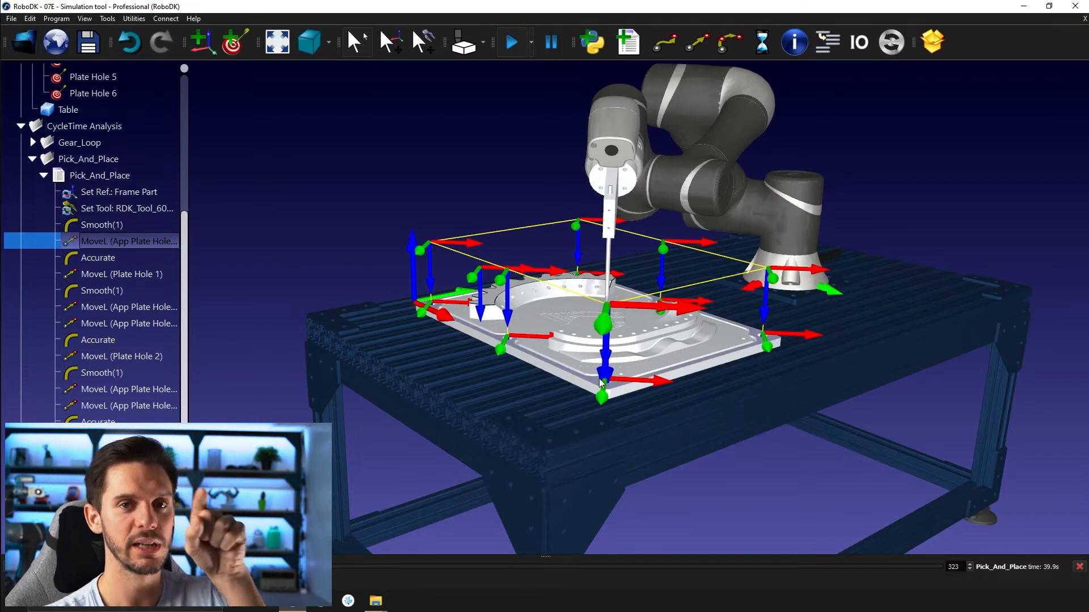
mouse_move(144, 262)
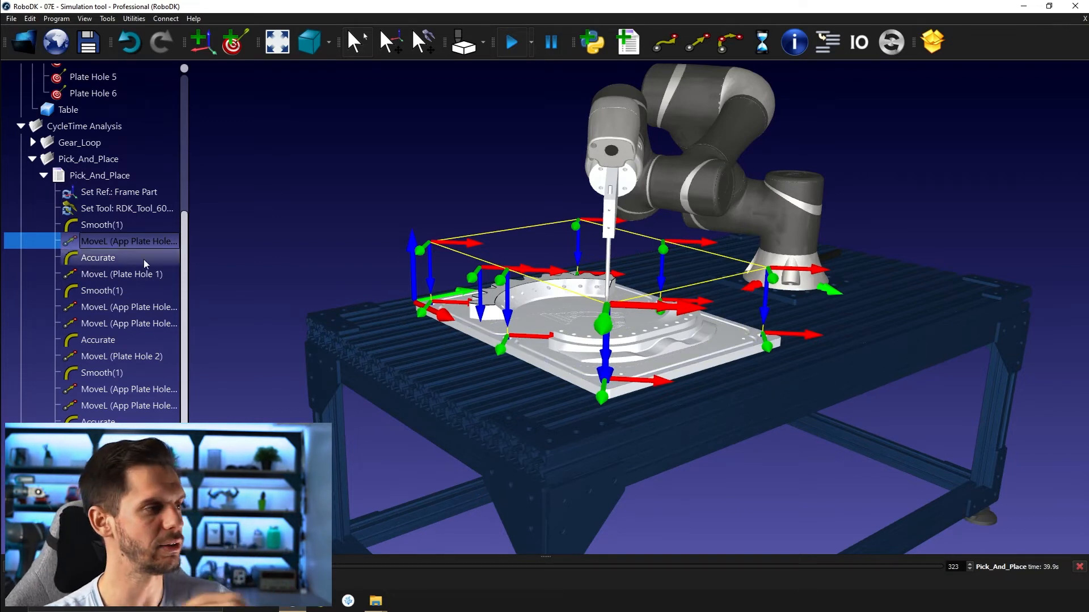
left_click(122, 273)
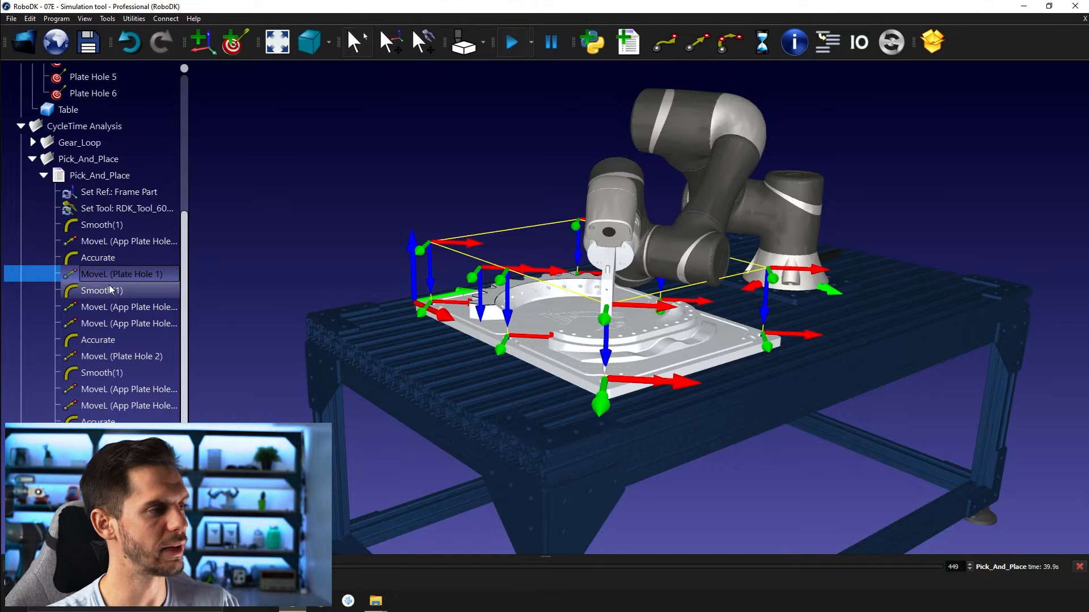
left_click(103, 290)
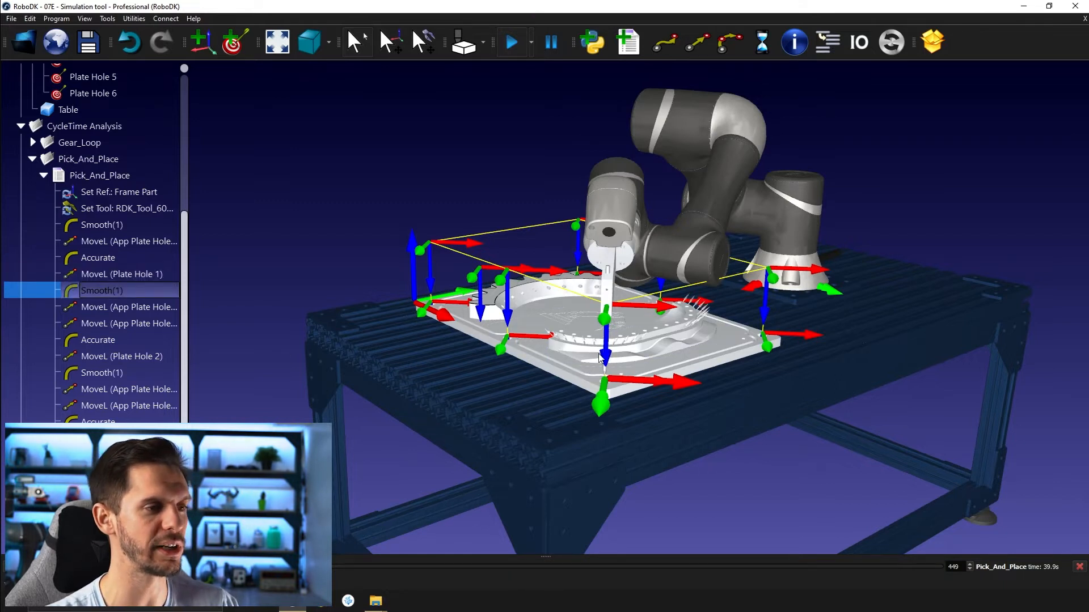
left_click(68, 110)
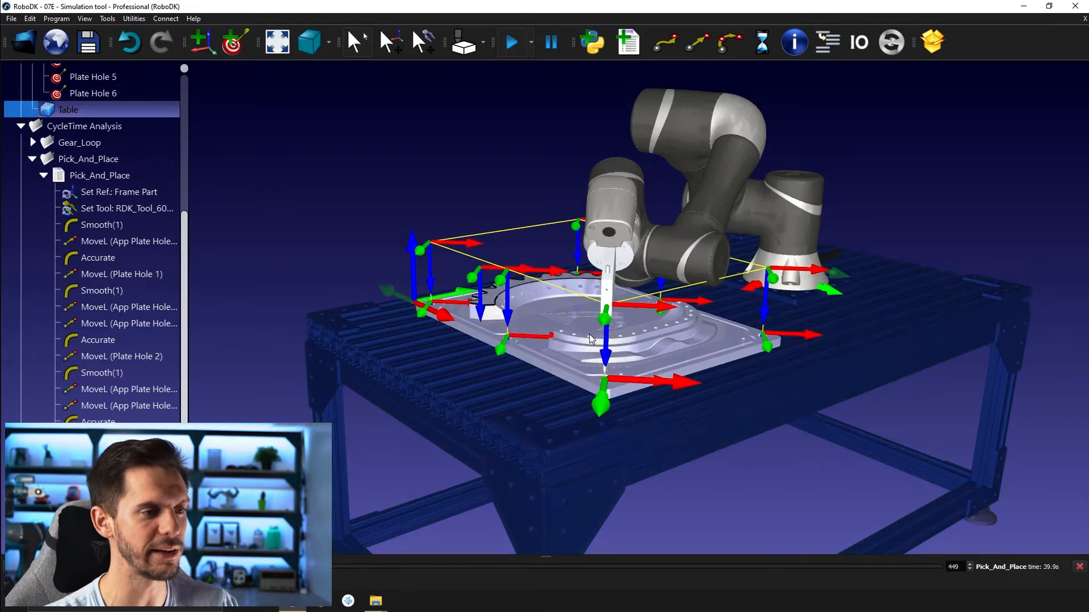
mouse_move(602, 301)
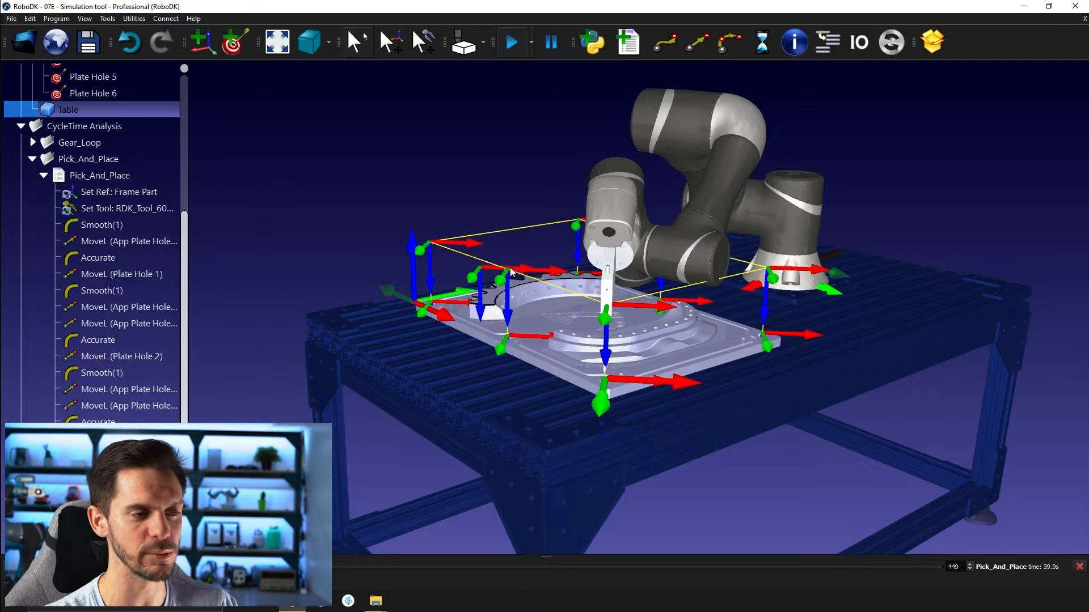
mouse_move(506, 297)
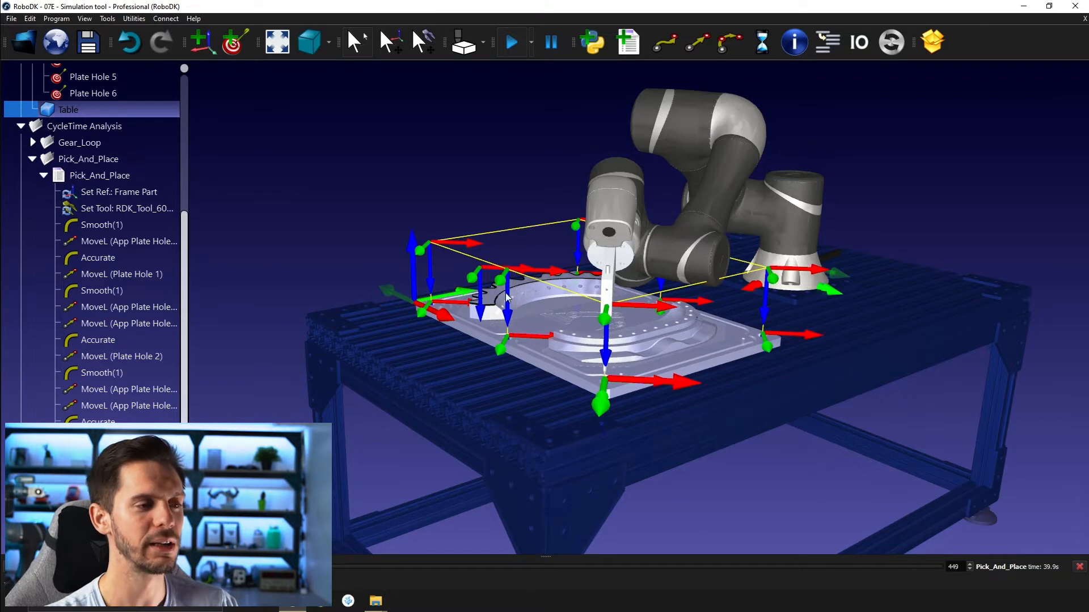
mouse_move(431, 252)
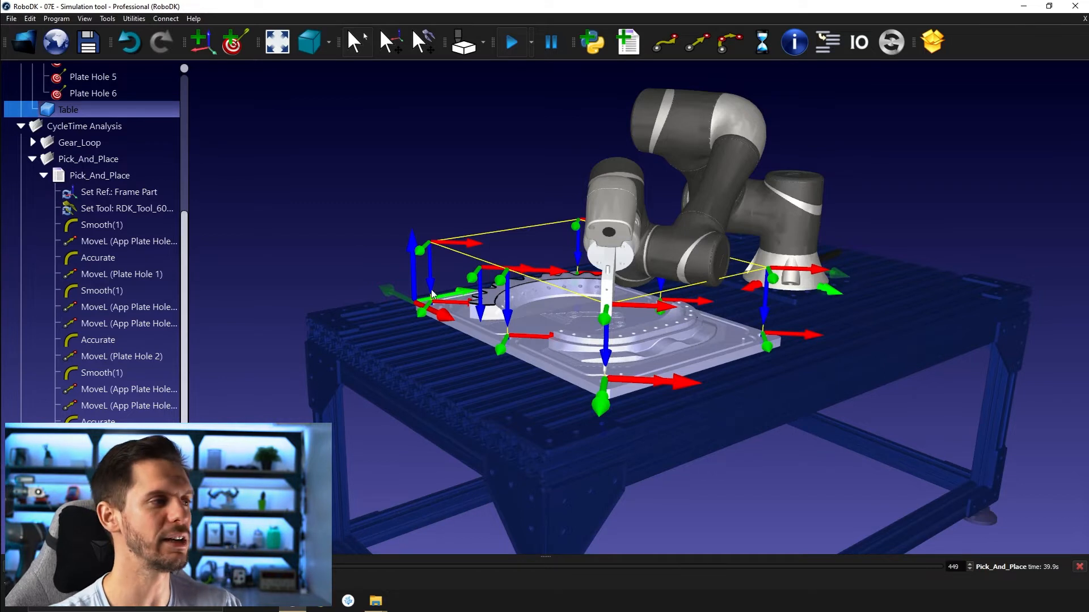
mouse_move(100, 175)
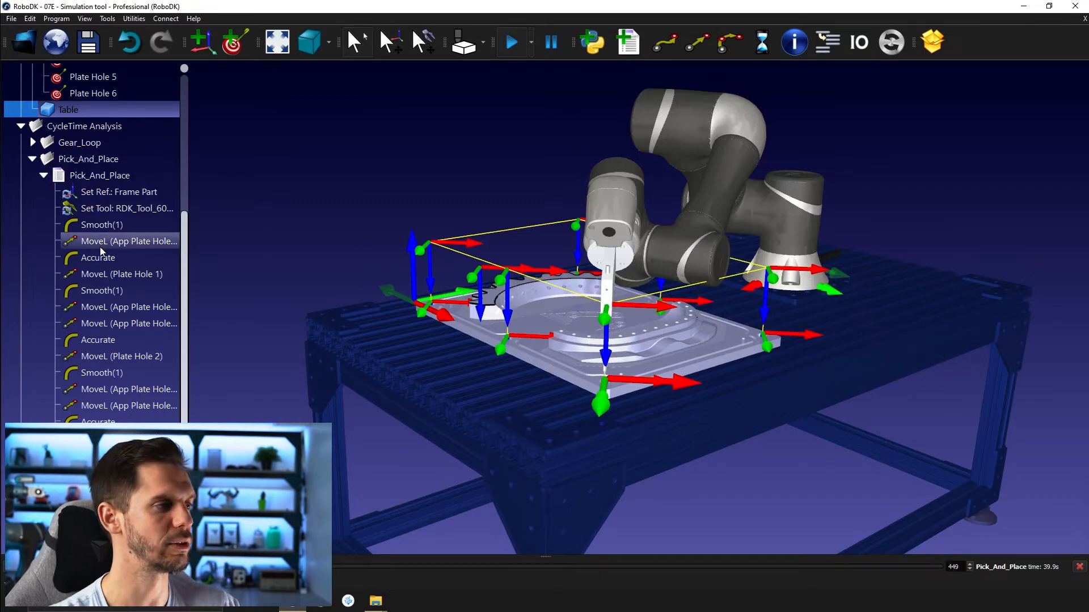
left_click(98, 258)
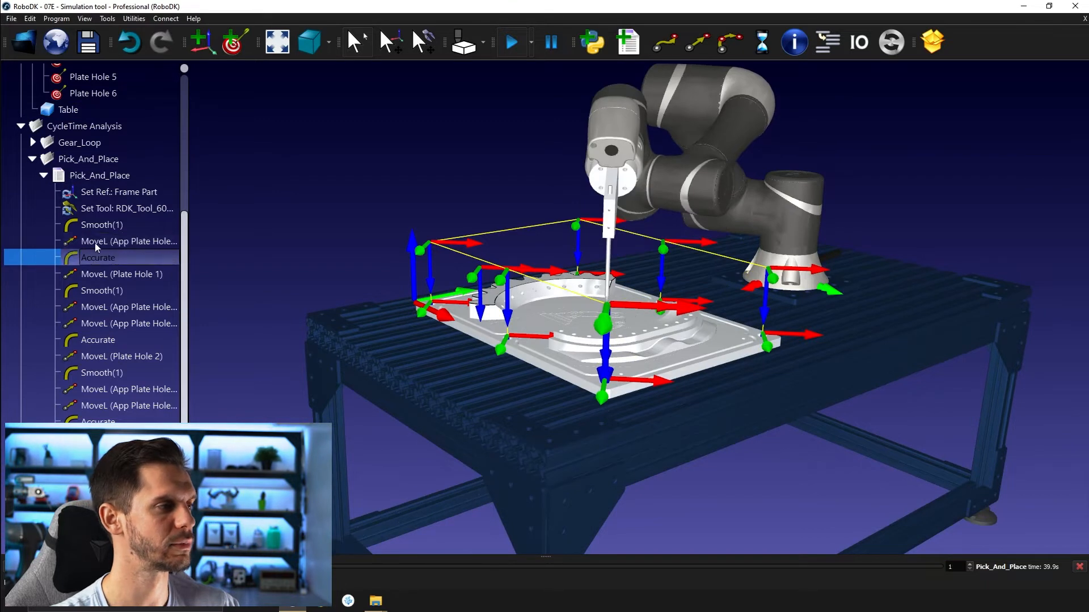
left_click(100, 175)
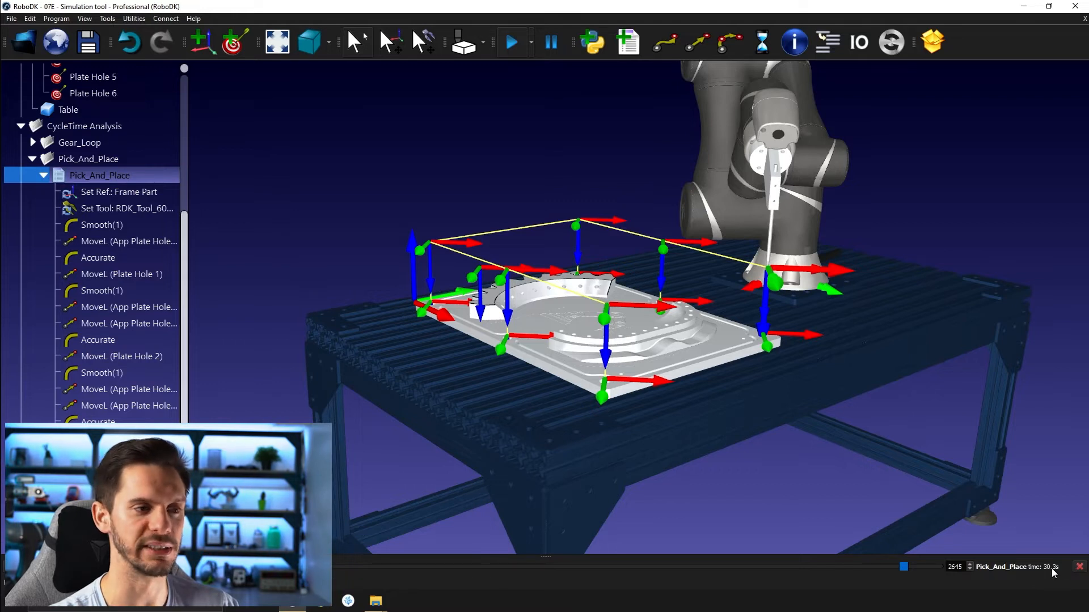
mouse_move(1024, 563)
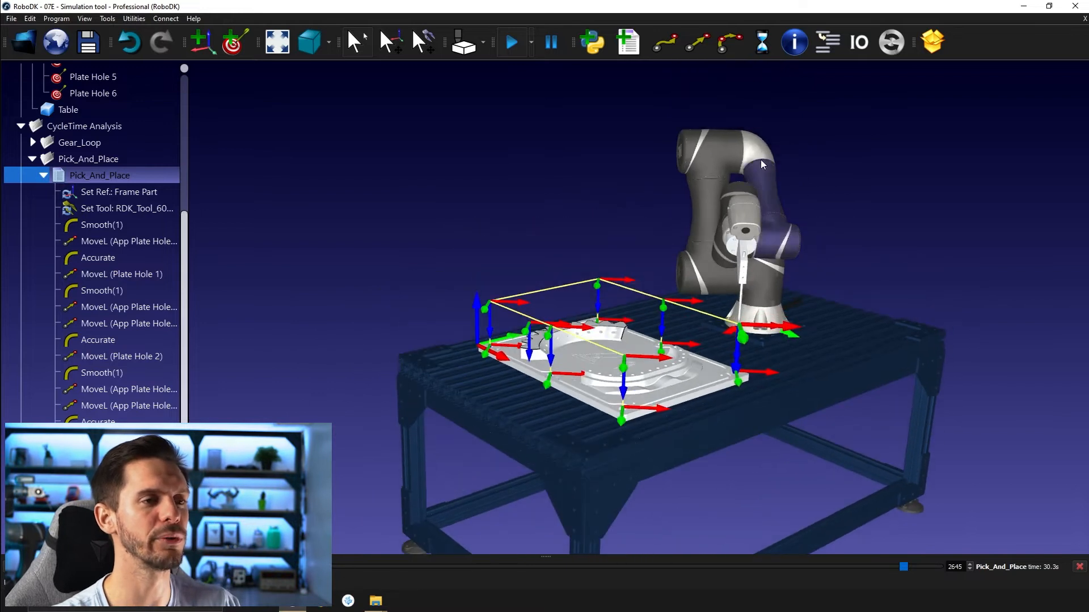
Step: Insert a Set Speed instruction after Set Tool: 1000 mm/s, 3000 accel, 500 deg/s, 800 deg/s²
right_click(127, 209)
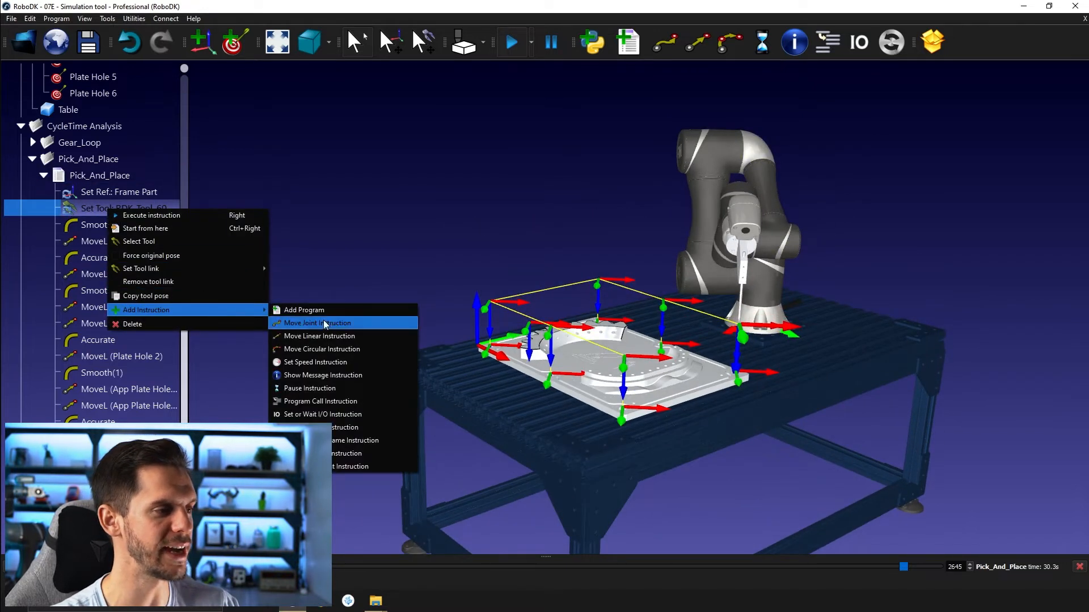
left_click(315, 362)
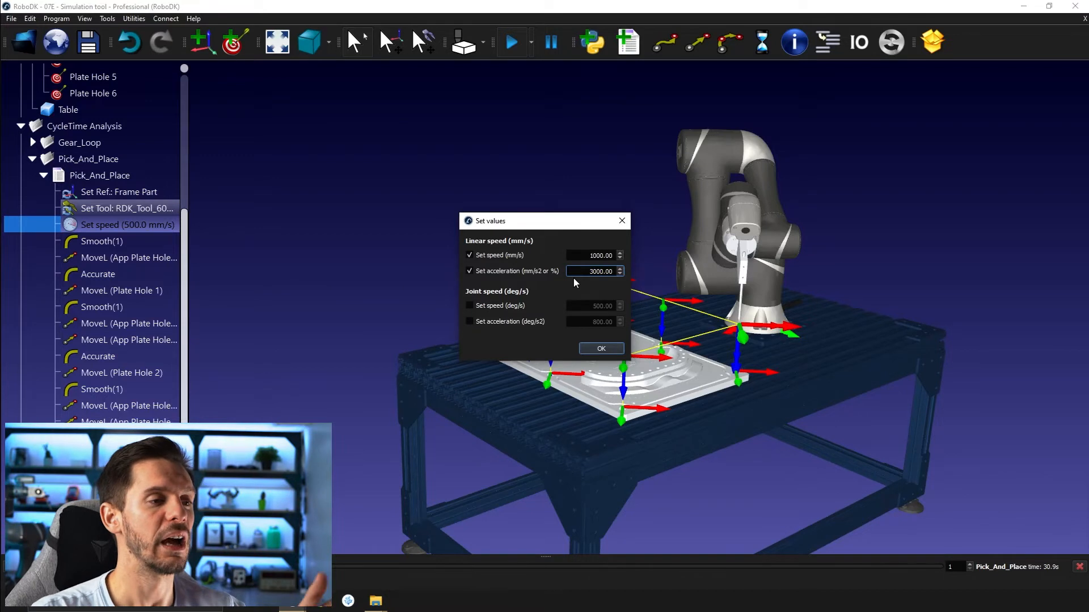
mouse_move(515, 311)
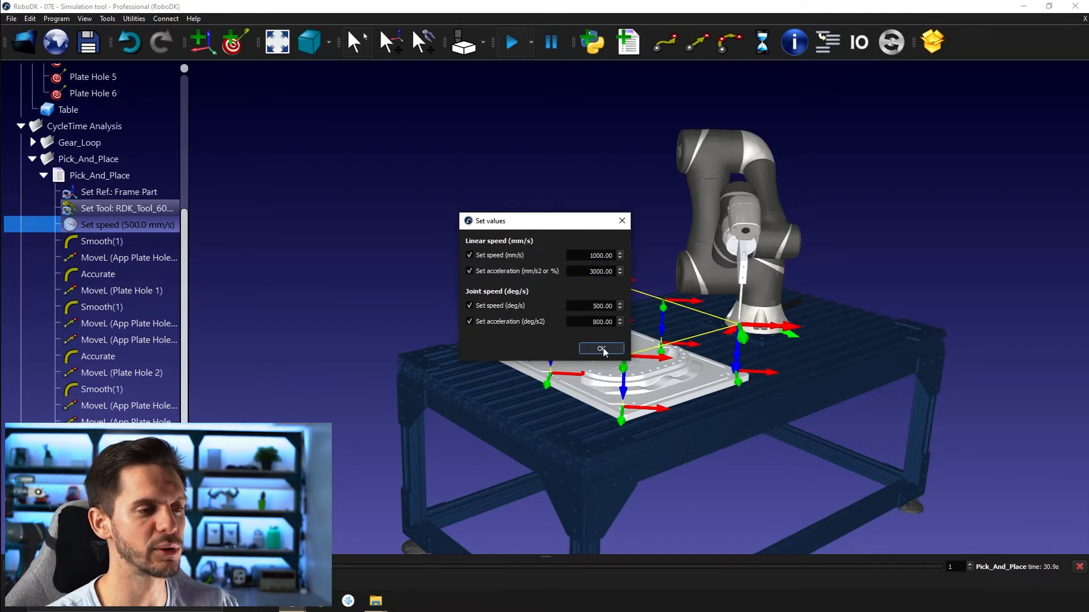
left_click(601, 348)
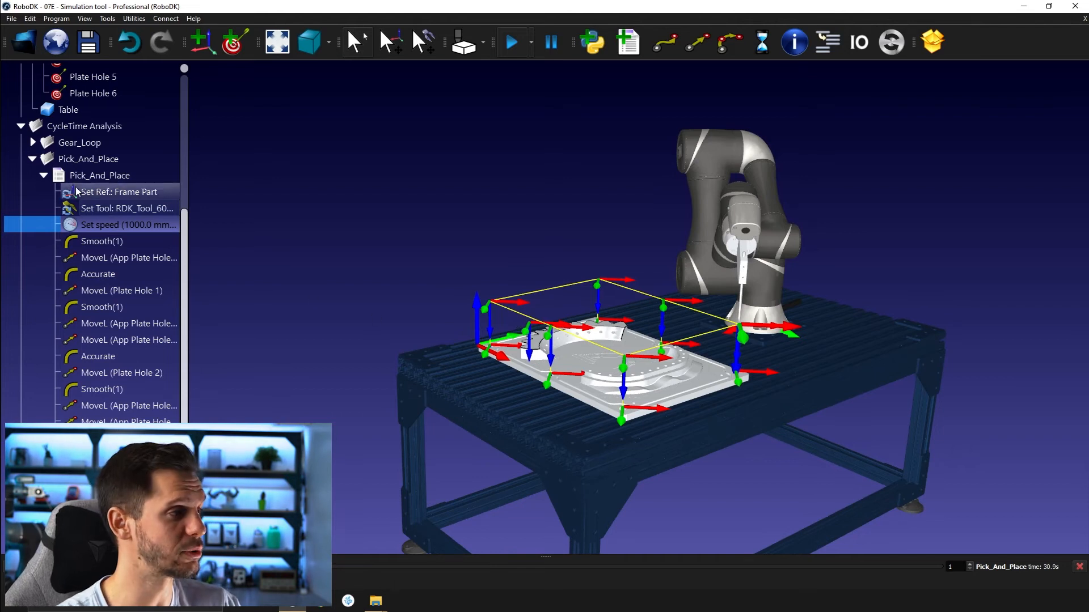
scroll("up", 3)
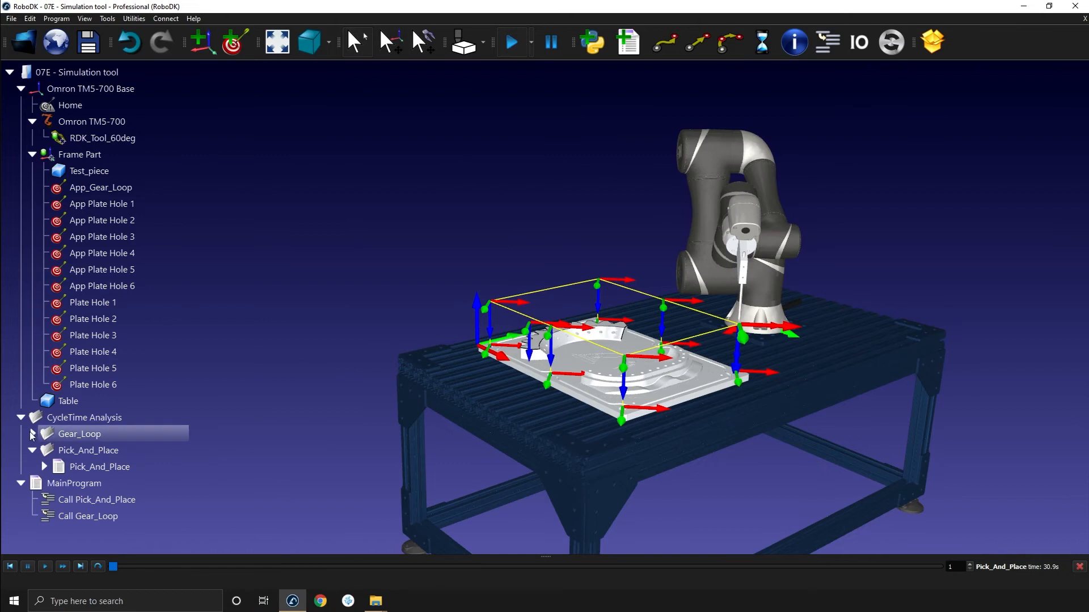
Step: Expand the Gear_Loop folder to reveal its settings, Gear_Loop and Main_Gear_Loop programs
left_click(31, 434)
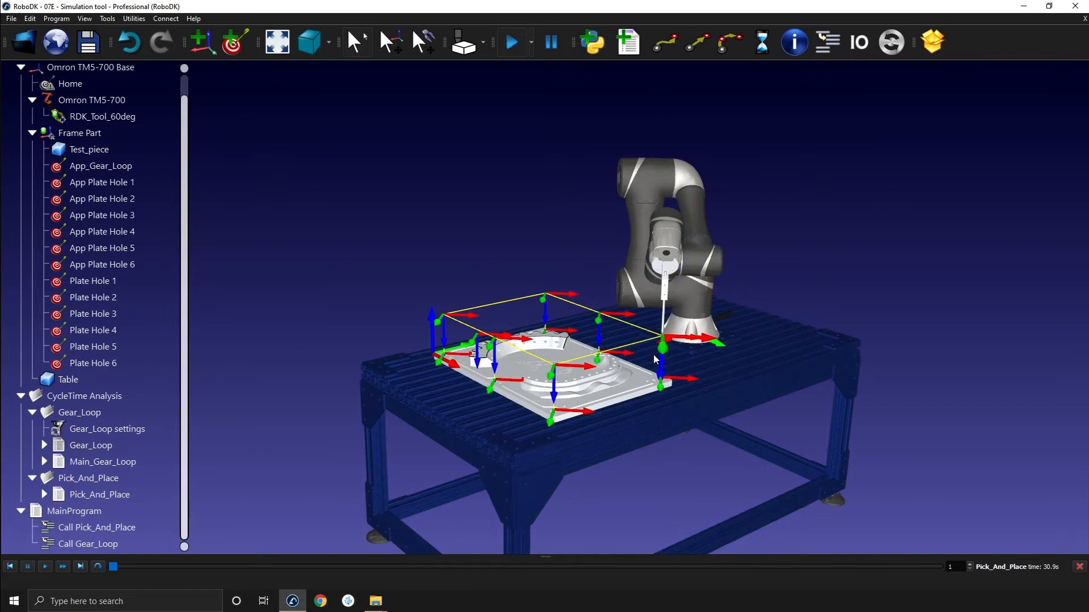
mouse_move(505, 458)
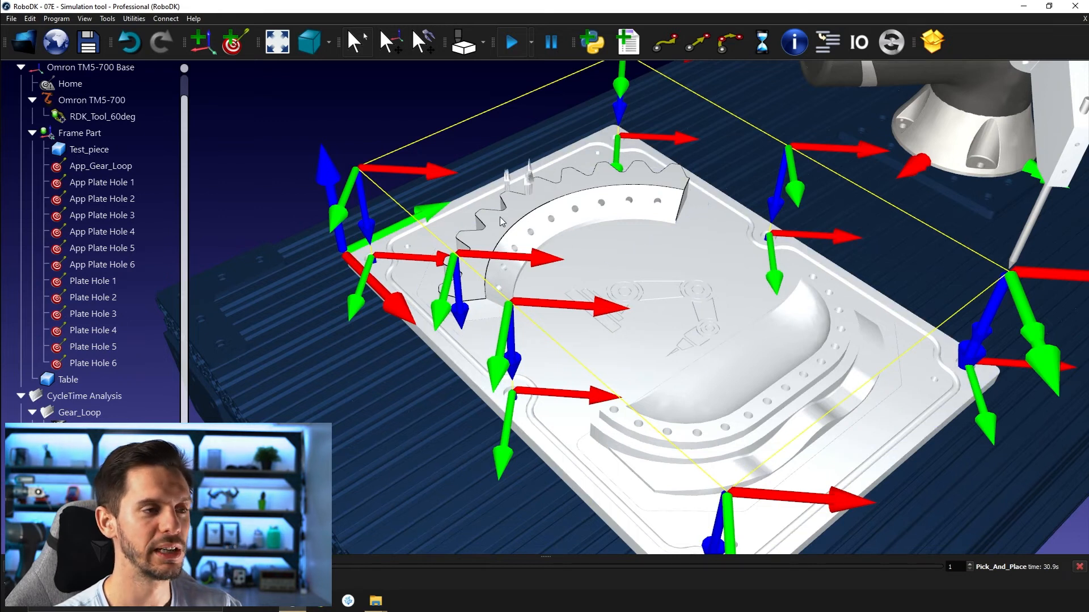
mouse_move(670, 171)
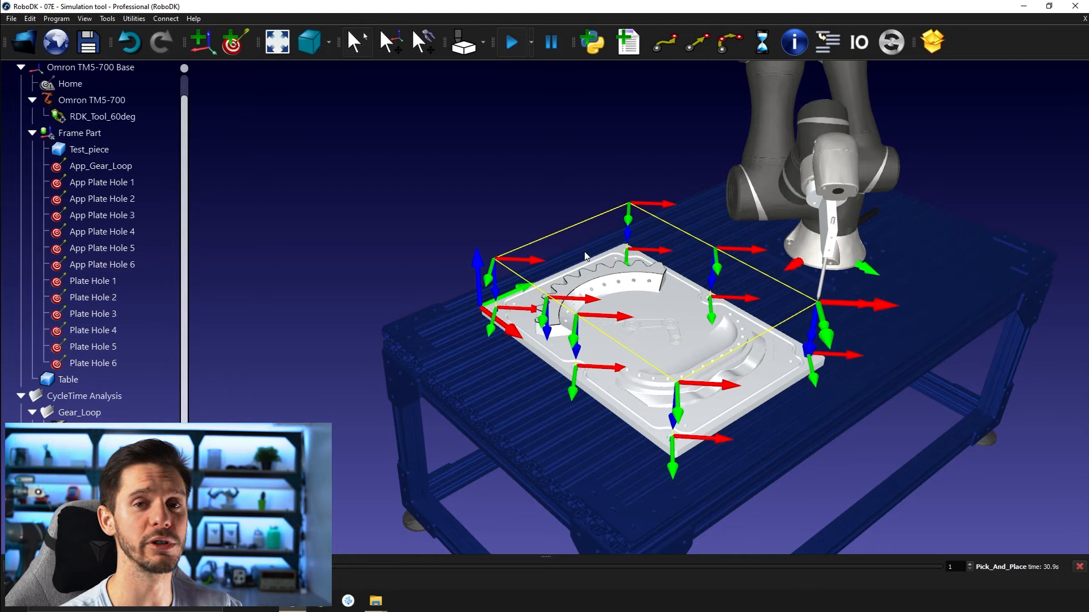
mouse_move(530, 283)
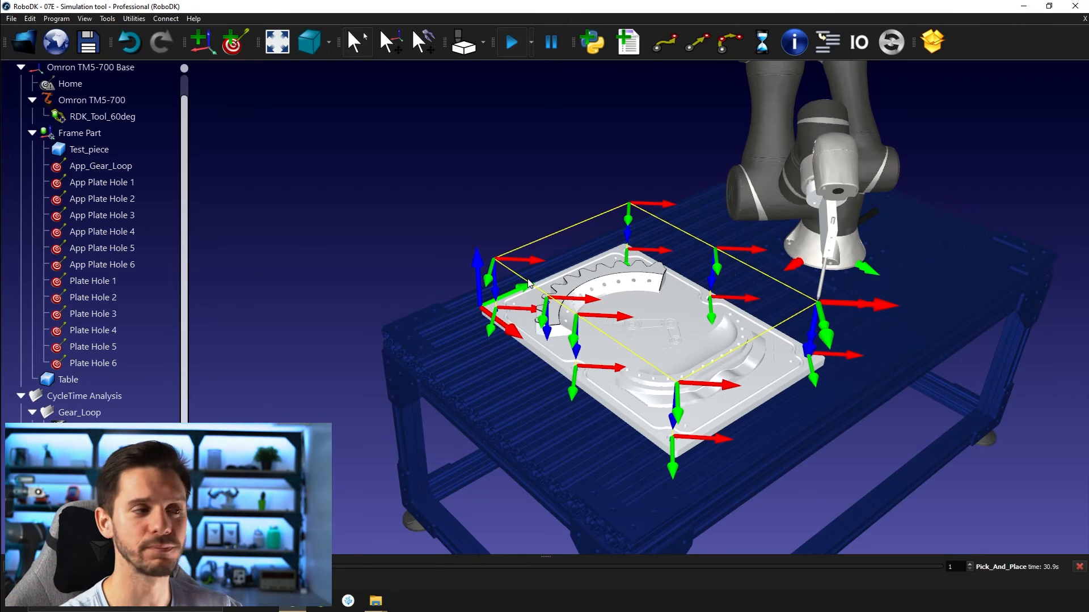
mouse_move(406, 347)
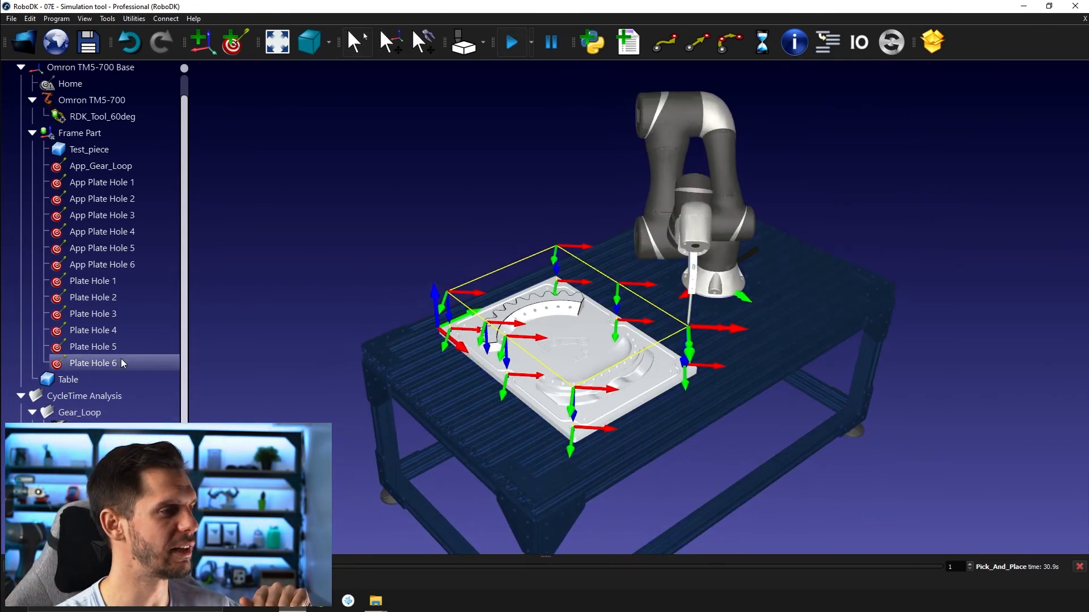
mouse_move(131, 386)
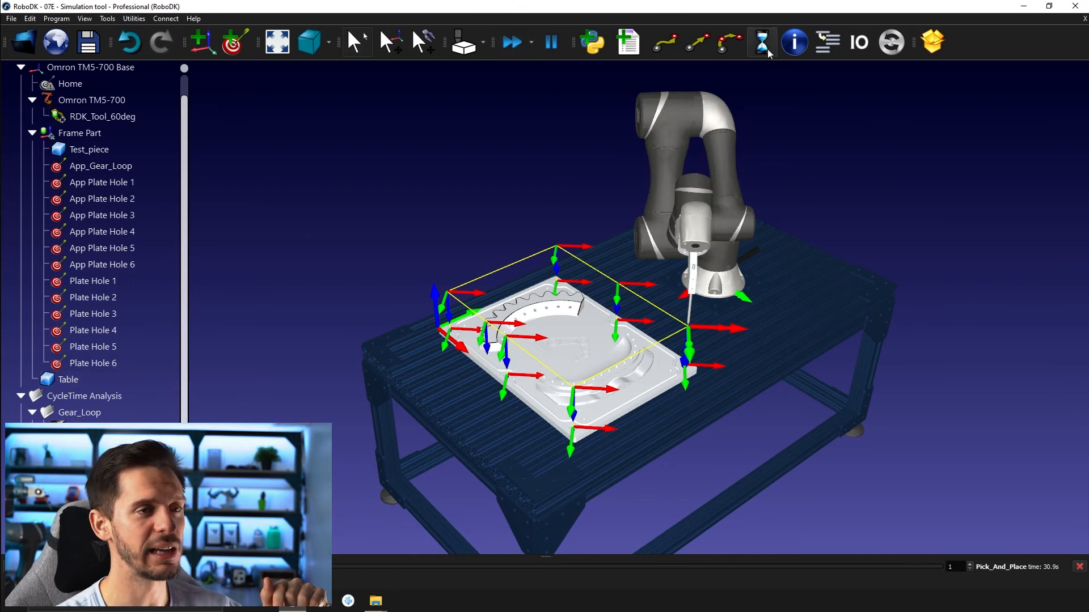
mouse_move(761, 43)
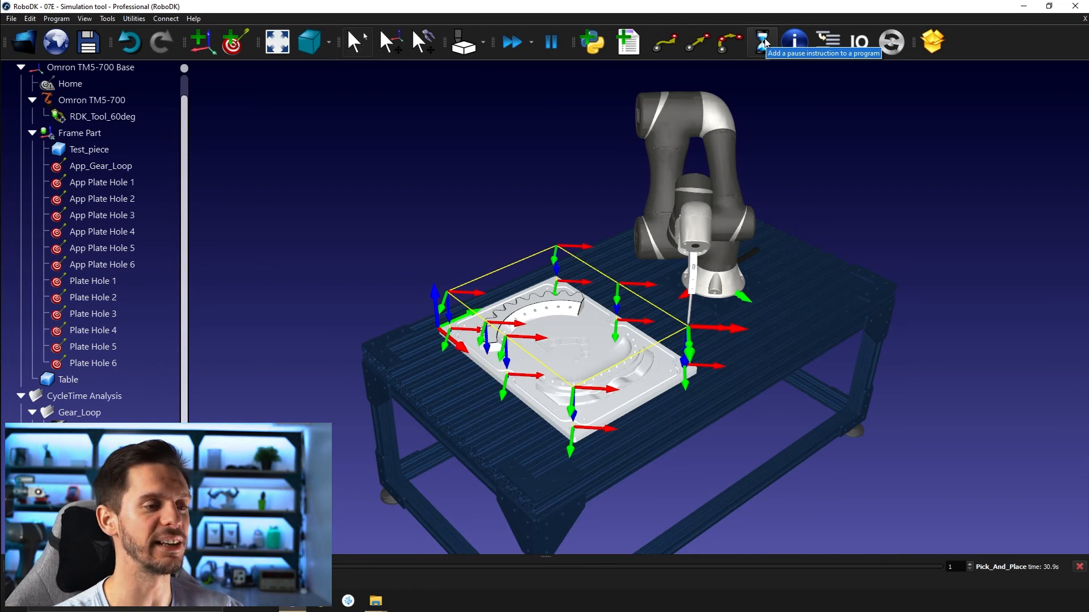
mouse_move(565, 396)
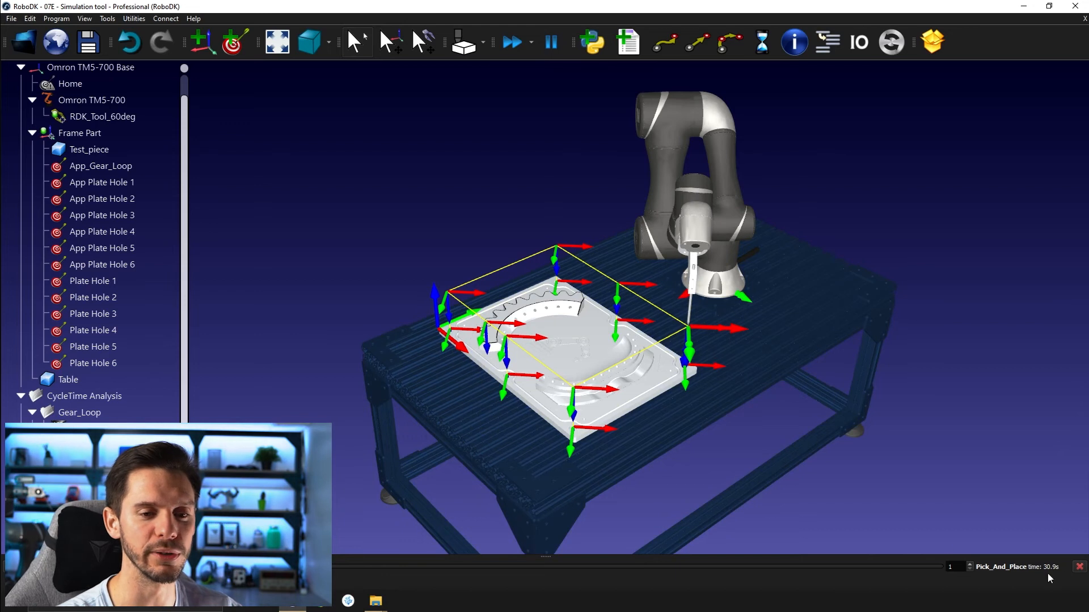
mouse_move(554, 403)
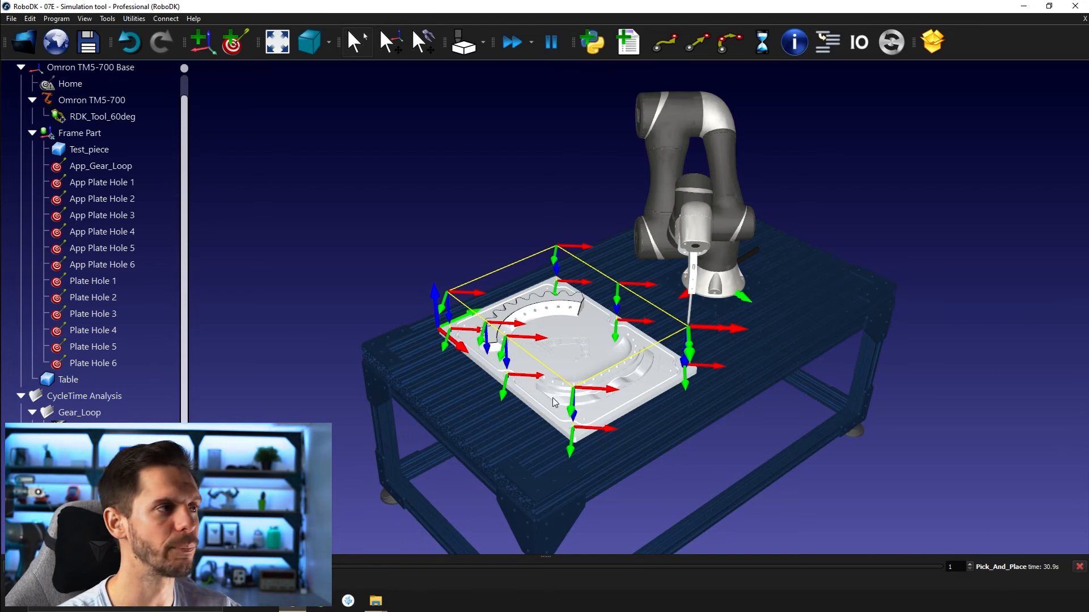
Step: Run the CycleTimeStudy script from Tools > Run Script on the Pick_And_Place program
left_click(107, 19)
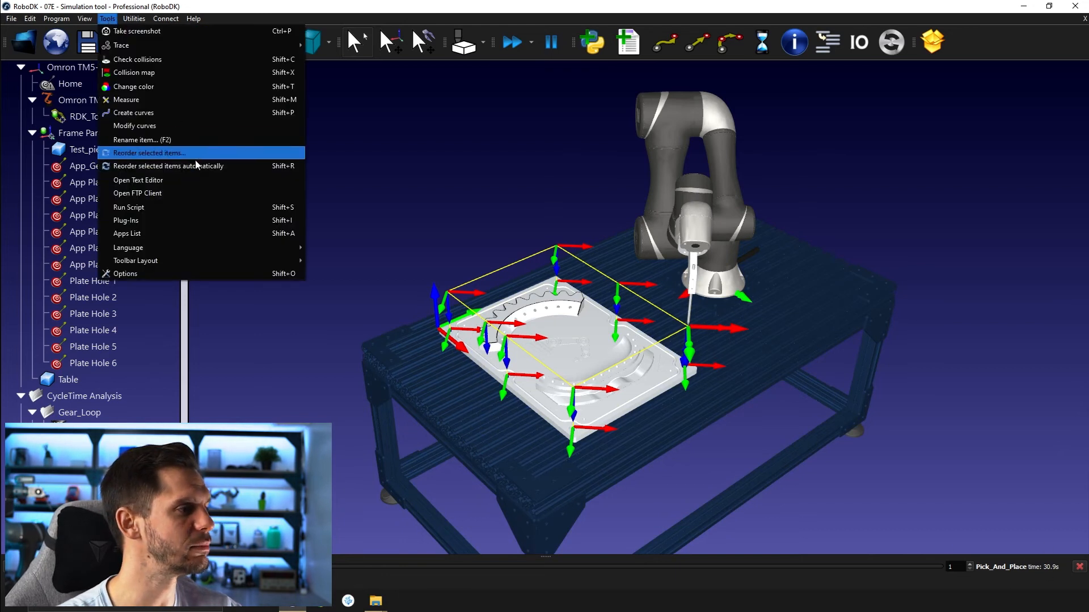
mouse_move(174, 211)
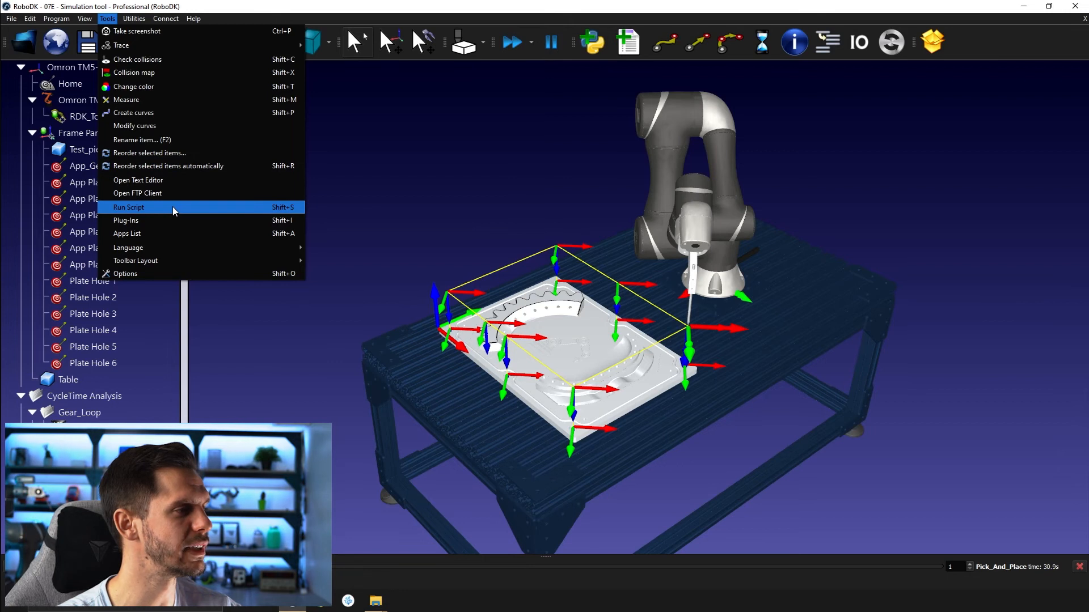
left_click(128, 206)
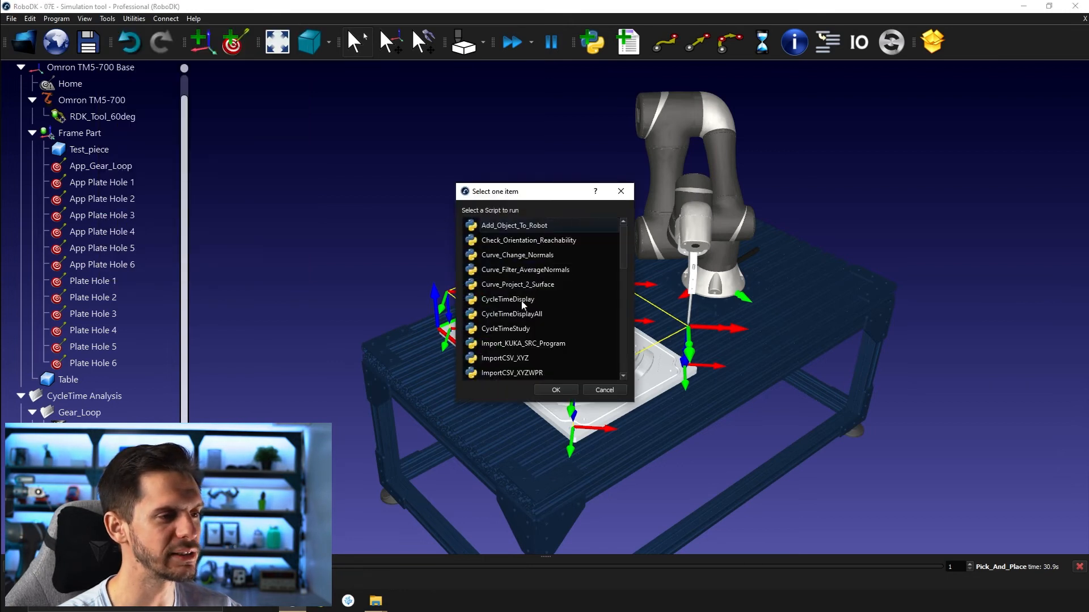
mouse_move(493, 333)
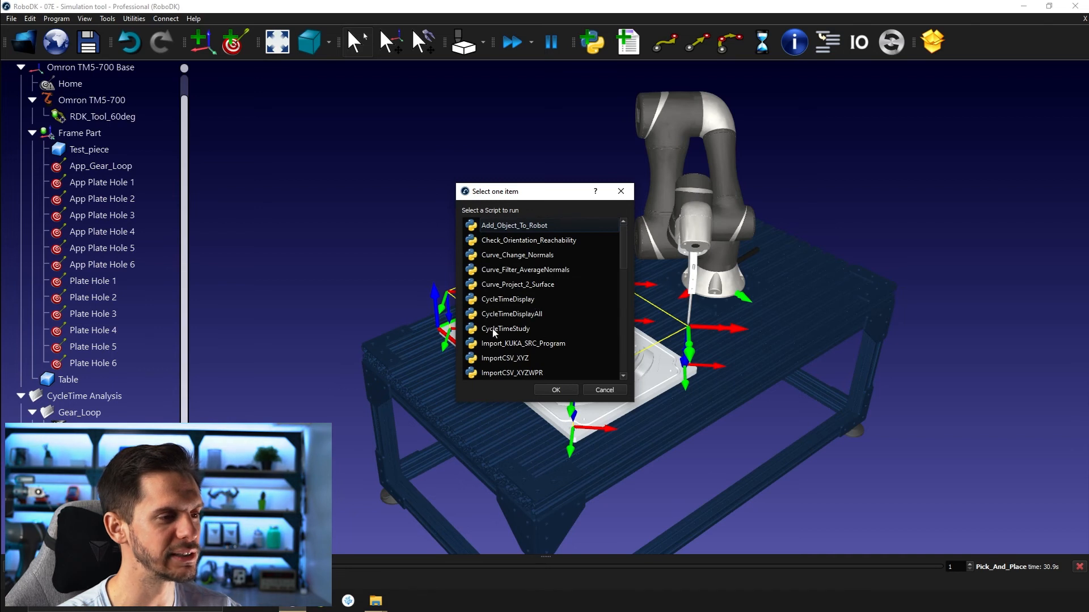
left_click(506, 329)
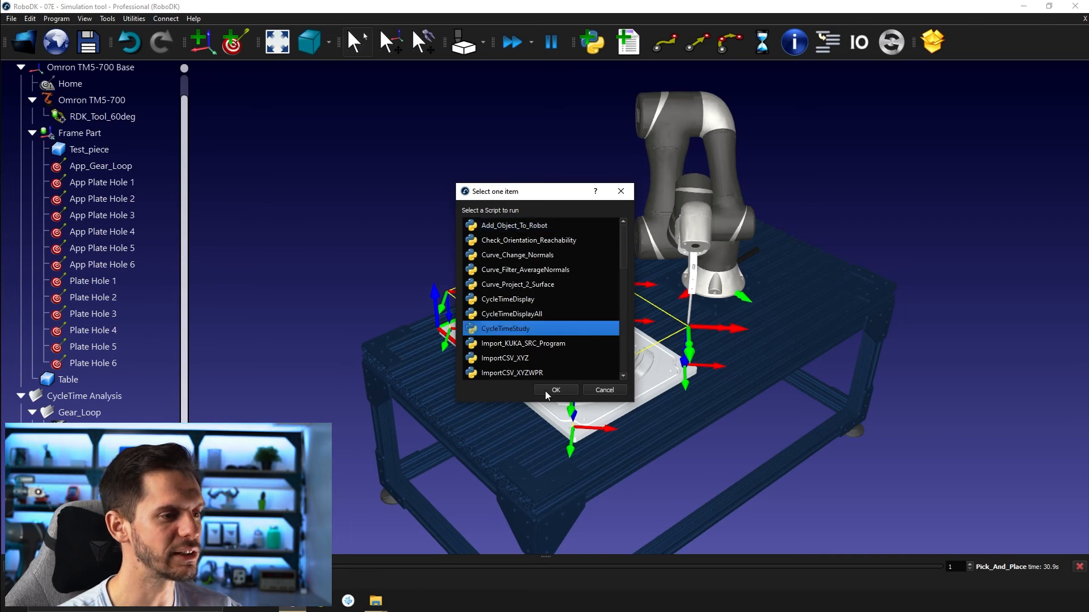
left_click(556, 389)
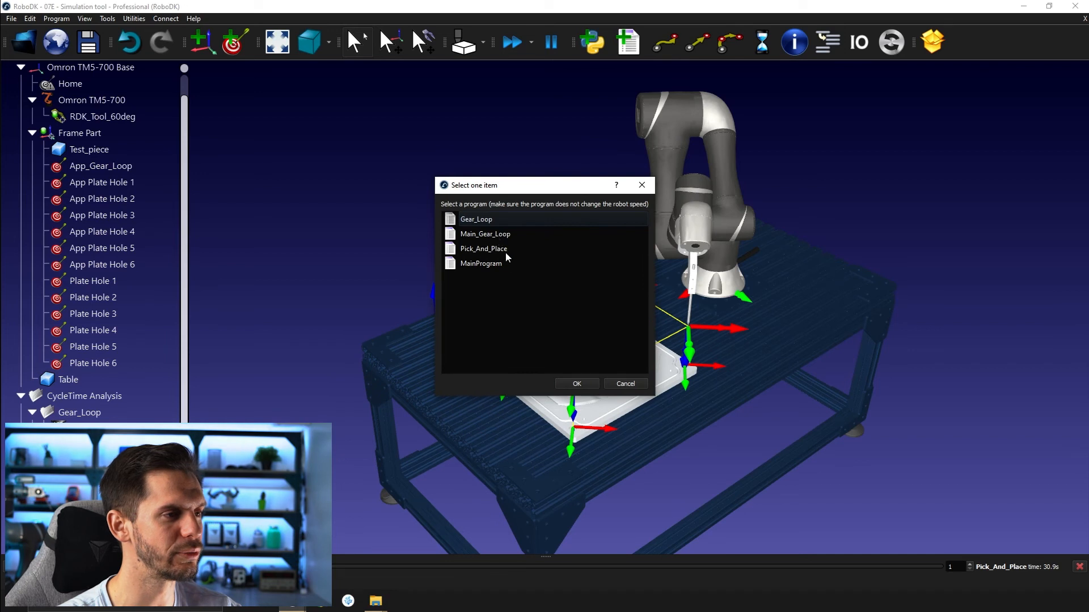
left_click(483, 248)
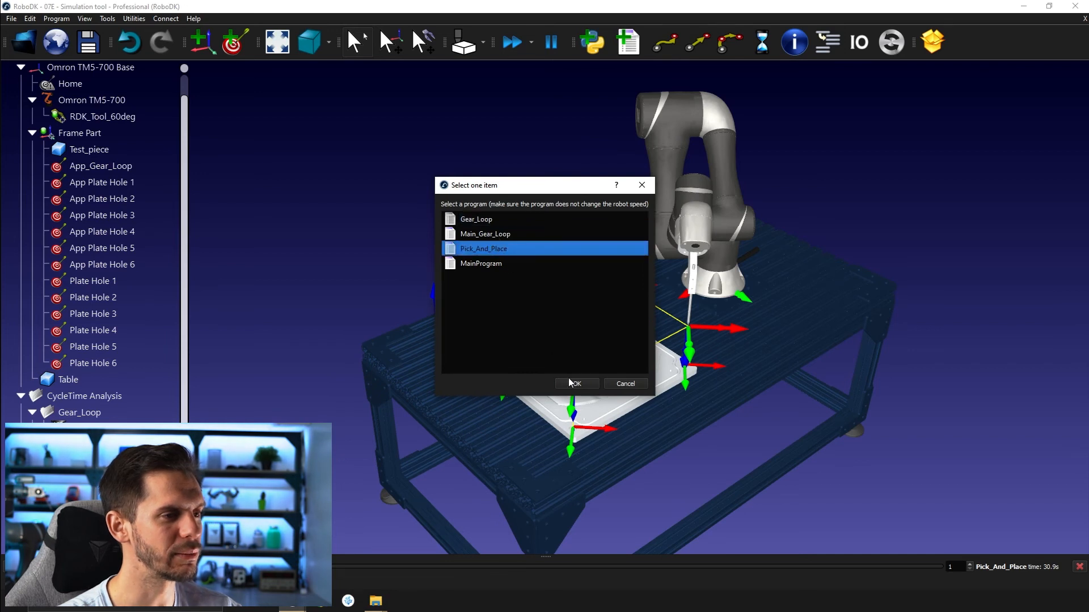
left_click(575, 384)
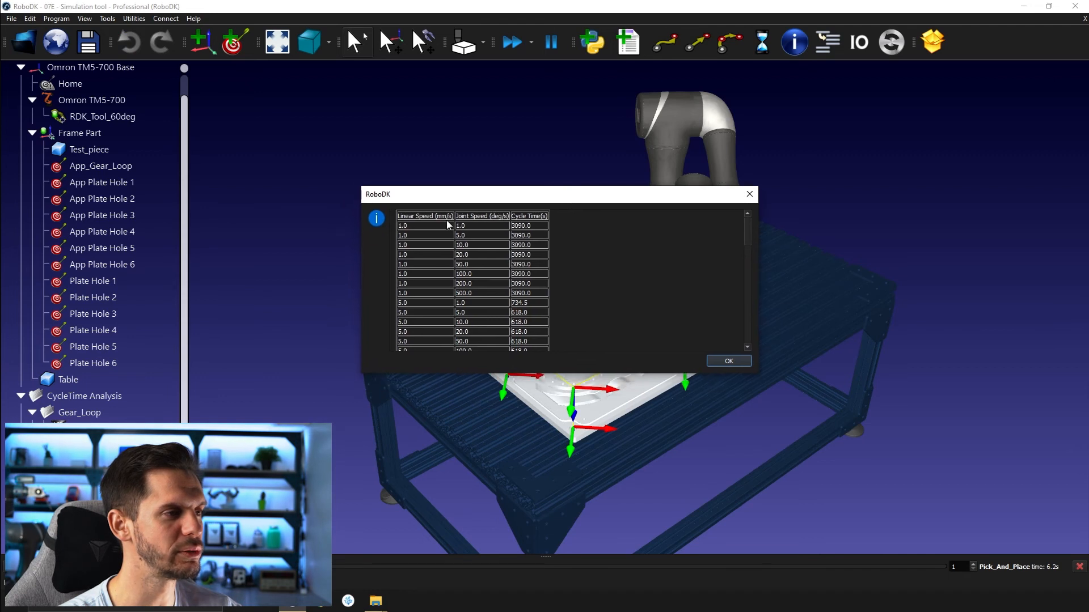
mouse_move(487, 221)
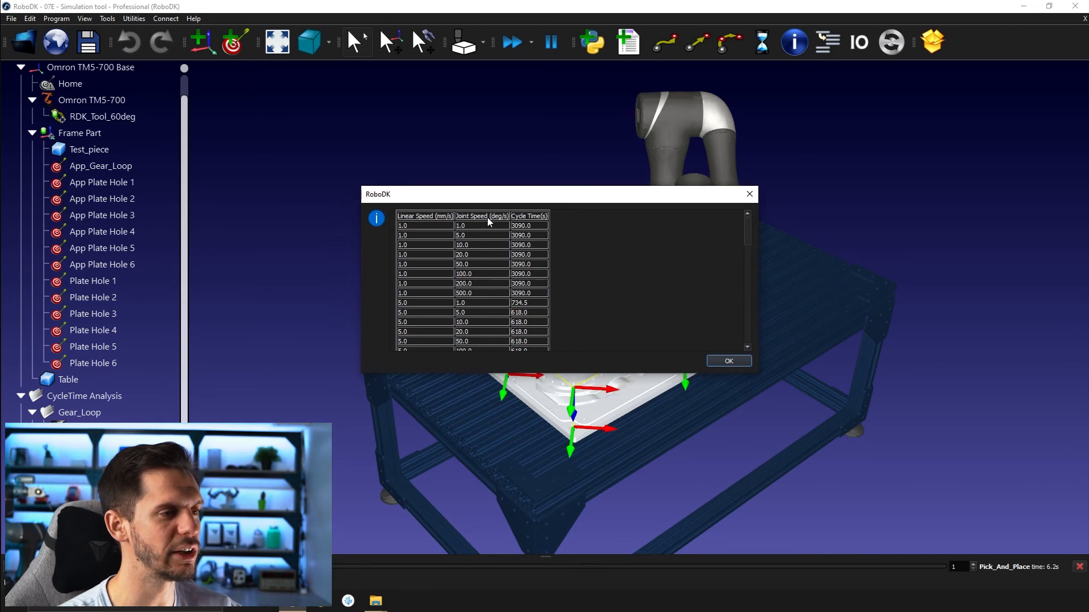
Step: Review the linear/joint speed cycle-time table down to 6.2 s and dismiss it
scroll("down", 3)
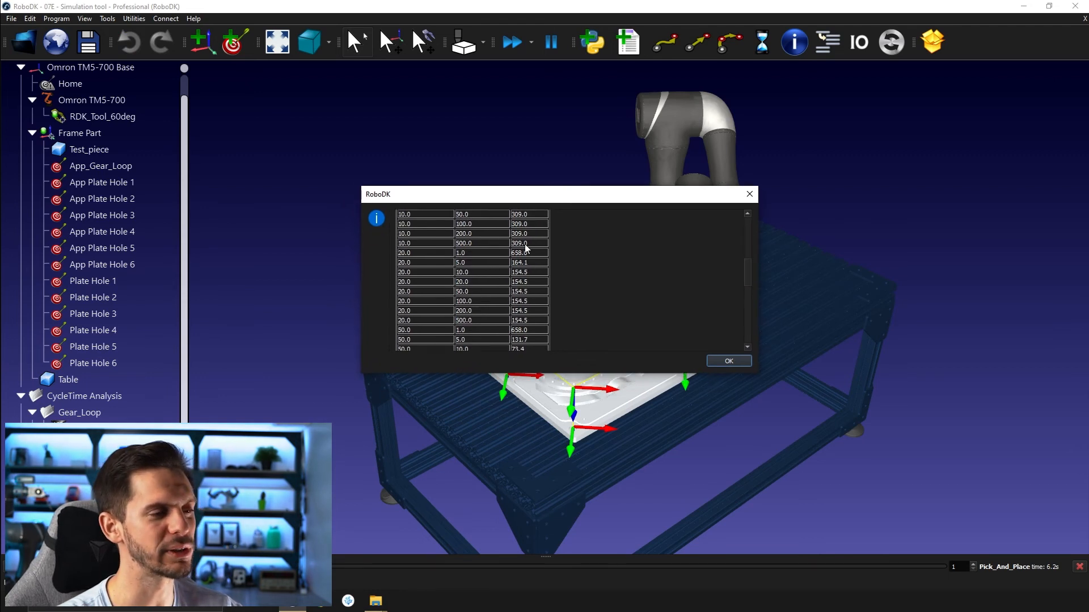
scroll("down", 3)
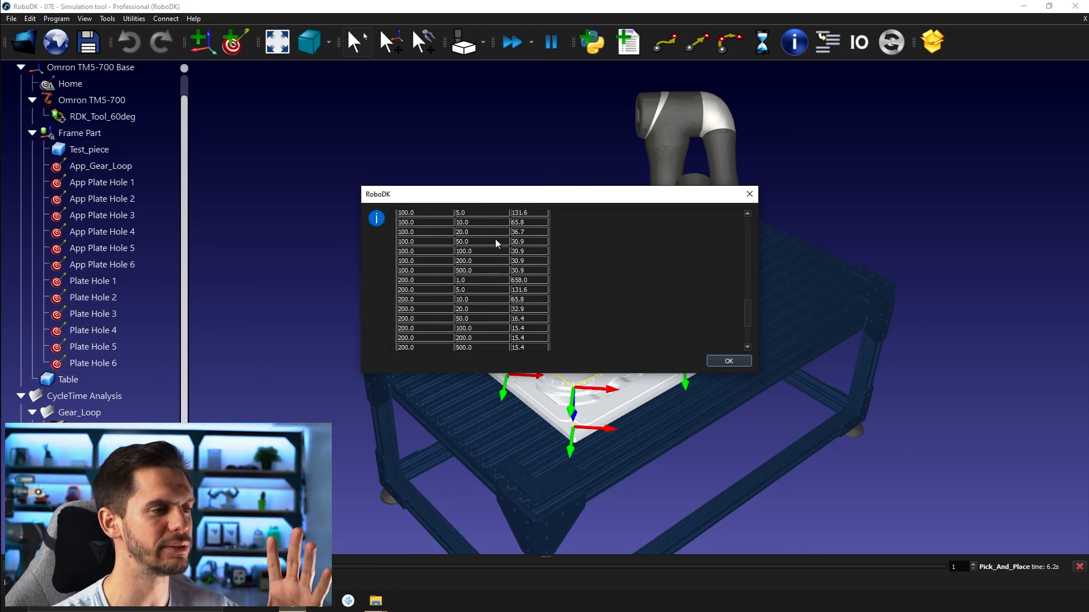
mouse_move(438, 259)
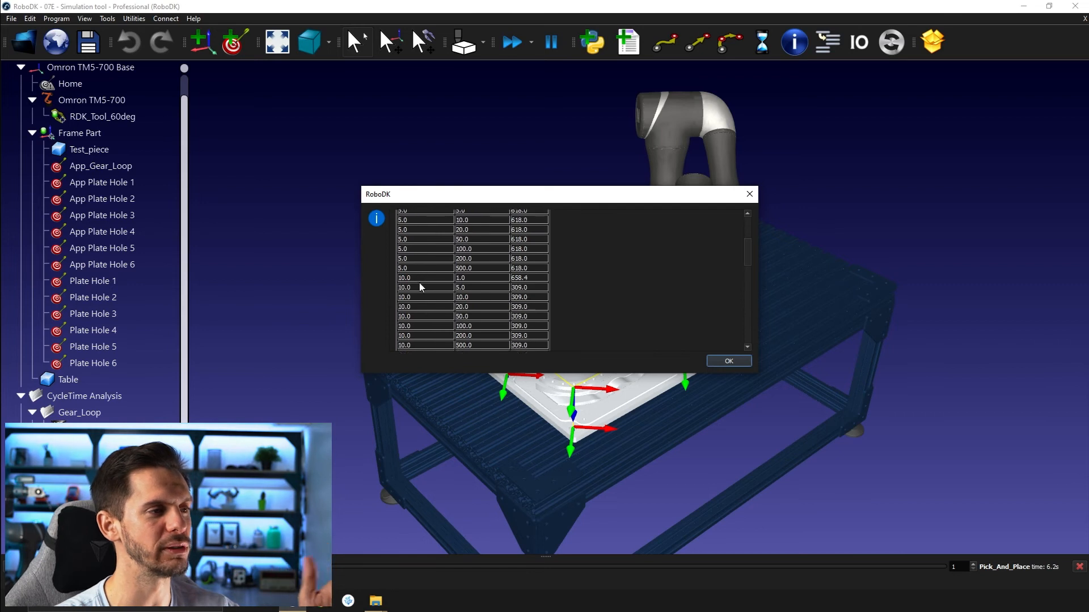
scroll("down", 3)
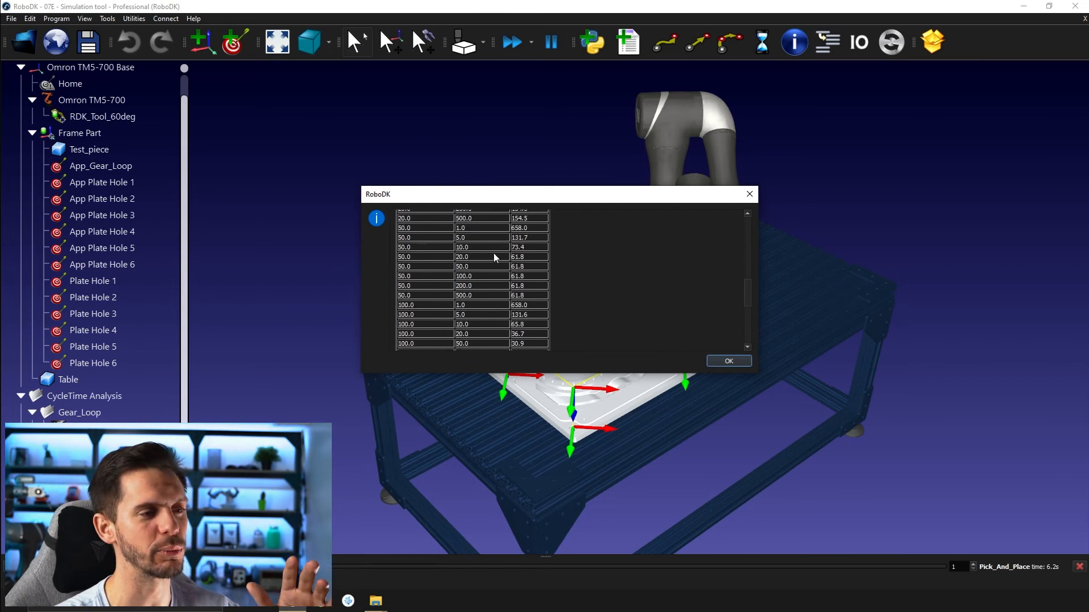
scroll("down", 3)
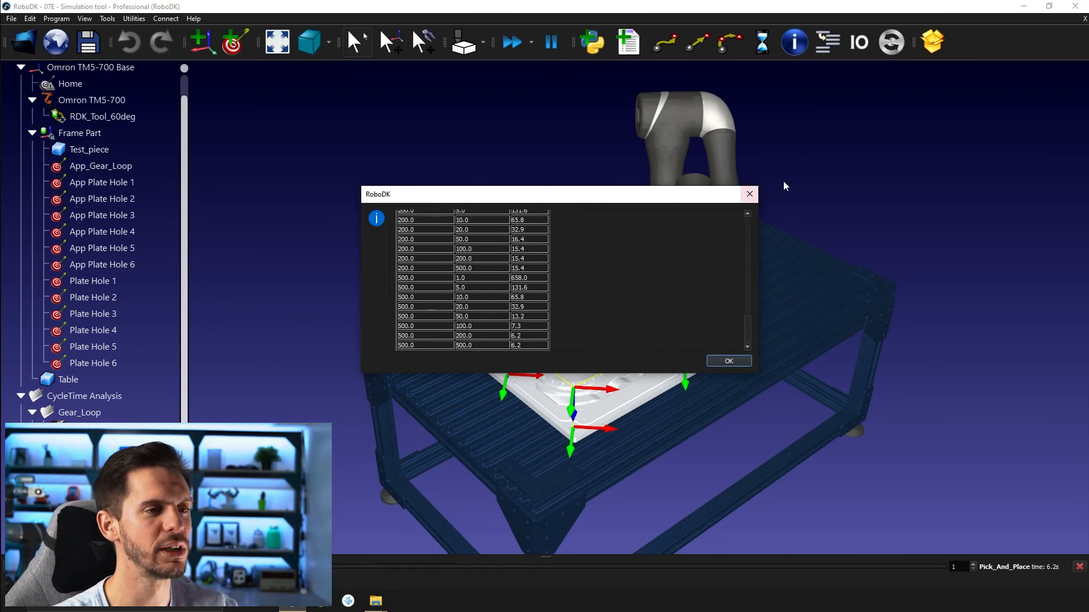
left_click(728, 361)
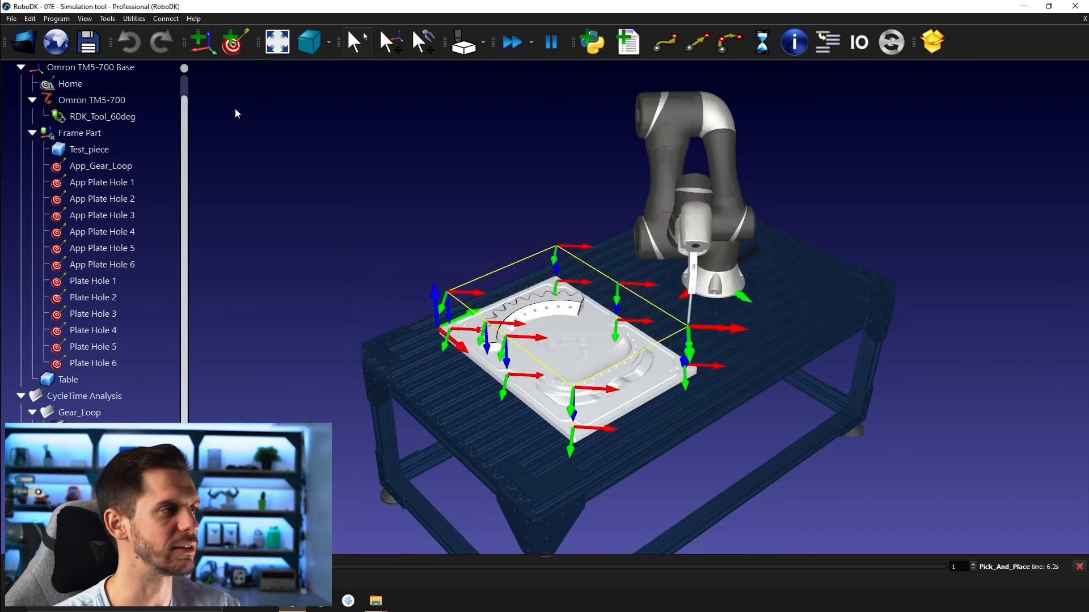
Step: Run CycleTimeDisplay on Pick_And_Place, reporting 100% status, 3090 mm travel and 6.2 s cycle time
left_click(107, 18)
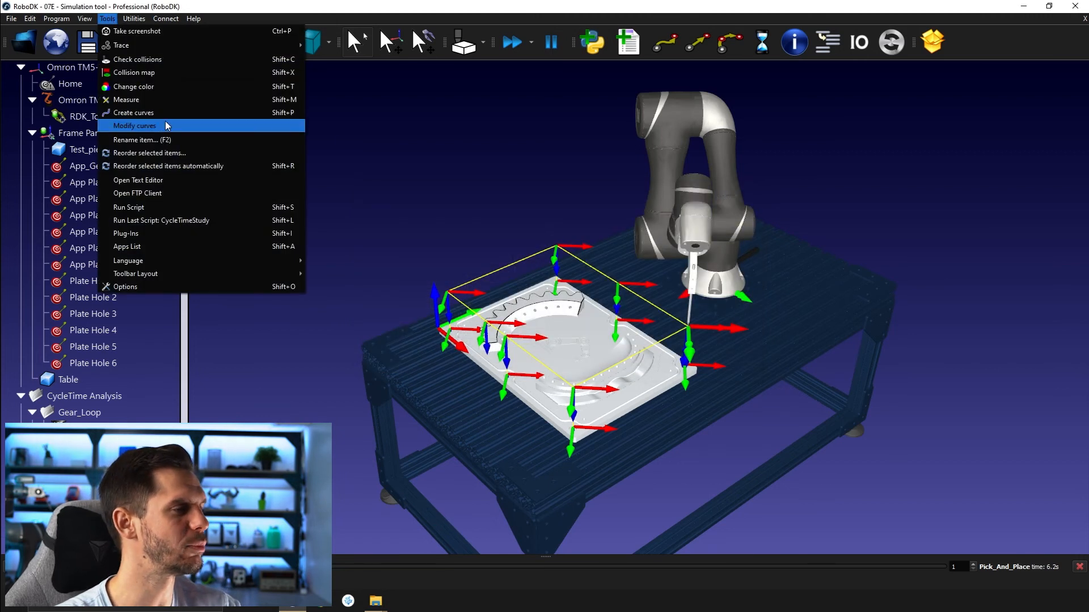
left_click(129, 207)
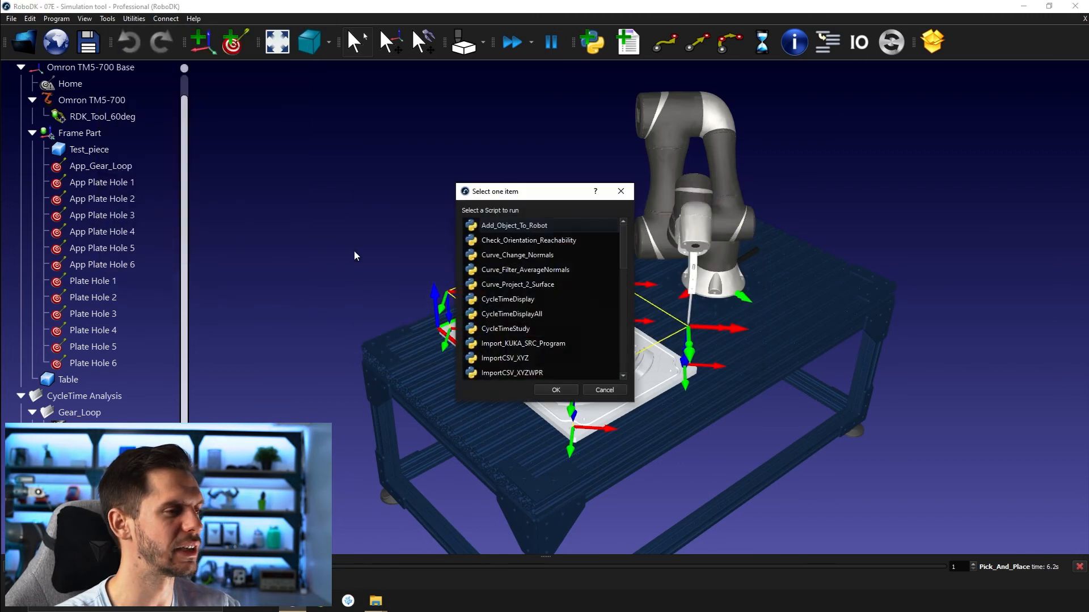
mouse_move(504, 305)
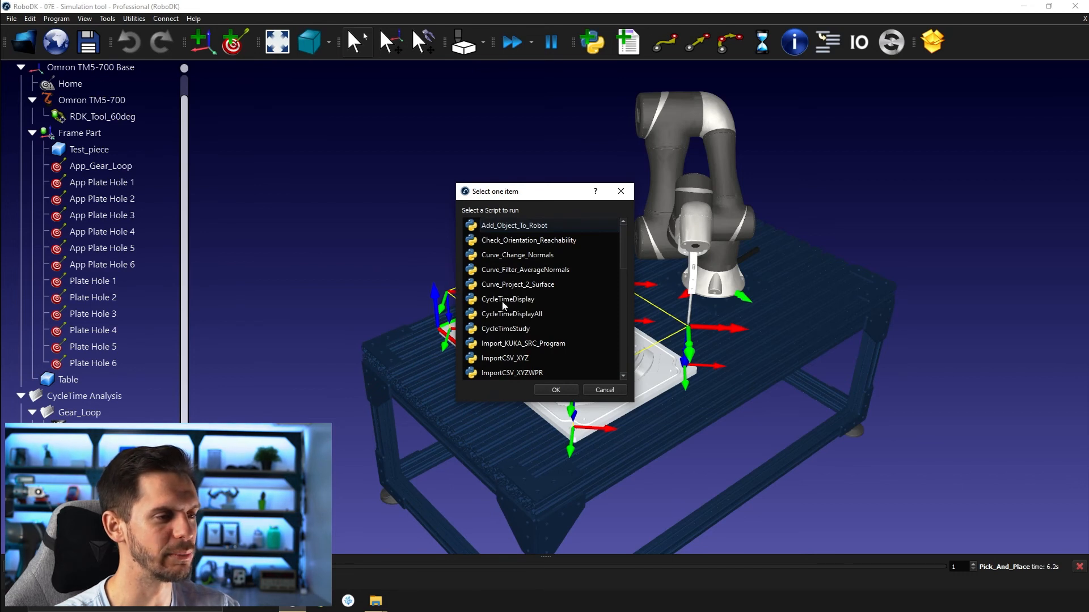
left_click(508, 298)
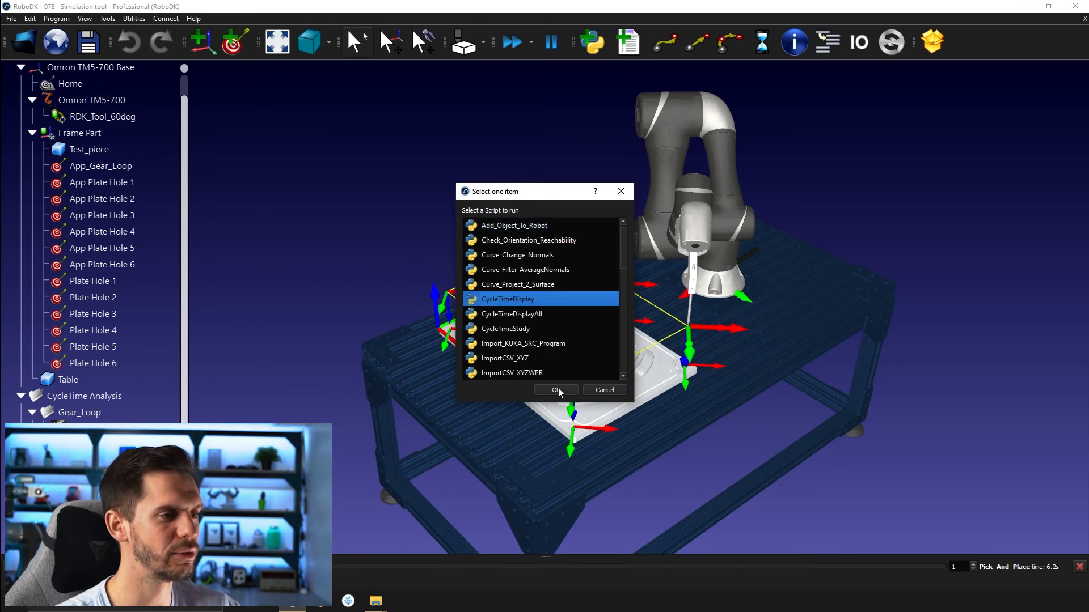
left_click(554, 389)
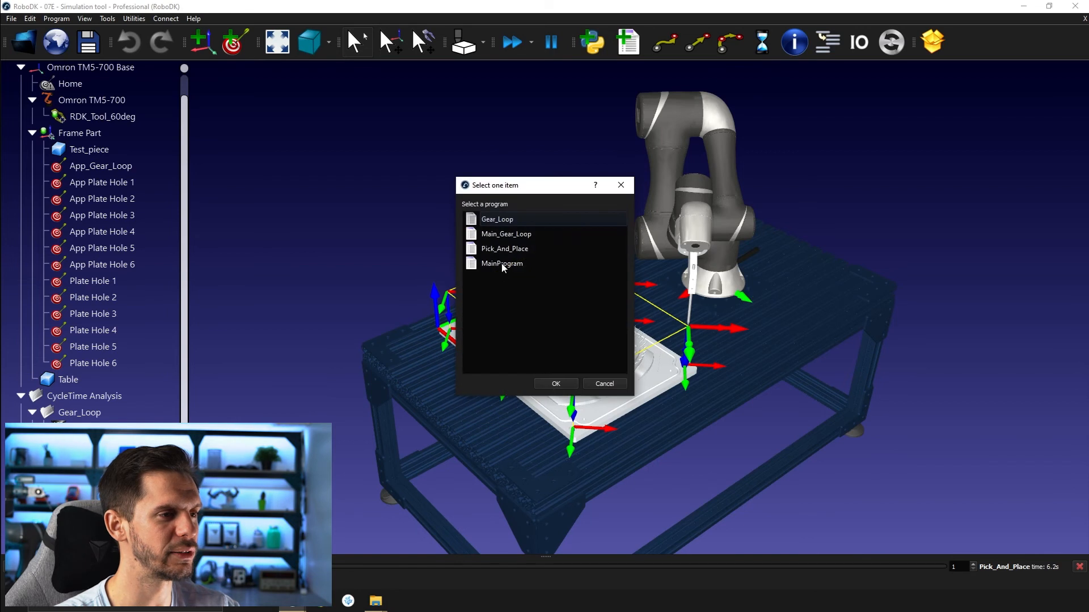
mouse_move(514, 255)
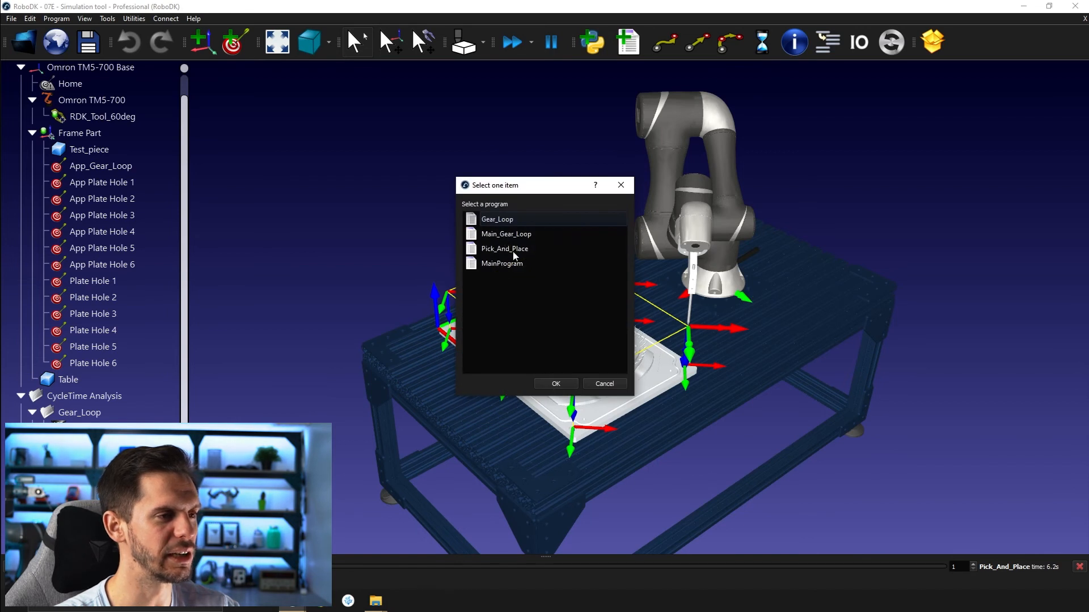
left_click(556, 385)
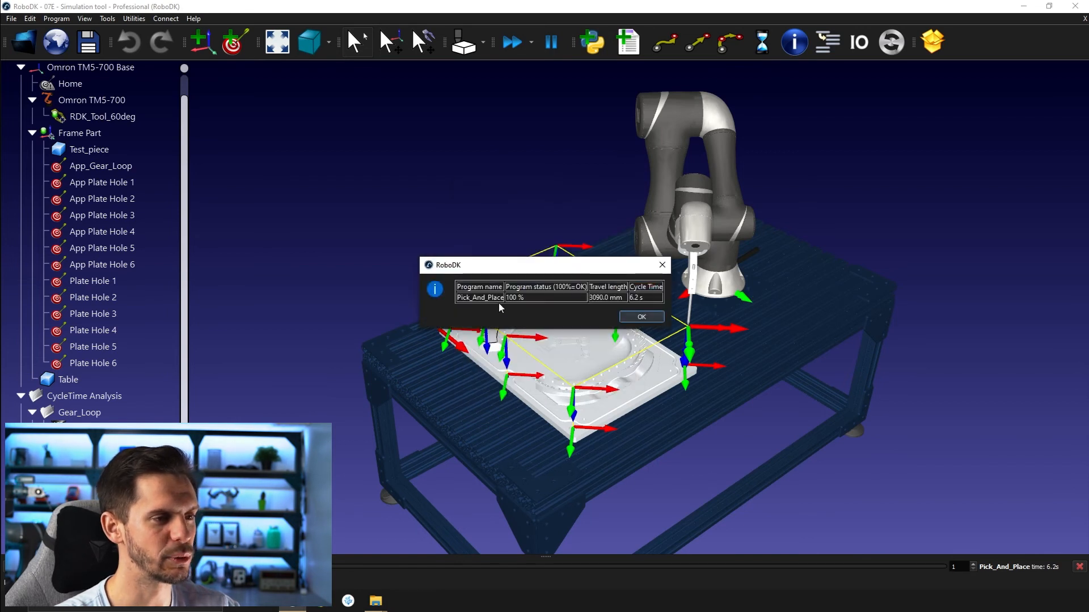
mouse_move(530, 313)
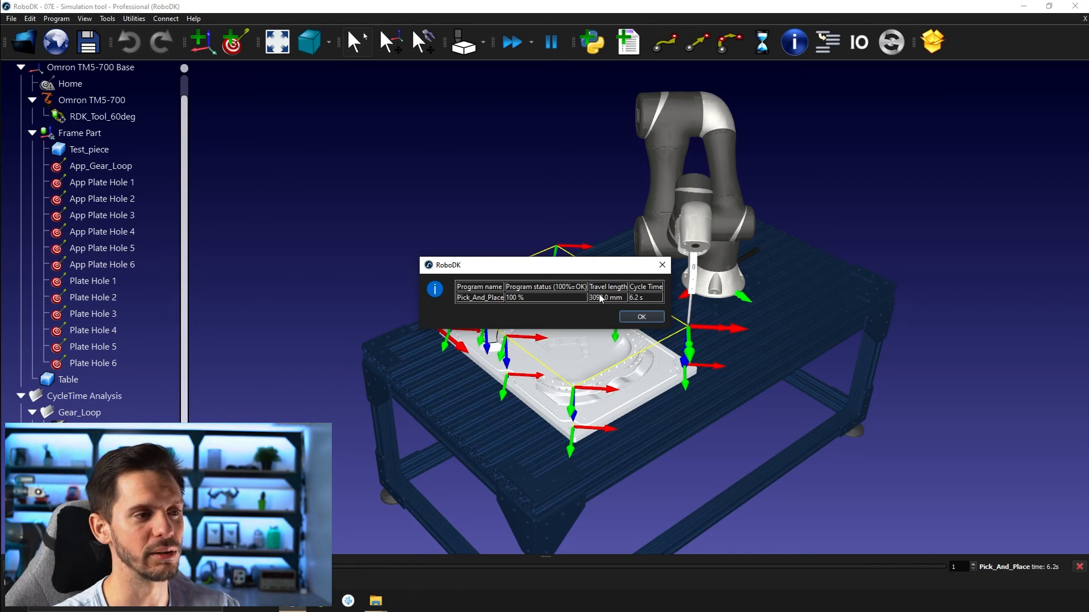
mouse_move(638, 301)
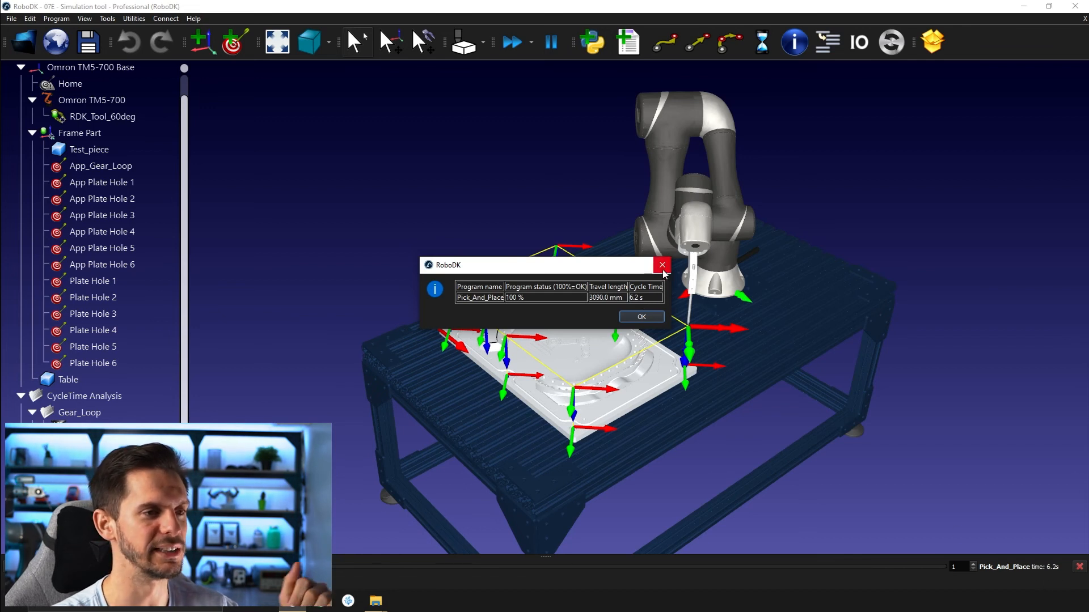
mouse_move(662, 265)
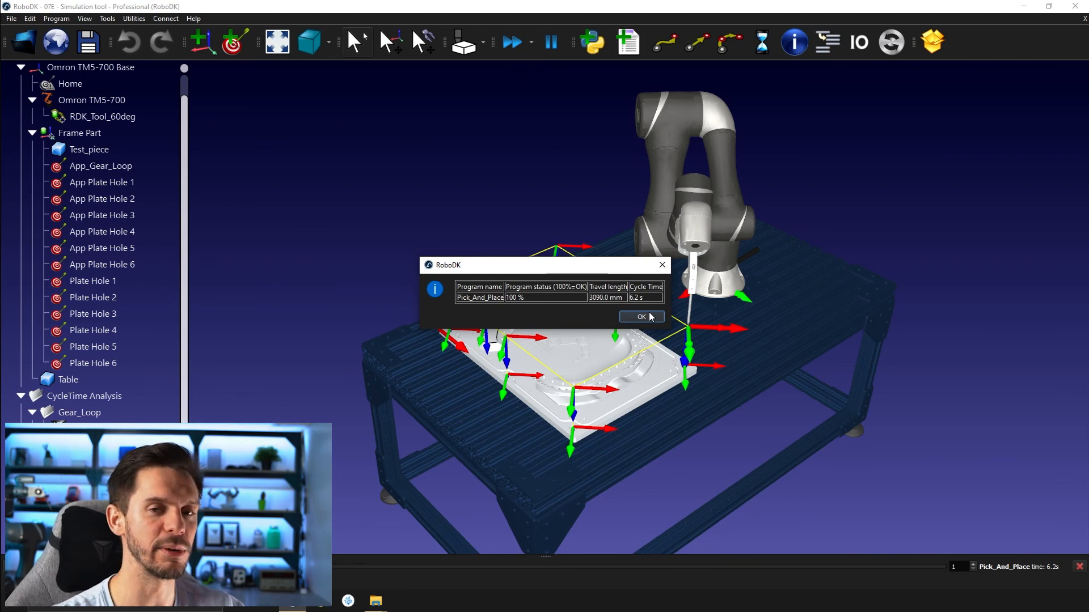
mouse_move(1044, 577)
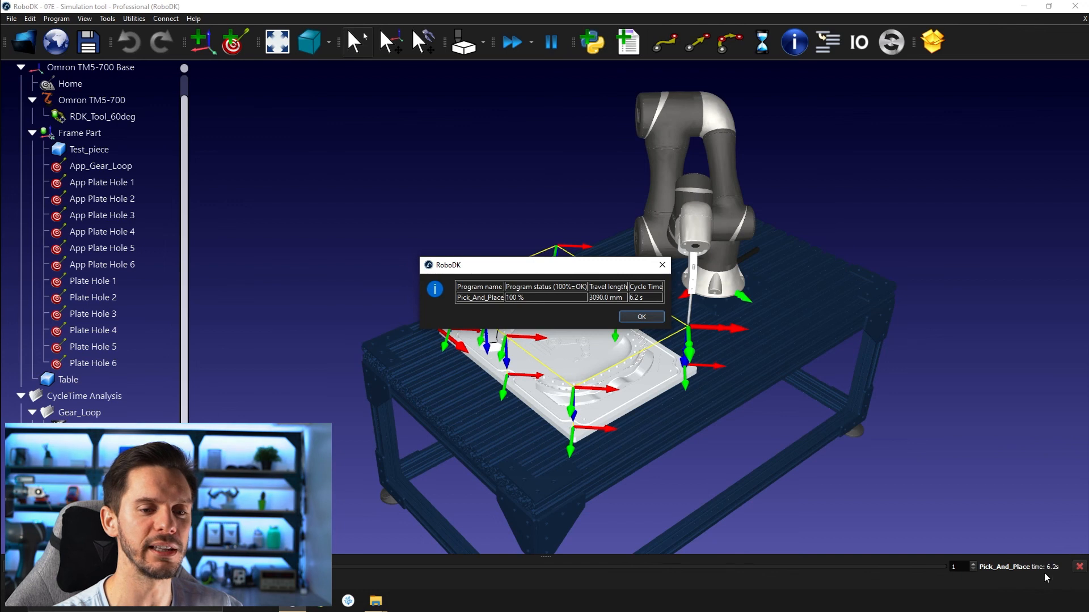
mouse_move(943, 505)
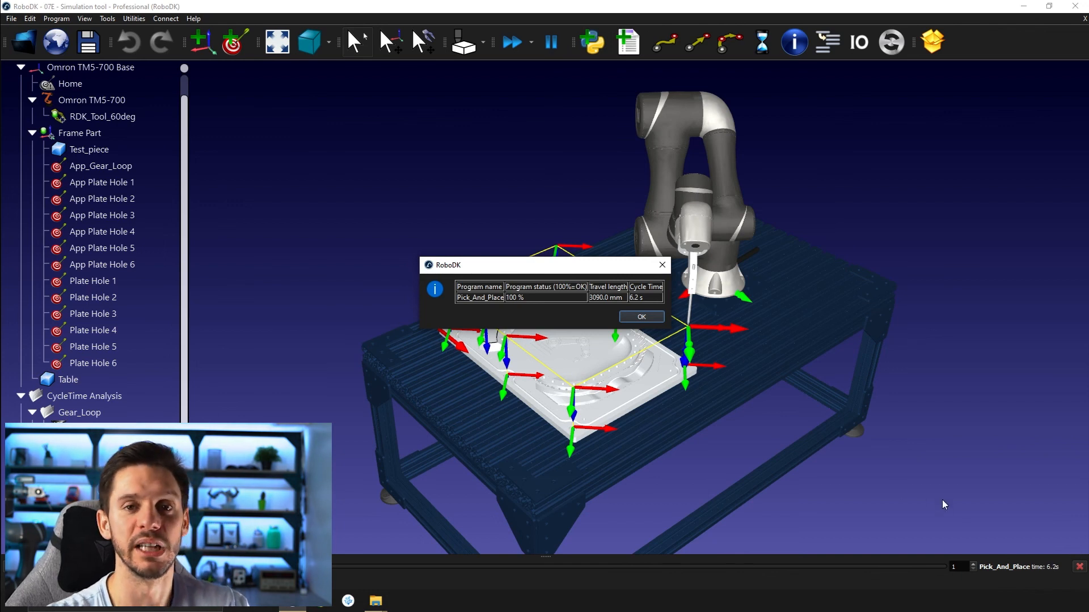
mouse_move(948, 501)
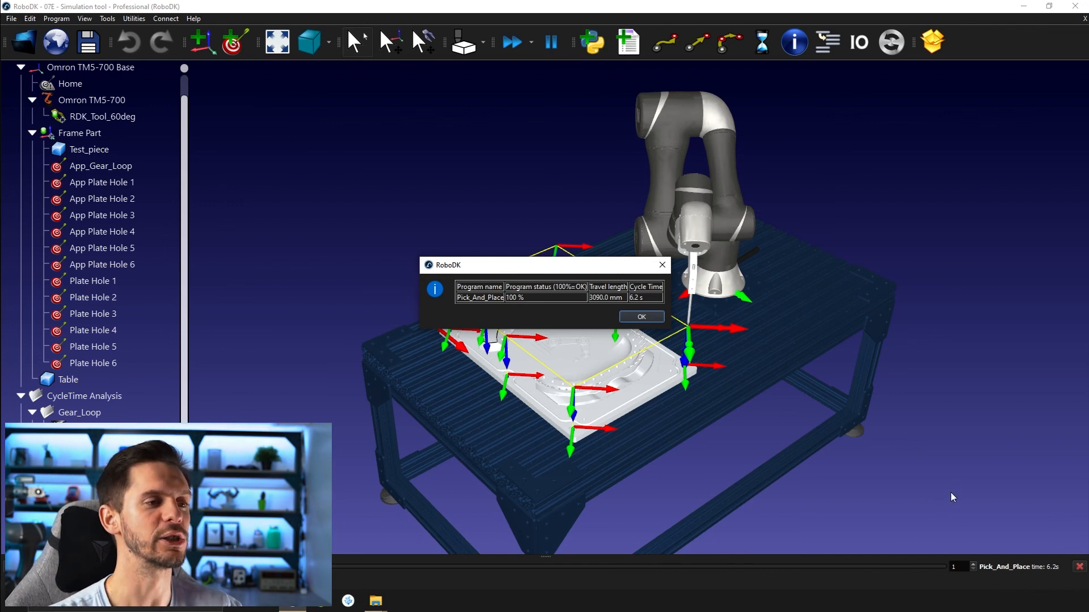
mouse_move(950, 431)
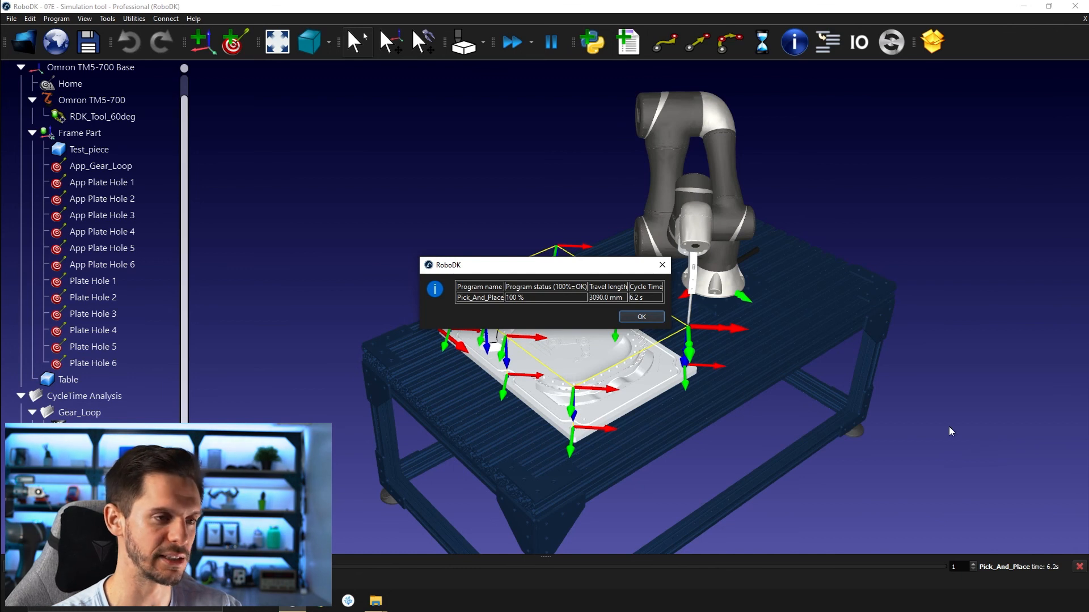
mouse_move(670, 257)
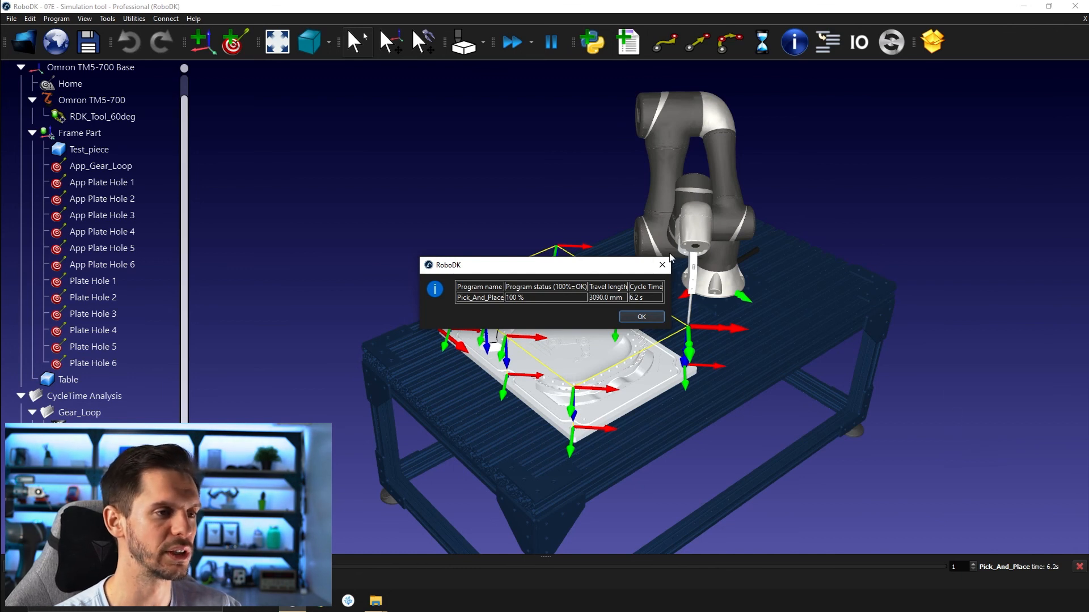
Step: Run CycleTimeDisplayAll, review the four programs' cycle times, and dismiss the summary
left_click(107, 18)
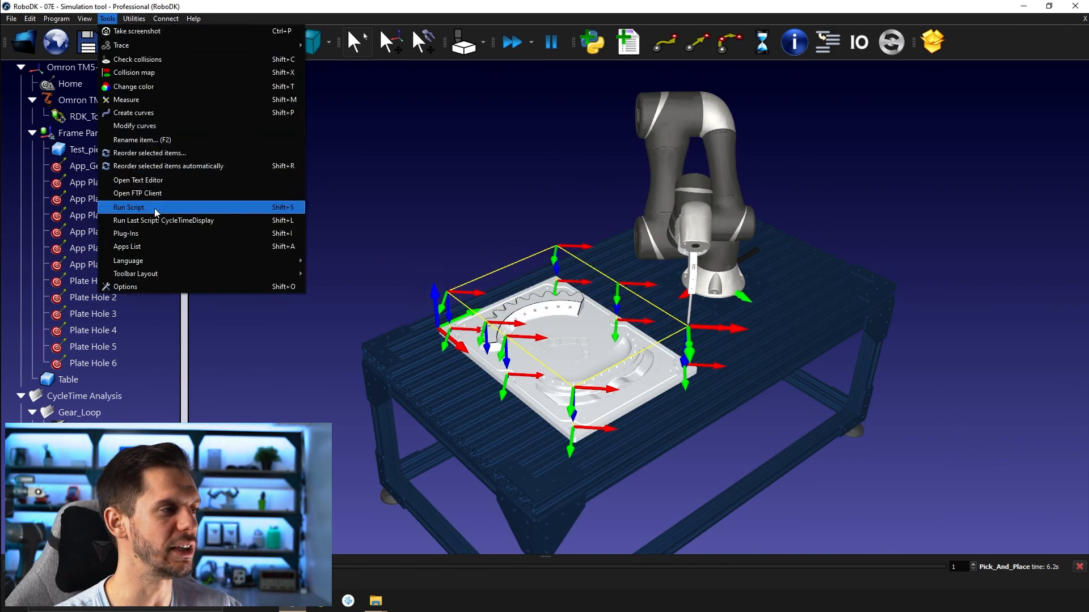
left_click(128, 207)
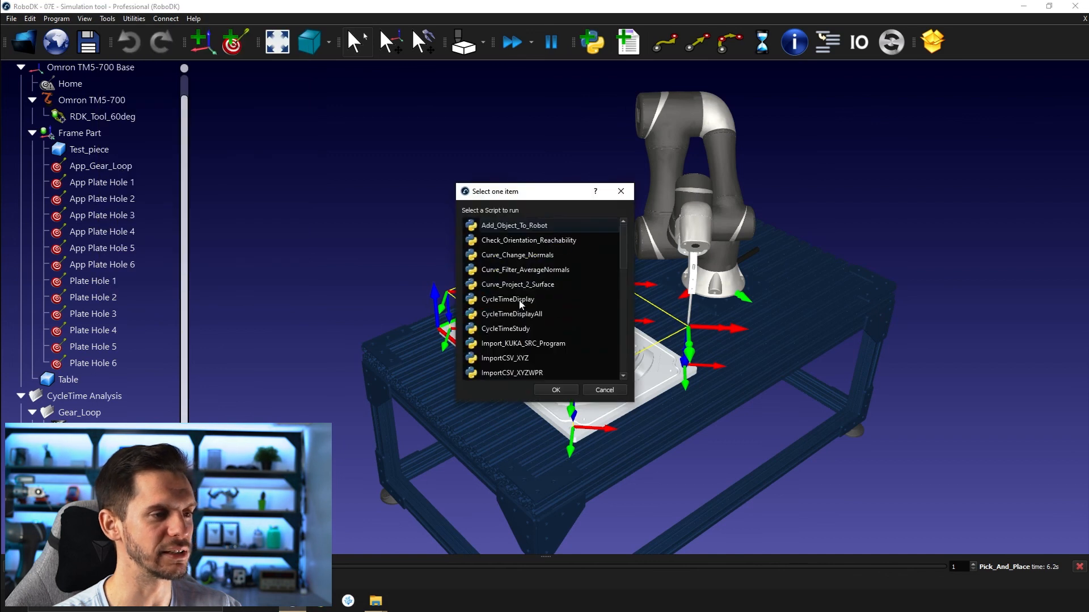
left_click(555, 389)
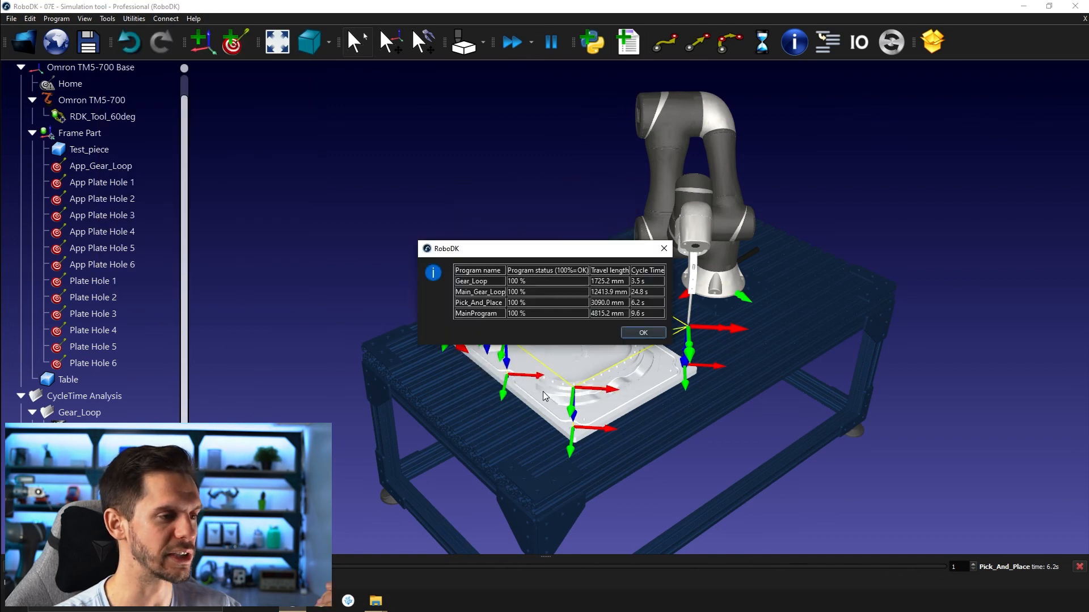
mouse_move(624, 283)
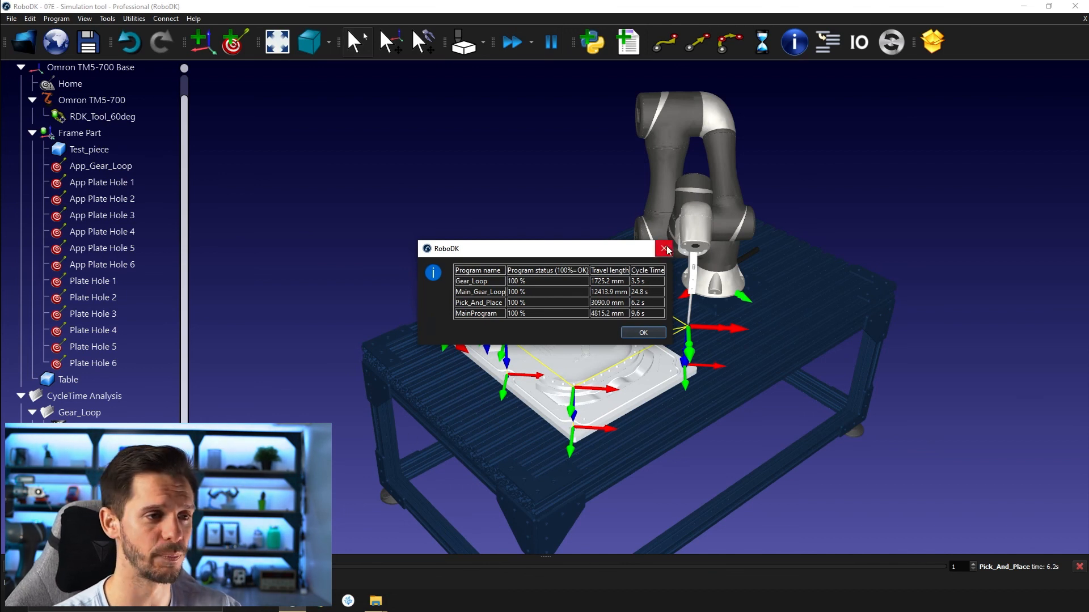
left_click(666, 248)
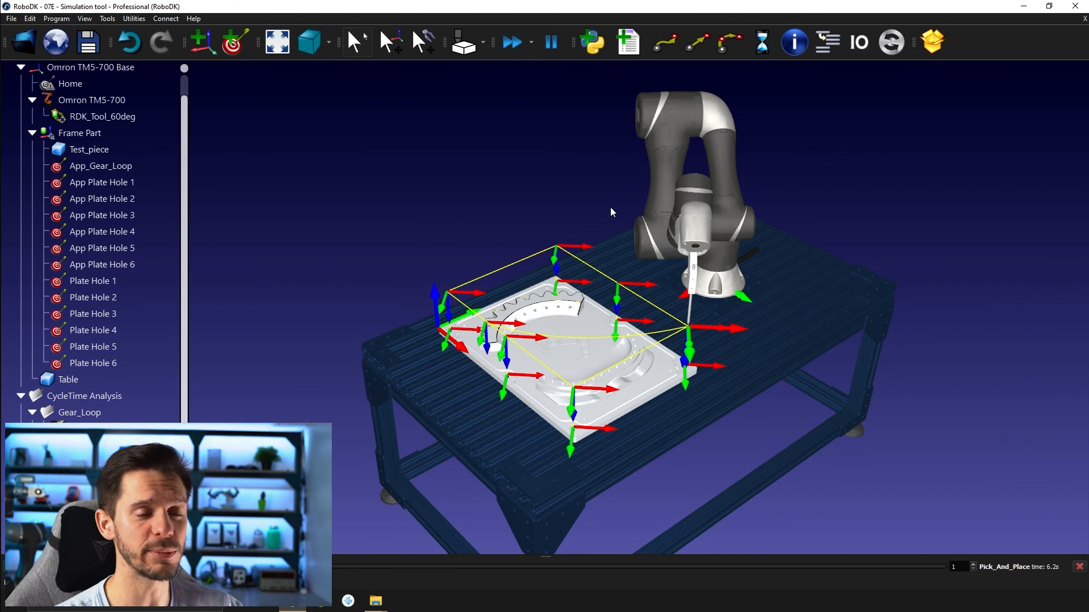